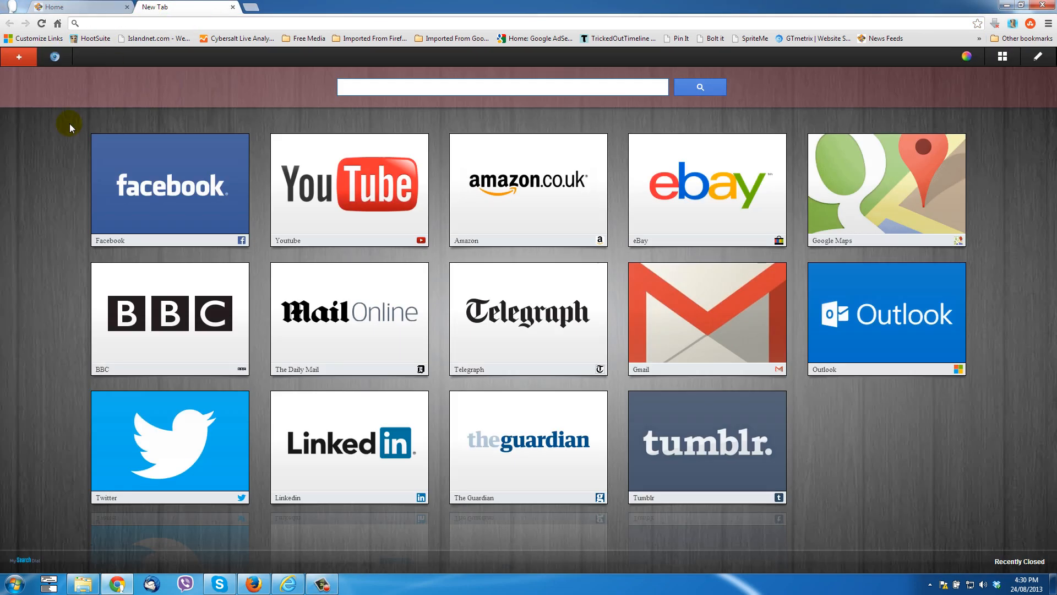
pyautogui.moveTo(784, 320)
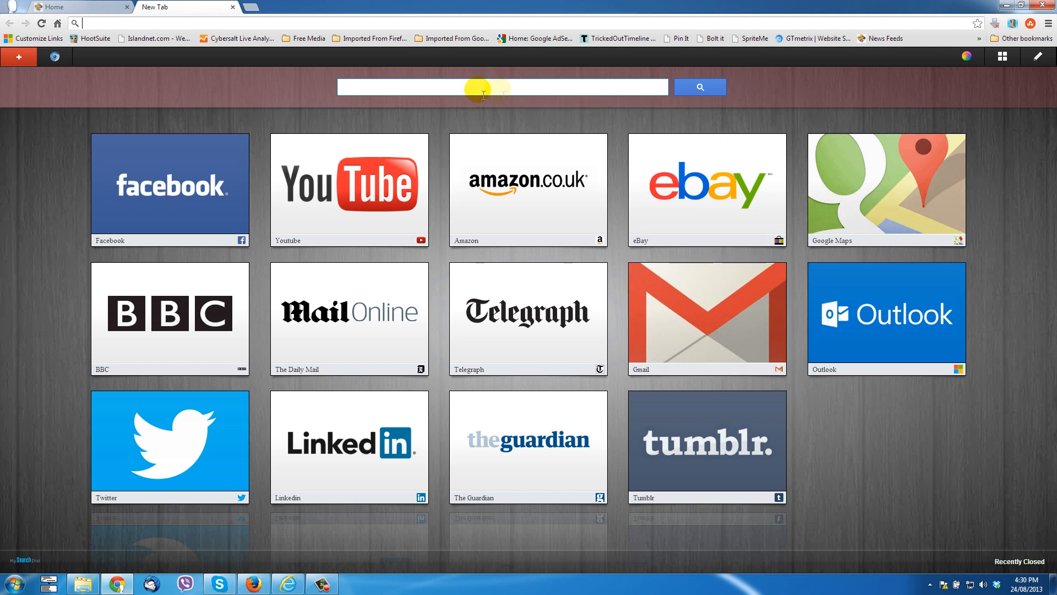
pyautogui.moveTo(27, 559)
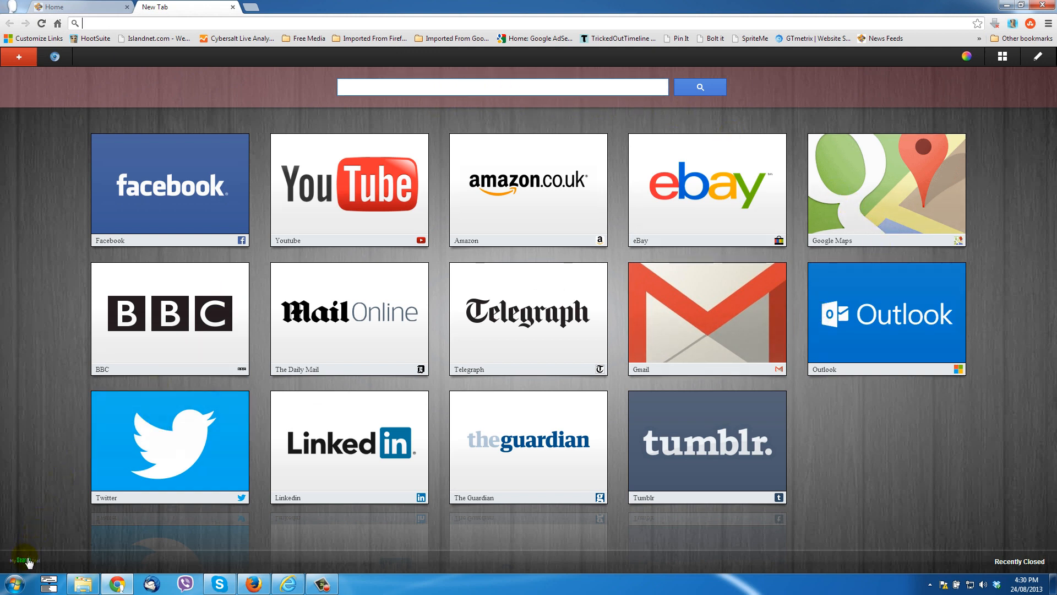
pyautogui.moveTo(49, 561)
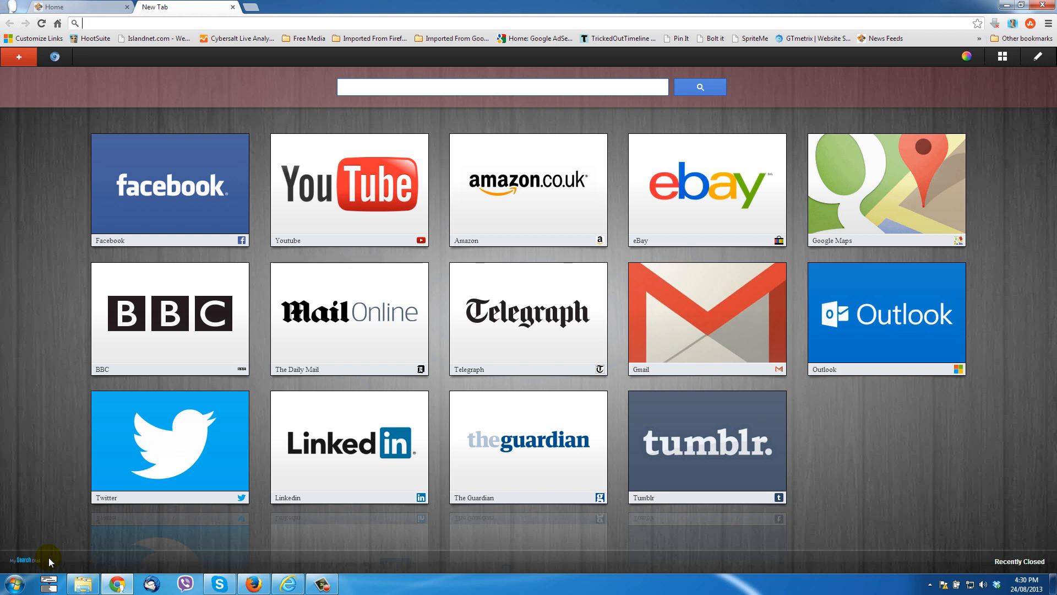
pyautogui.moveTo(42, 565)
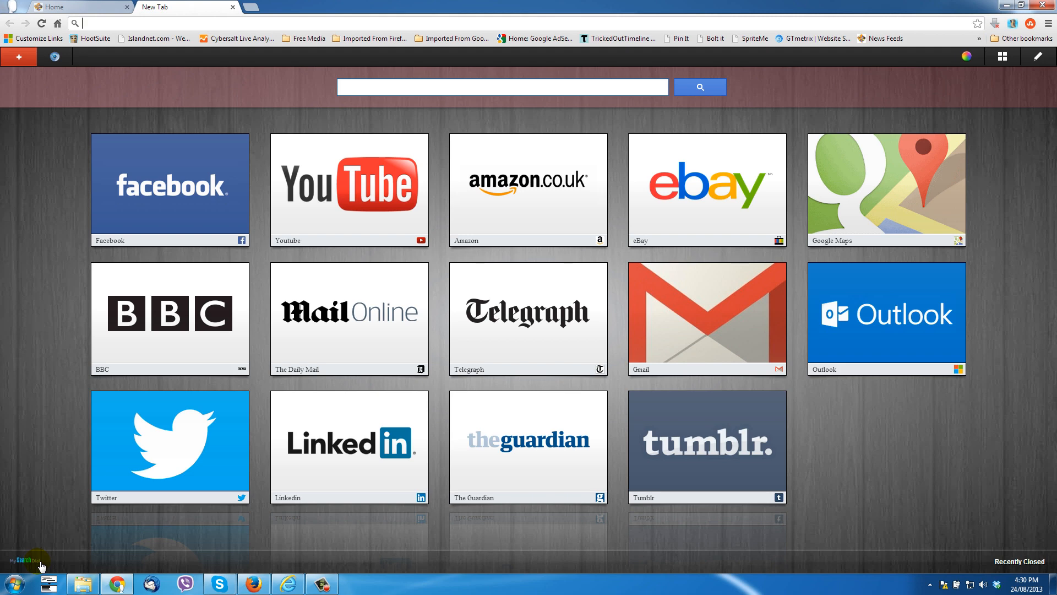
pyautogui.moveTo(229, 583)
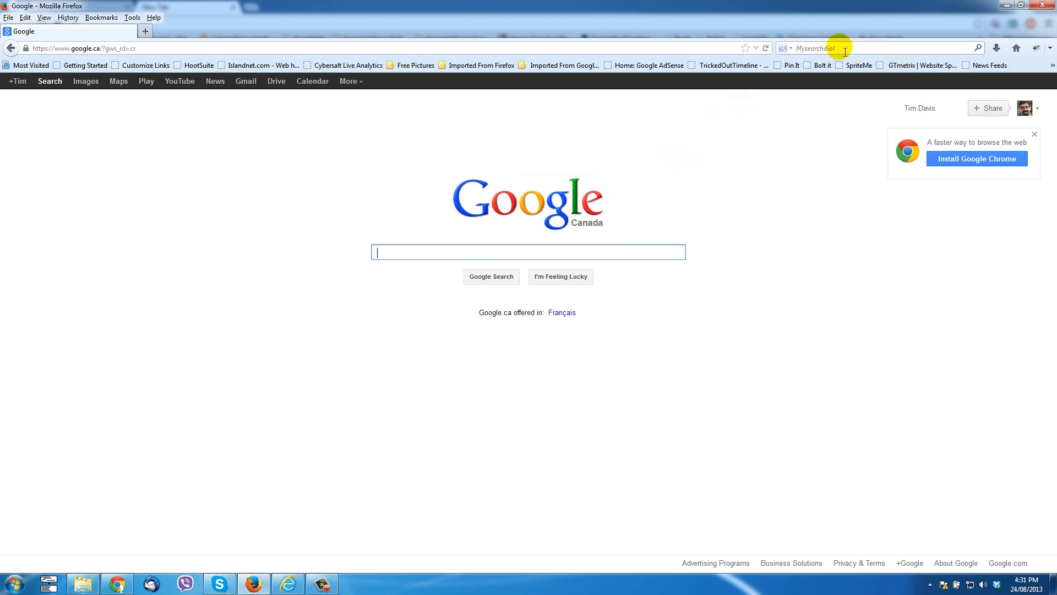
pyautogui.moveTo(786, 49)
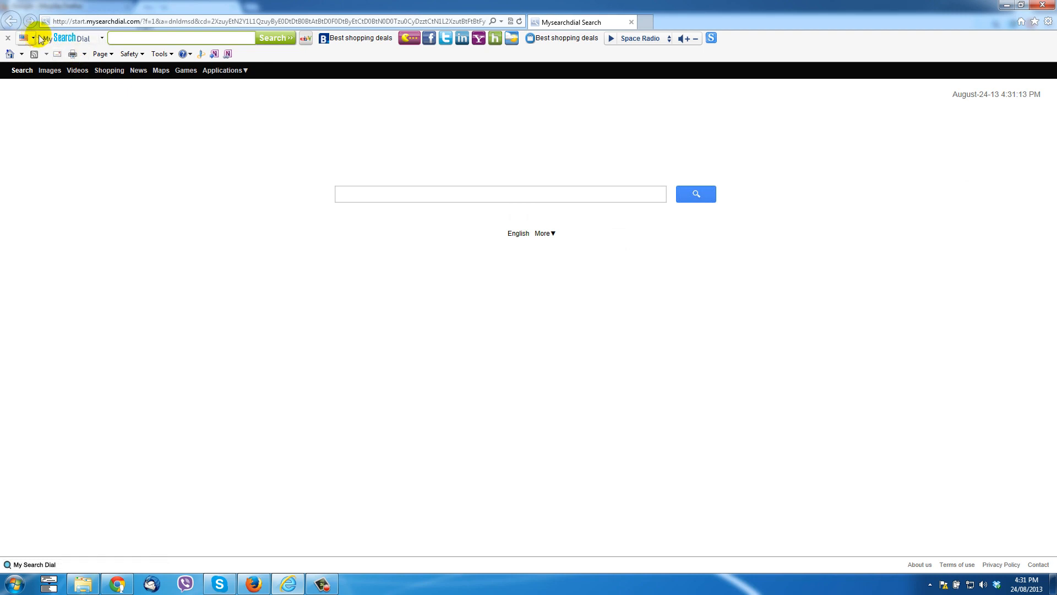
pyautogui.moveTo(791, 35)
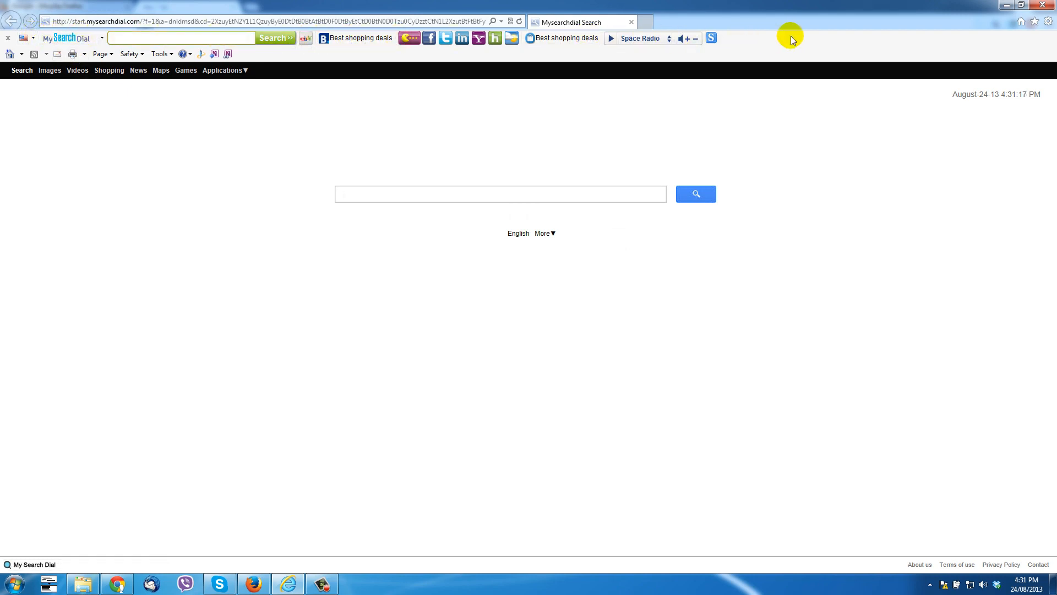
# Switch to Internet Explorer showing the MySearchDial start page and toolbar
pyautogui.click(499, 193)
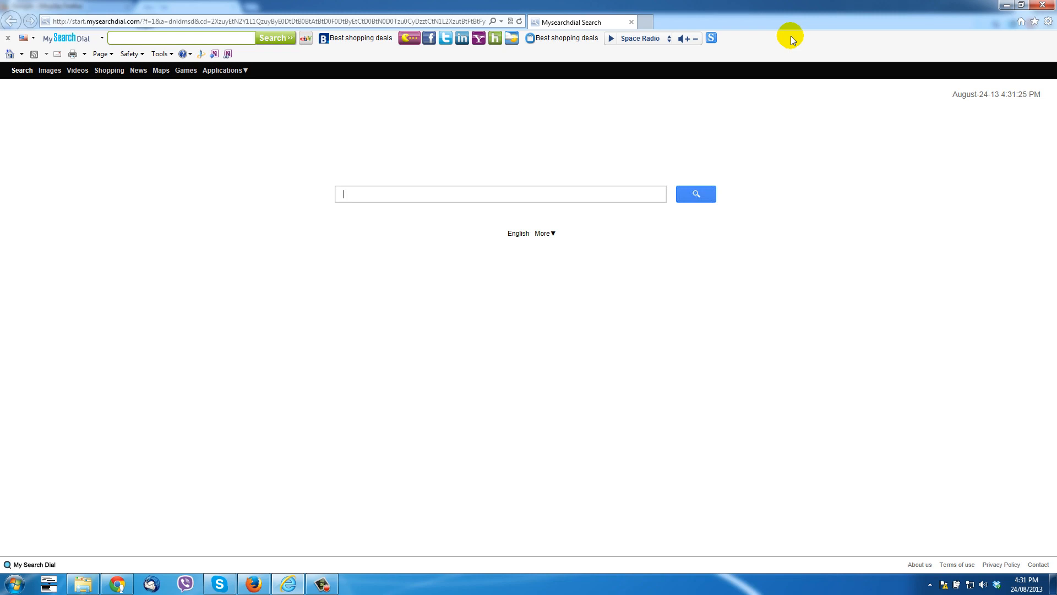
pyautogui.moveTo(300, 186)
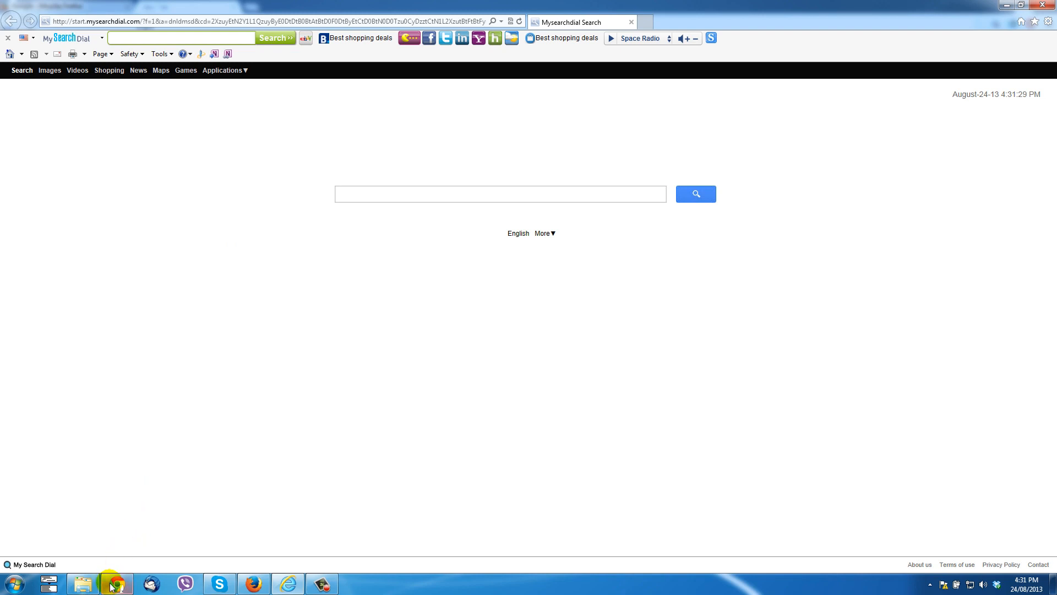
# In Chrome, search google.com for Malwarebytes and open the malwarebytes.org result
pyautogui.click(116, 582)
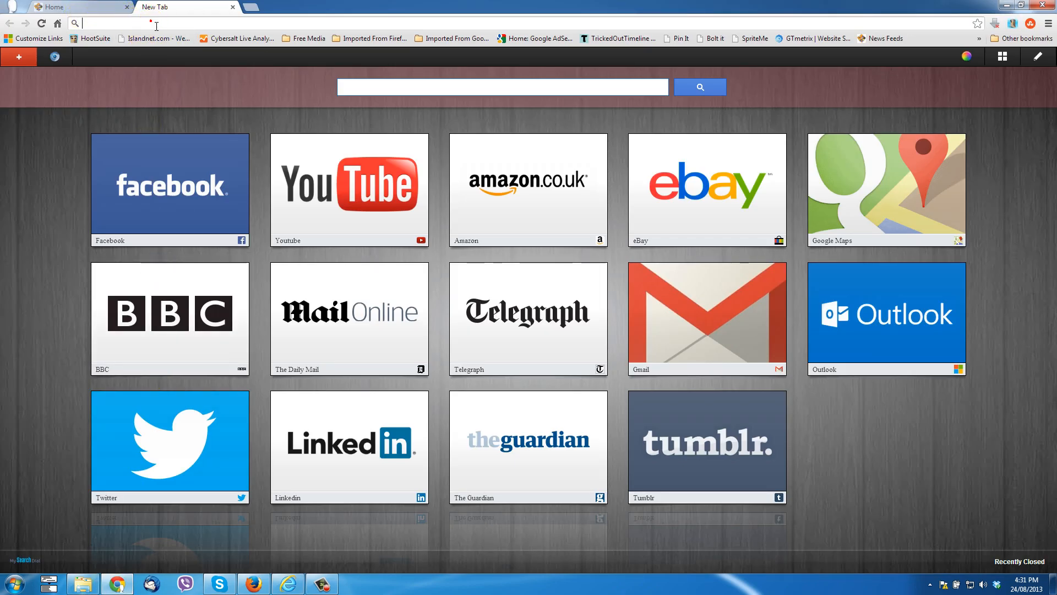
pyautogui.write('google.com')
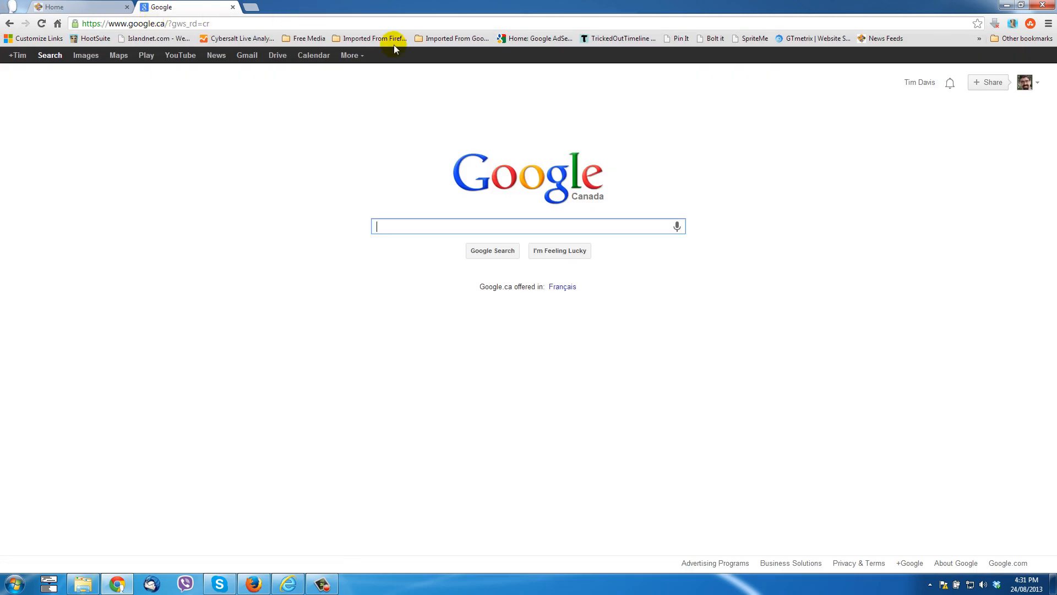
pyautogui.moveTo(676, 226)
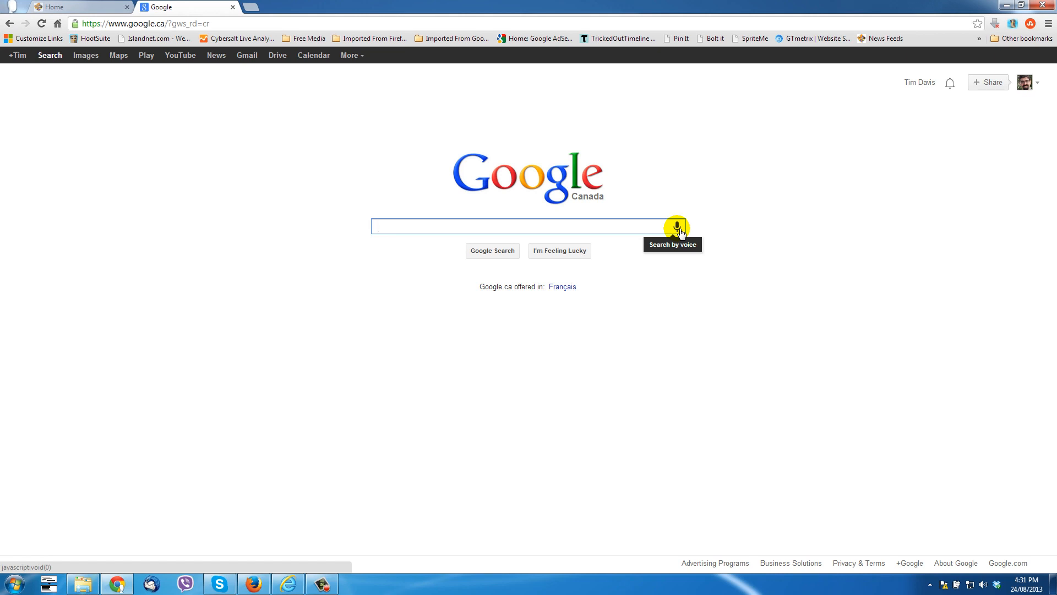
pyautogui.click(676, 225)
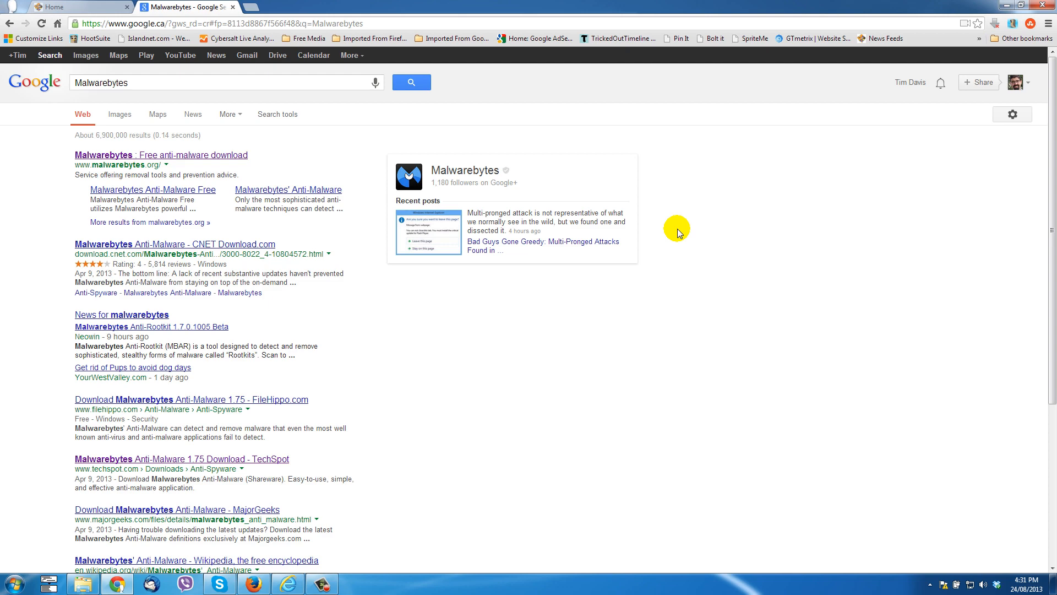
pyautogui.moveTo(125, 160)
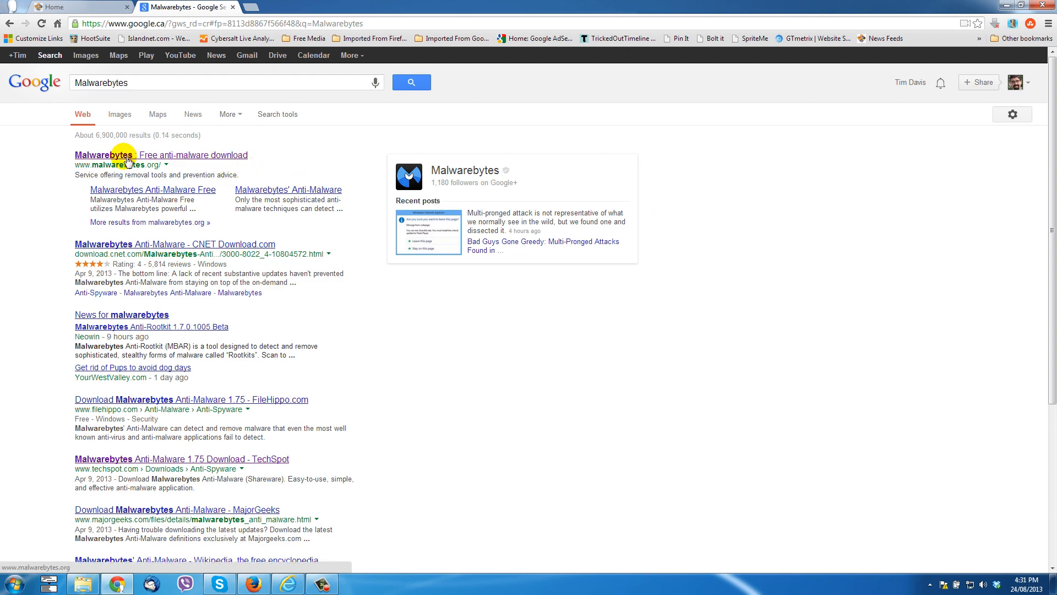
pyautogui.click(160, 155)
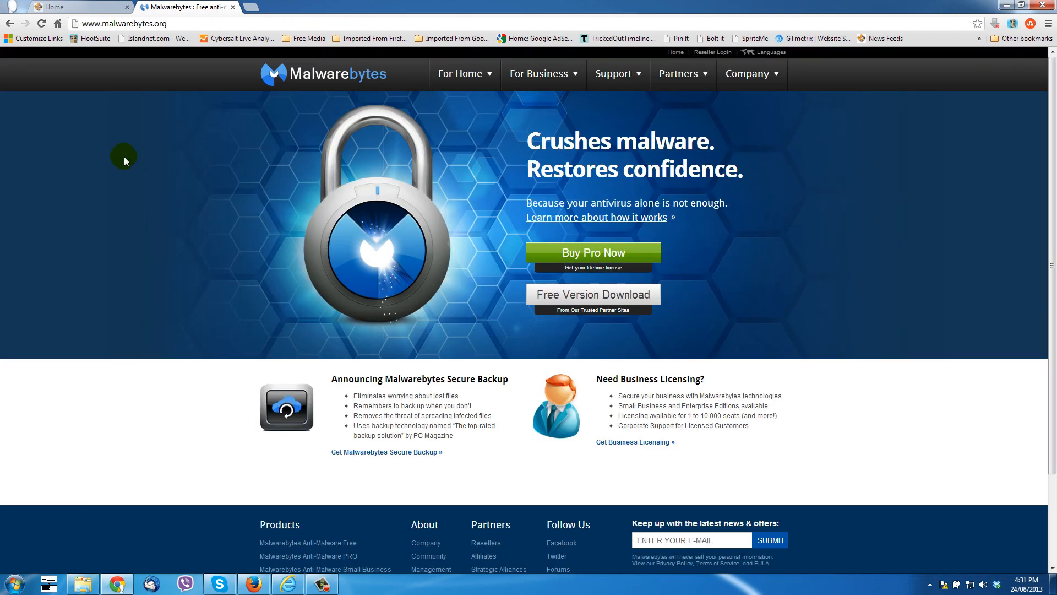
pyautogui.moveTo(591, 255)
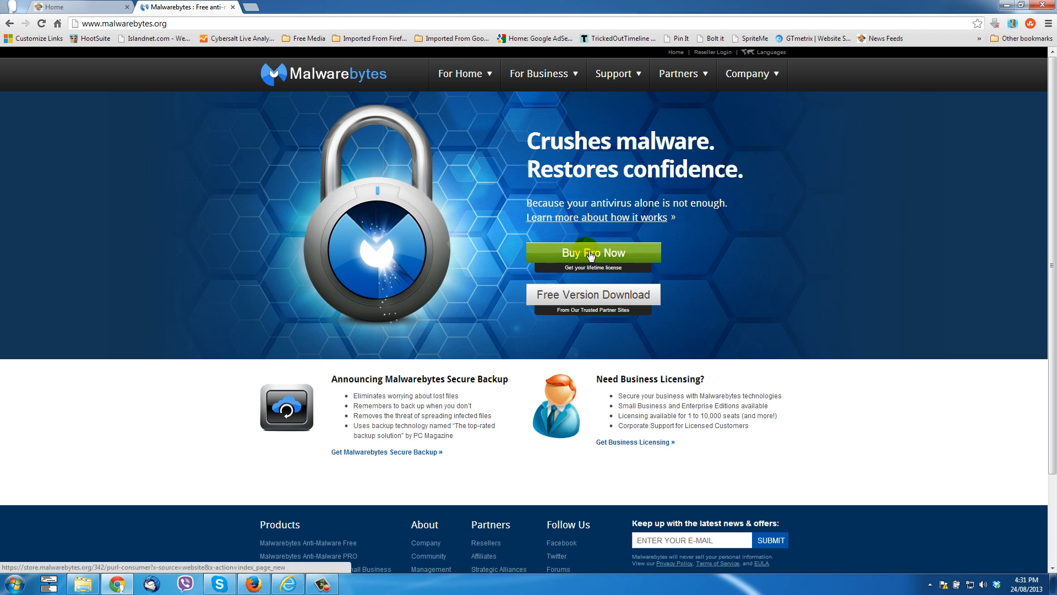
pyautogui.moveTo(630, 300)
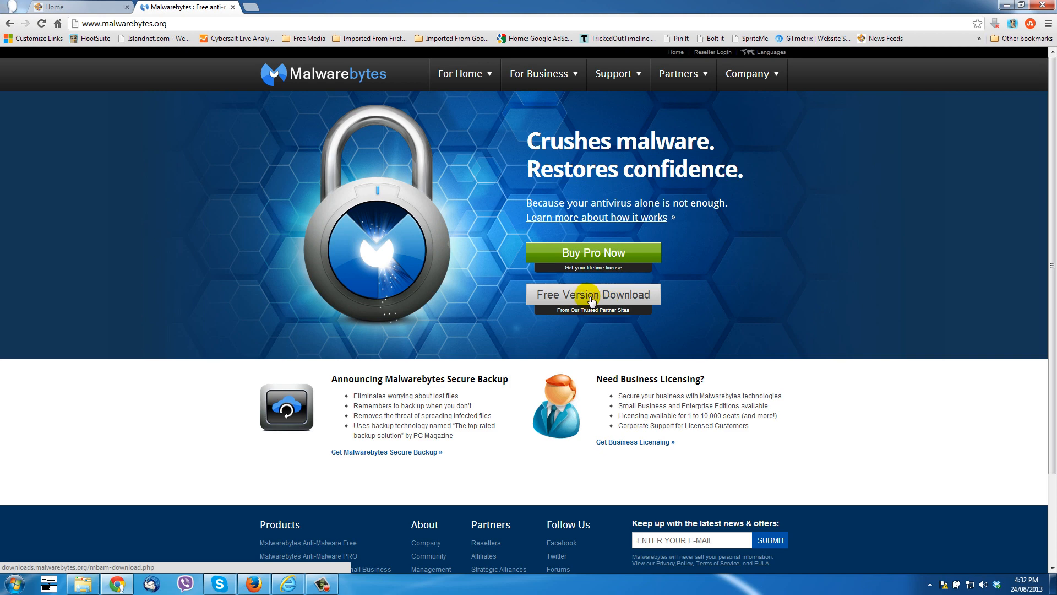
# Start the free Malwarebytes Anti-Malware 1.75 download from TechSpot
pyautogui.click(592, 295)
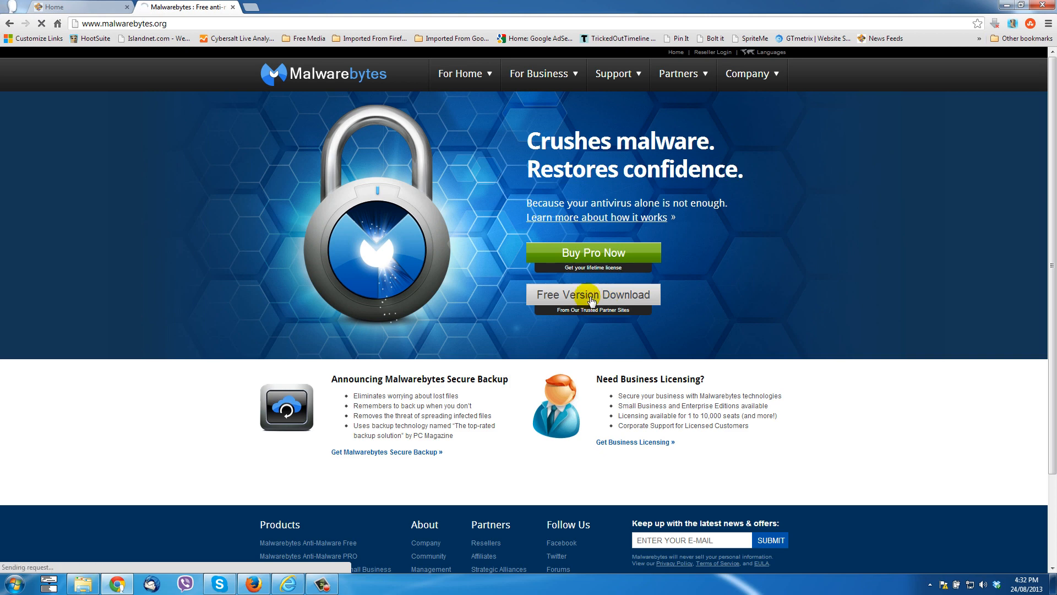
pyautogui.click(593, 295)
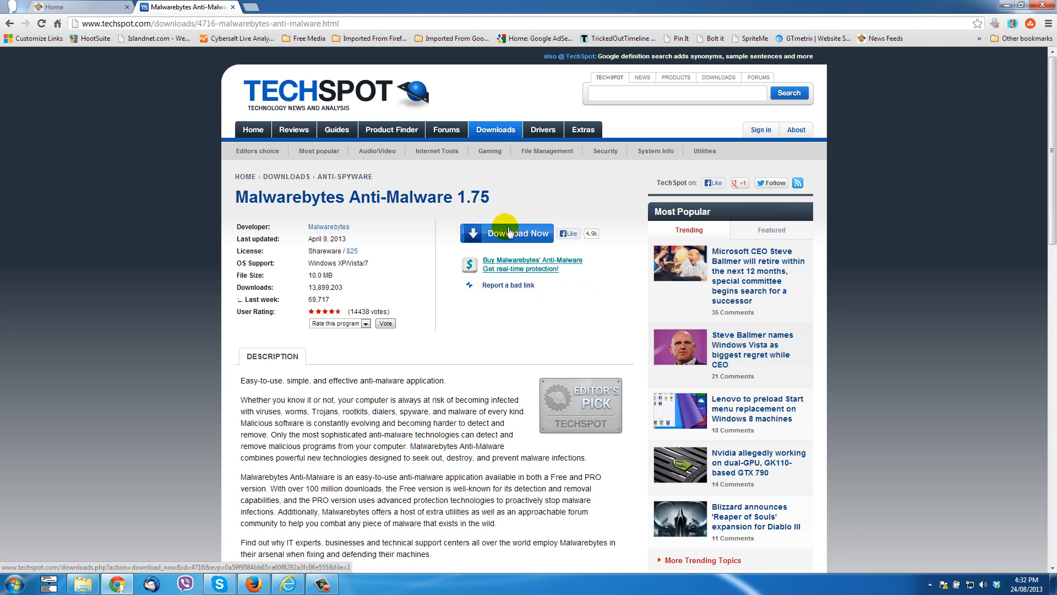
pyautogui.click(507, 232)
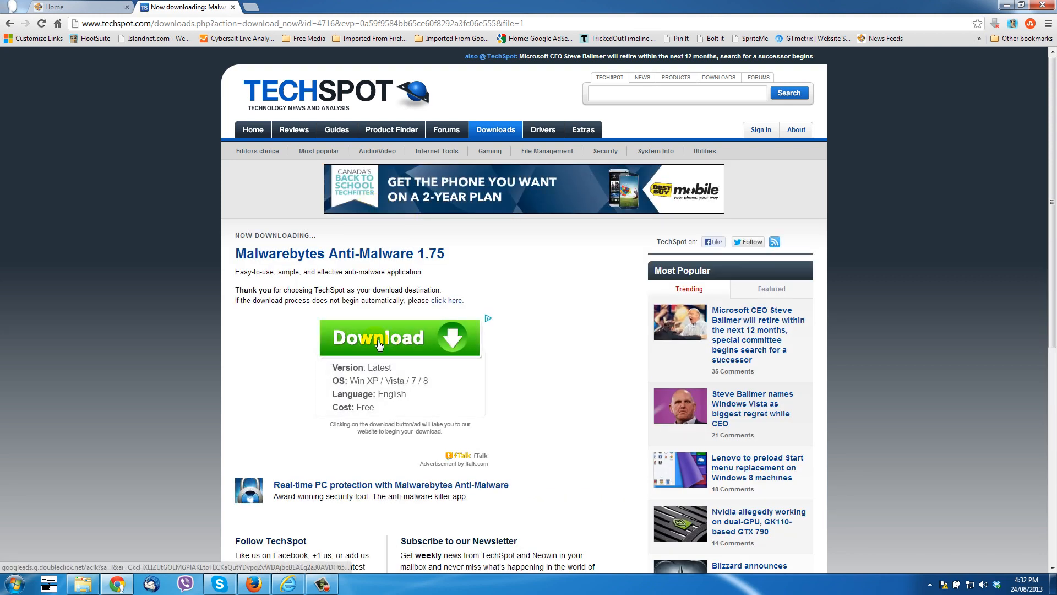
pyautogui.moveTo(546, 401)
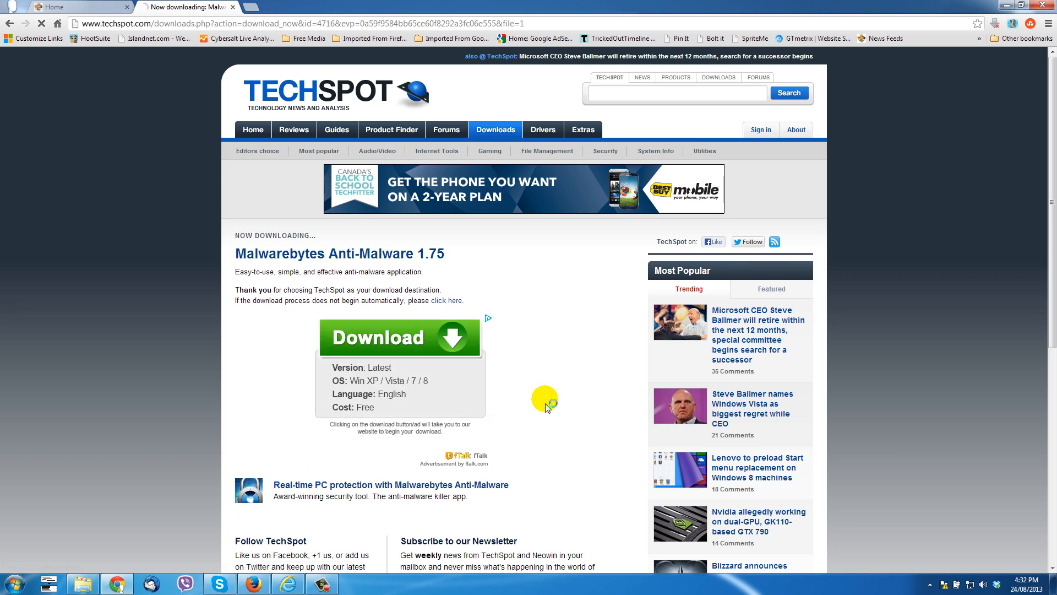
# Save the Malwarebytes installer into the 'delete' folder
pyautogui.click(400, 337)
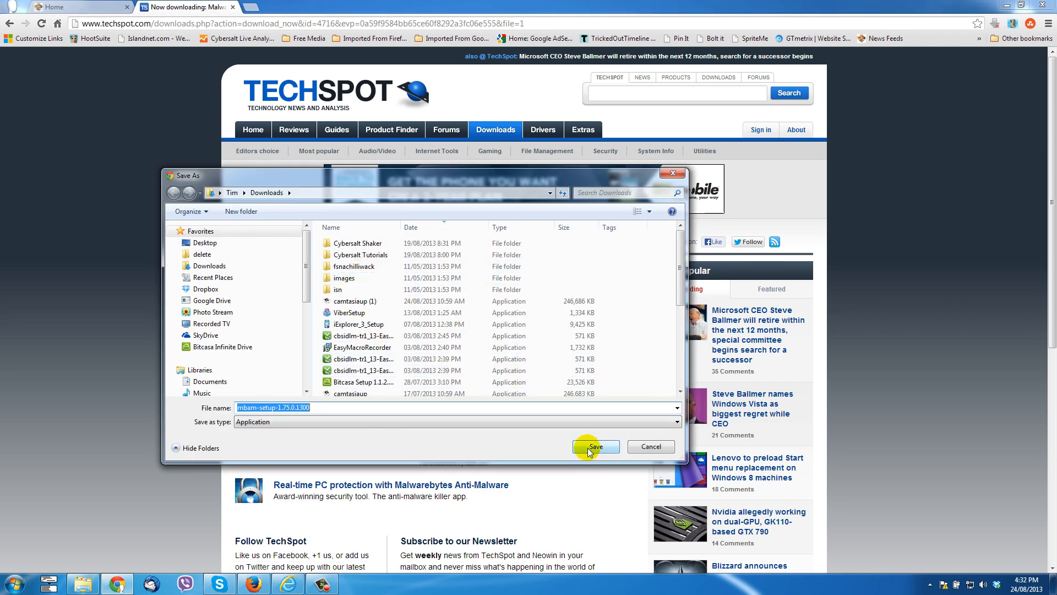
pyautogui.click(201, 254)
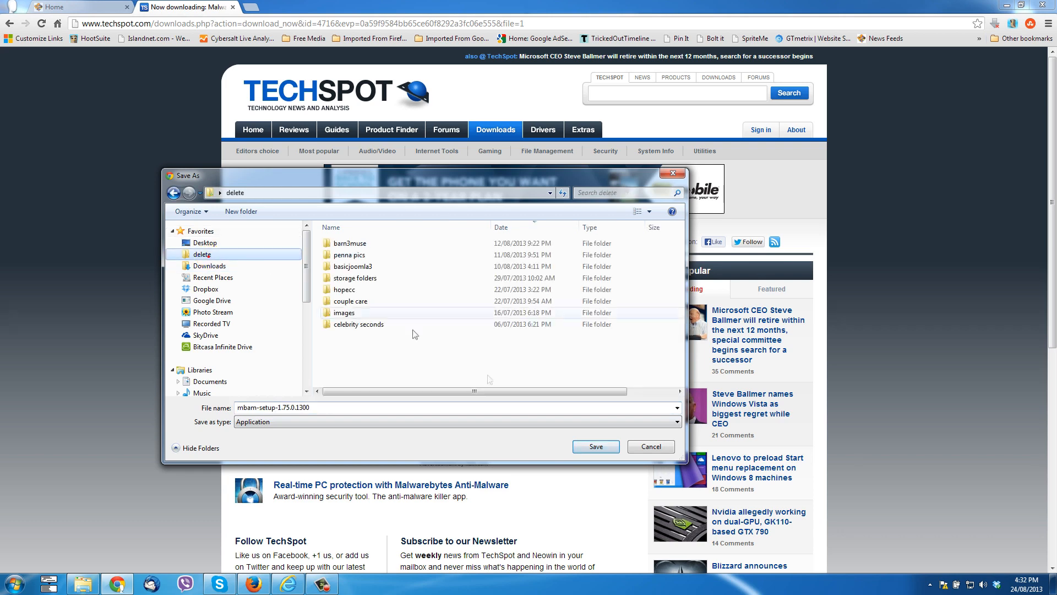
pyautogui.click(595, 446)
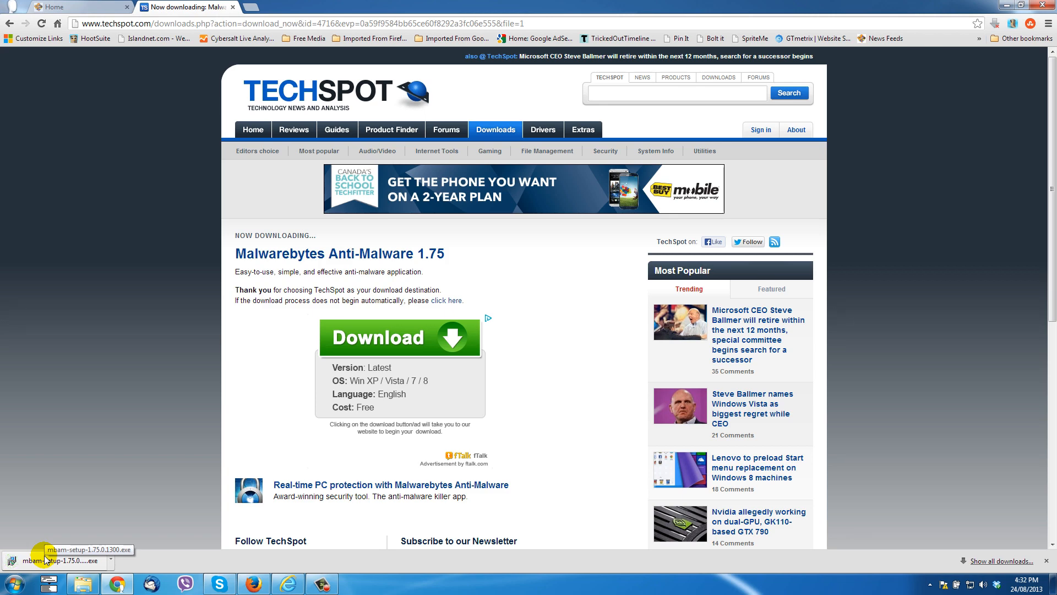
# Launch Malwarebytes Anti-Malware from the Start Menu's All Programs list
pyautogui.click(9, 582)
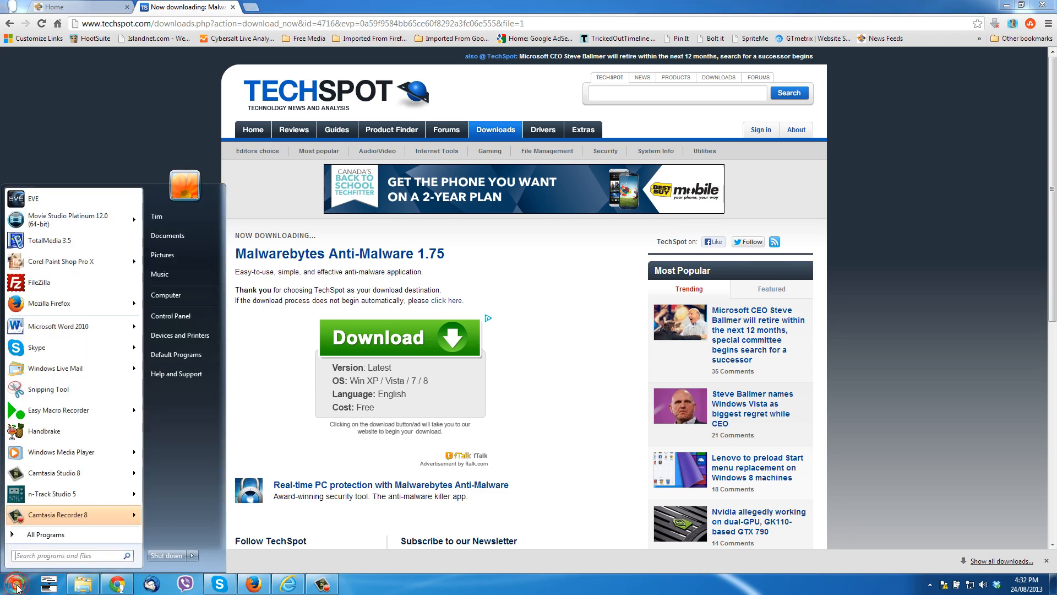
pyautogui.click(43, 534)
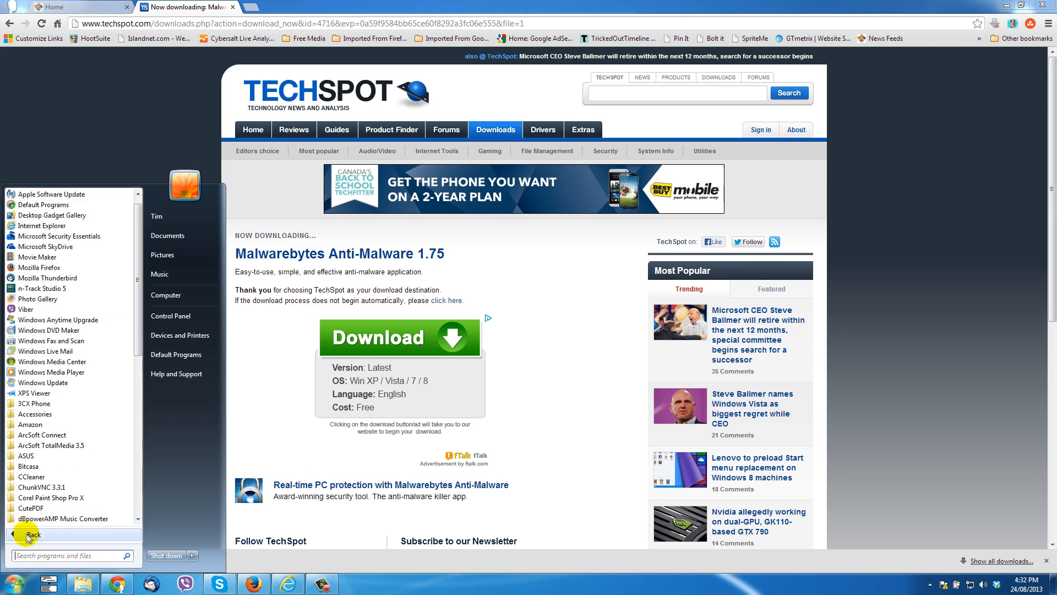
pyautogui.scroll(-3)
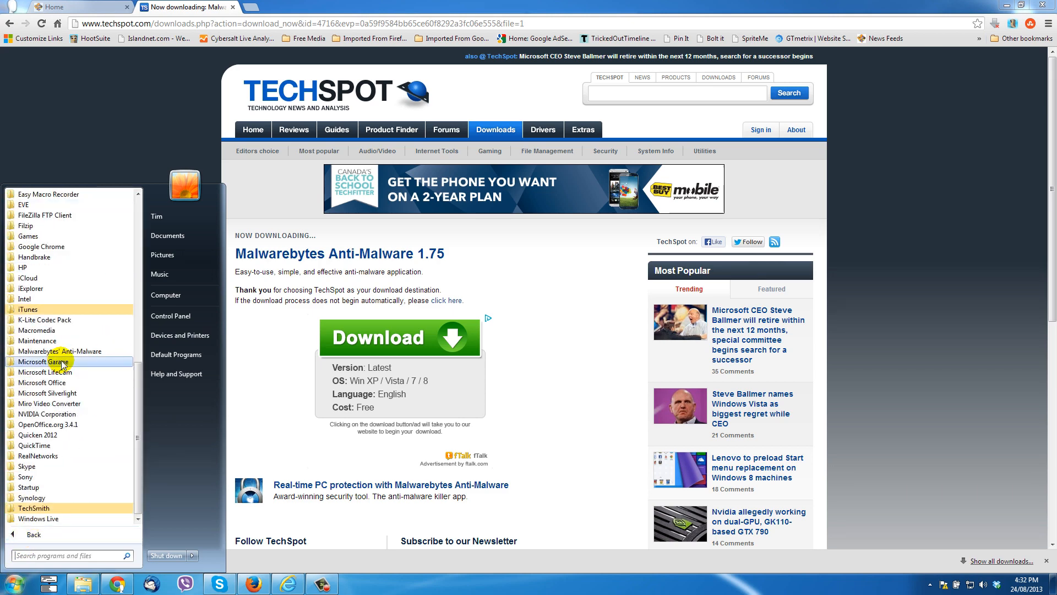
pyautogui.moveTo(60, 351)
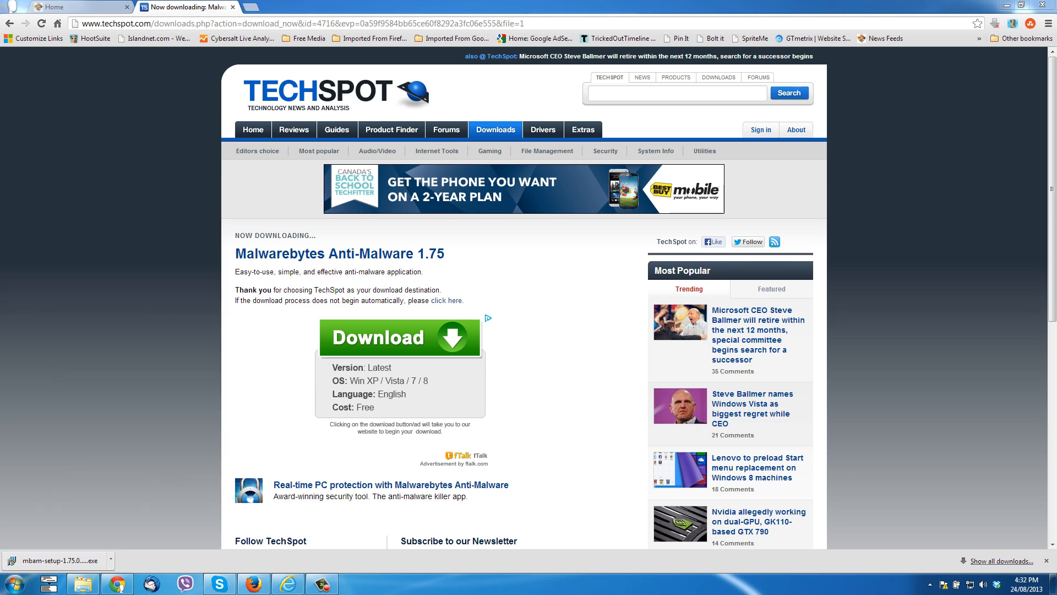
pyautogui.click(252, 121)
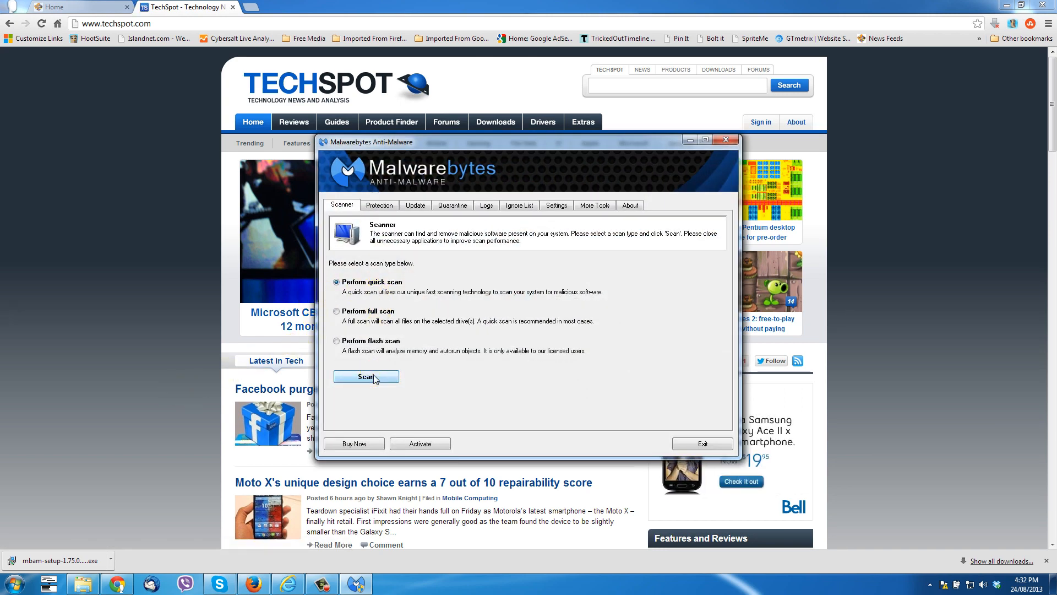
# Run a quick scan and acknowledge the completion message reporting 45 detected threats
pyautogui.click(365, 377)
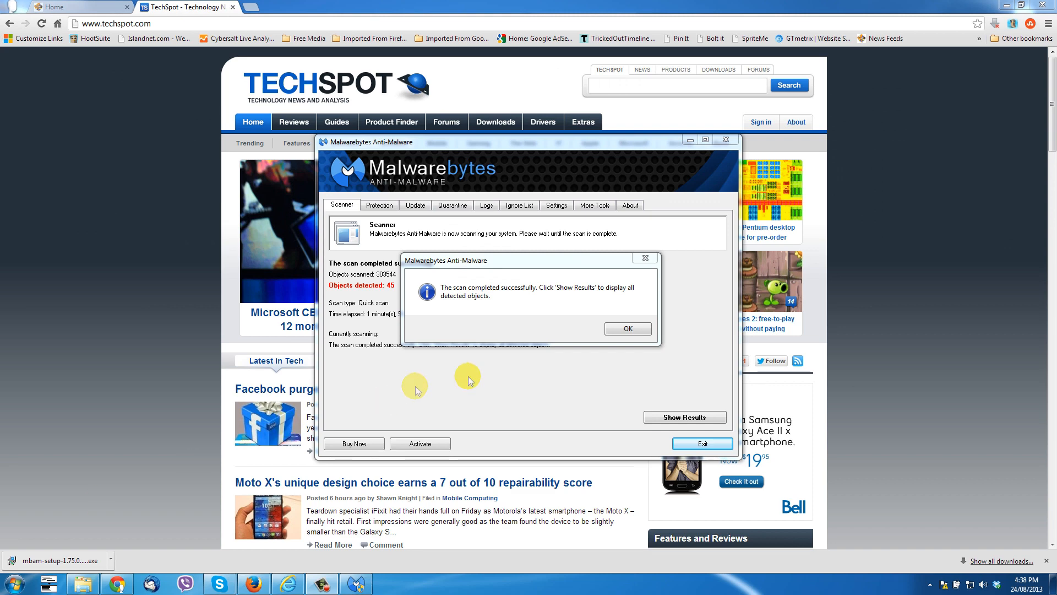
pyautogui.click(627, 328)
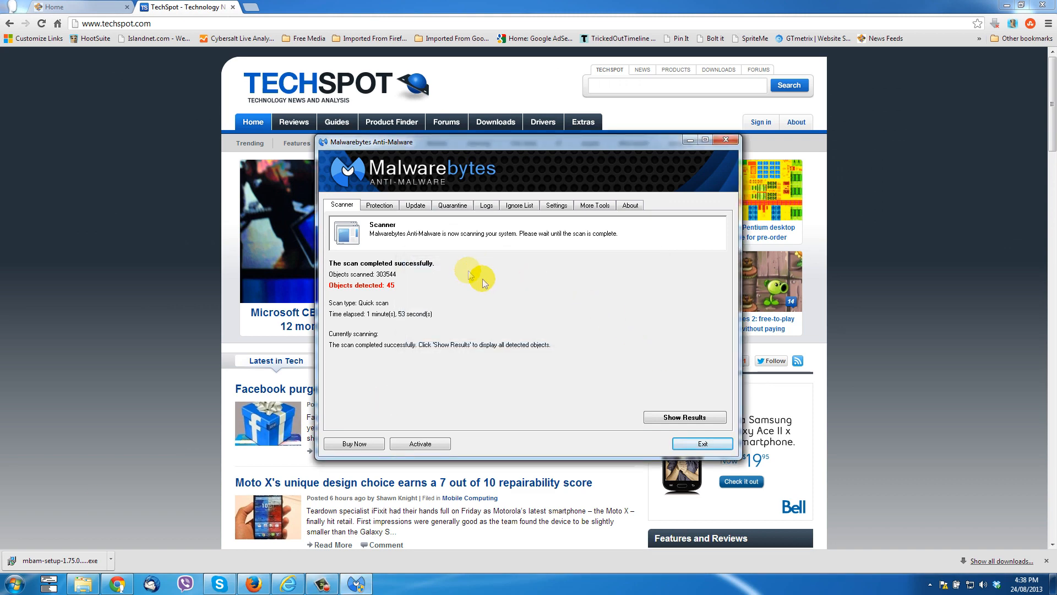
# Show the scan results listing the detected MySearchDial objects
pyautogui.click(685, 417)
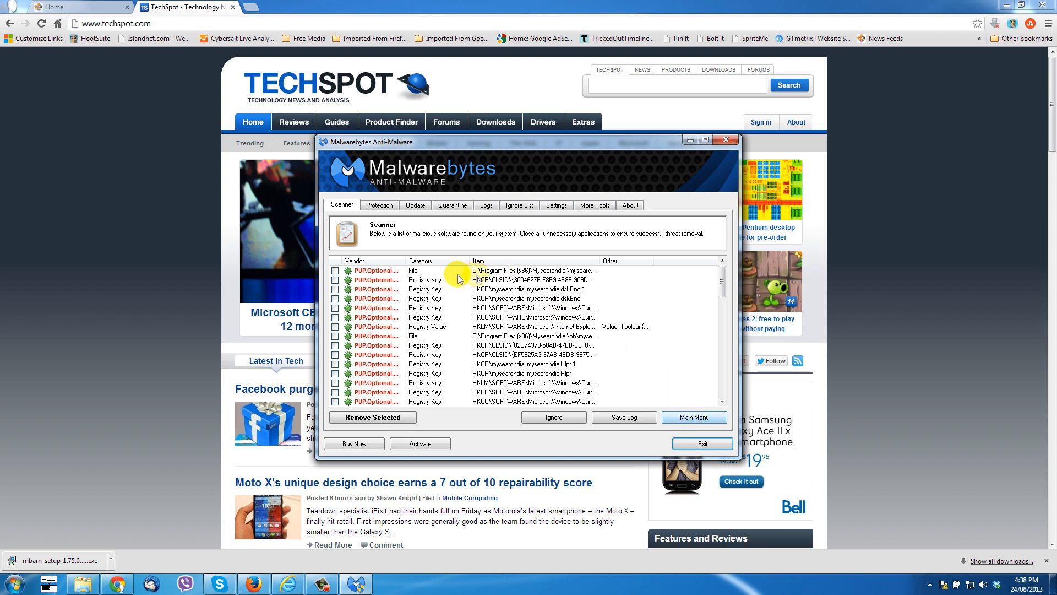
pyautogui.moveTo(511, 268)
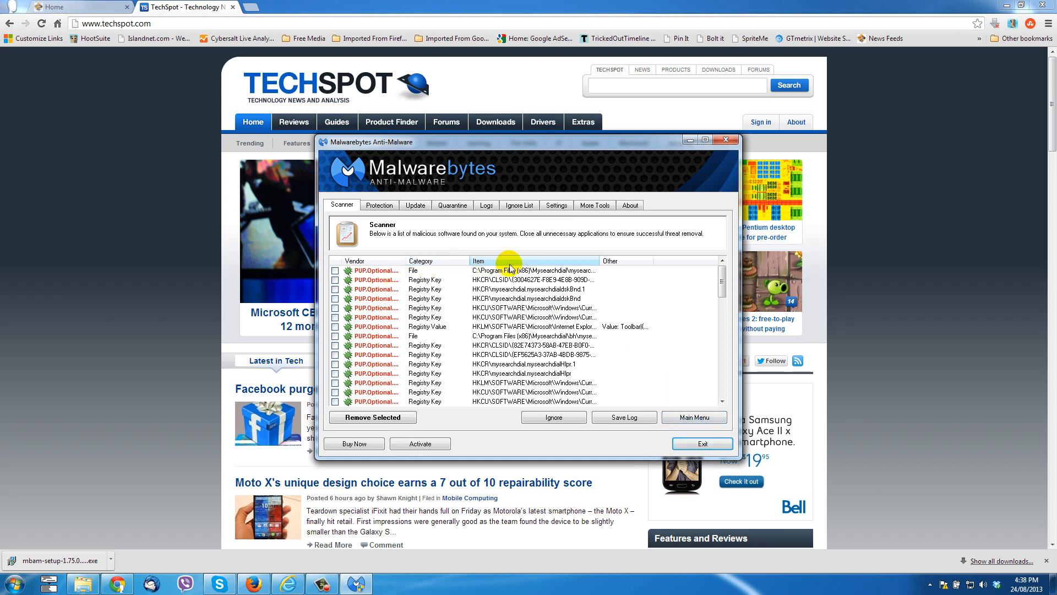
pyautogui.moveTo(651, 263)
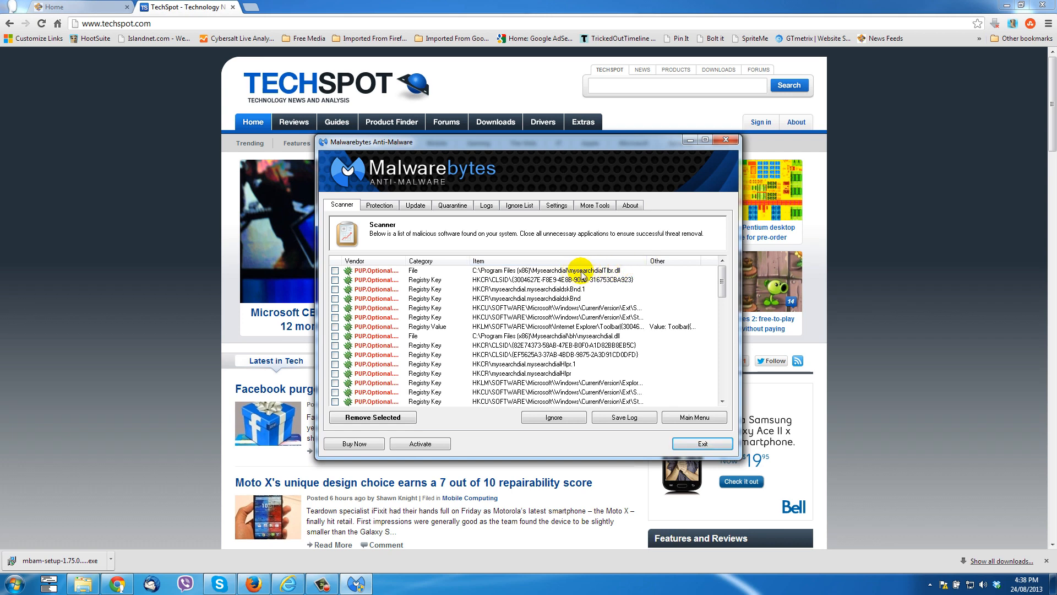
pyautogui.moveTo(581, 405)
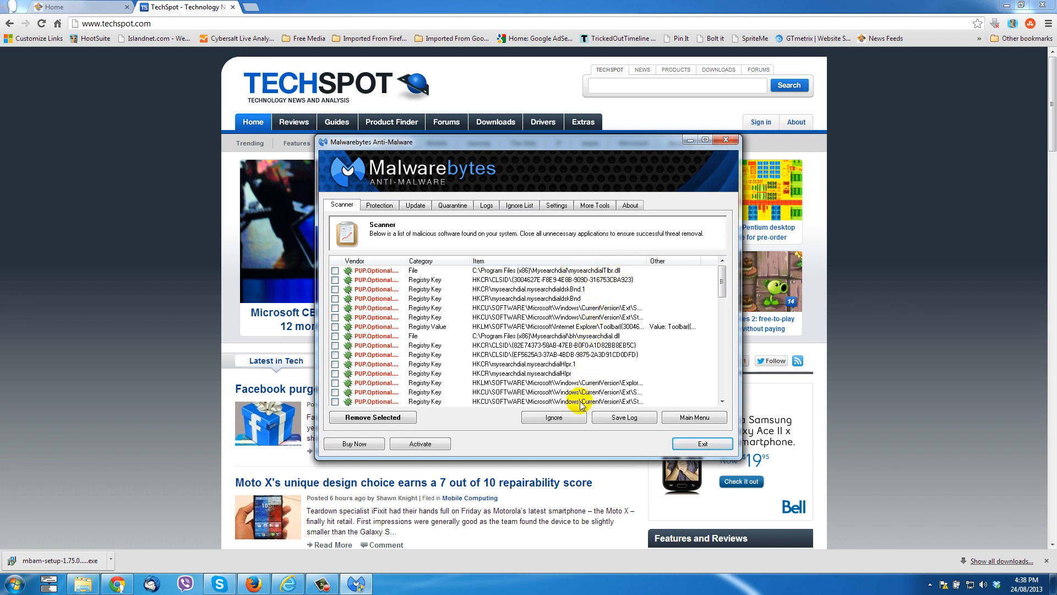
pyautogui.scroll(3)
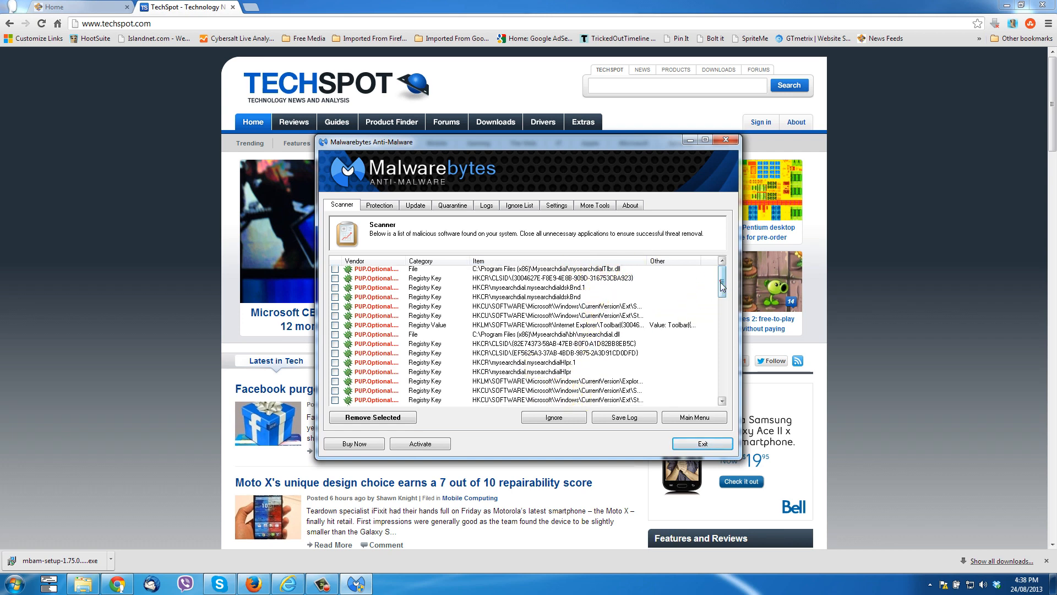
pyautogui.scroll(-3)
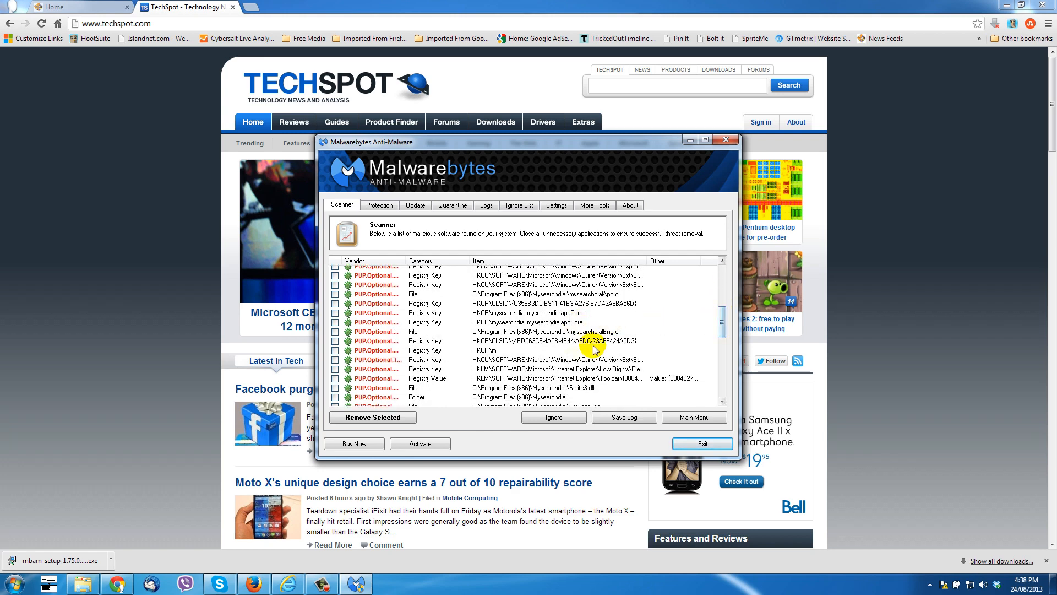
pyautogui.moveTo(556, 357)
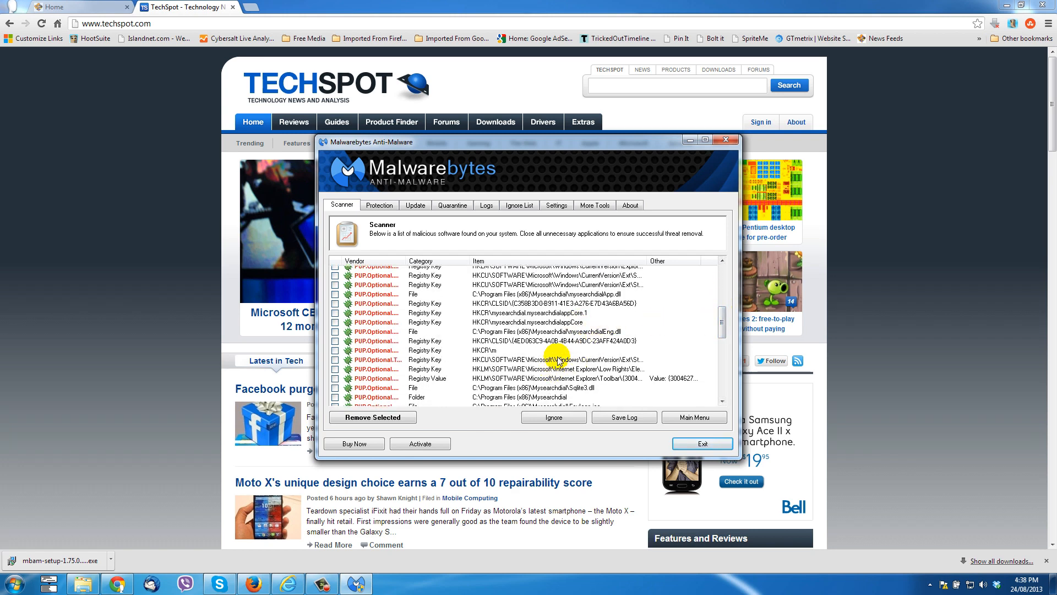
pyautogui.scroll(-3)
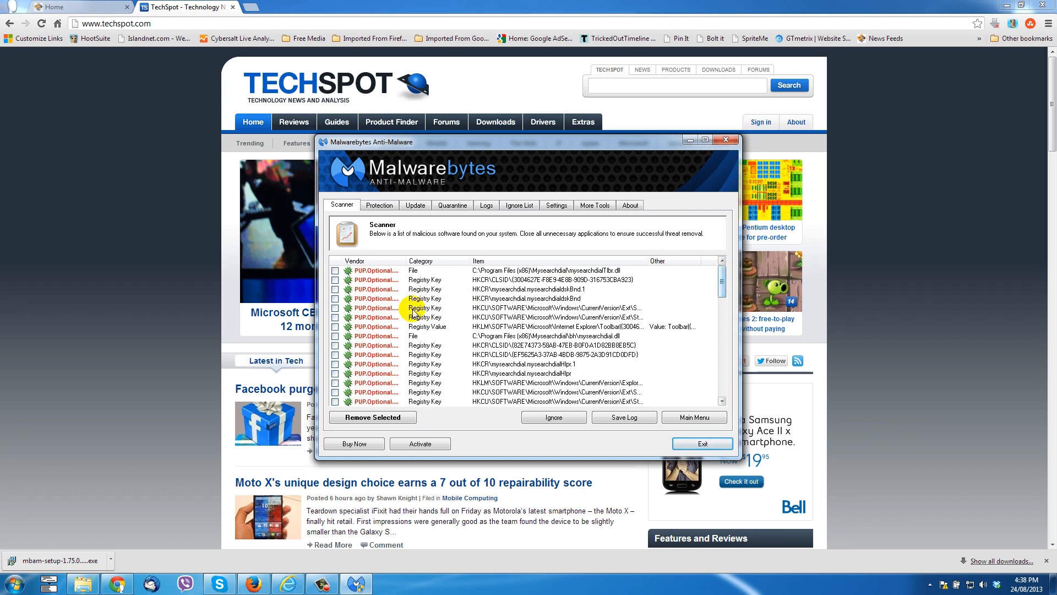
# Tick every detected MySearchDial file, folder and registry entry for removal
pyautogui.click(335, 289)
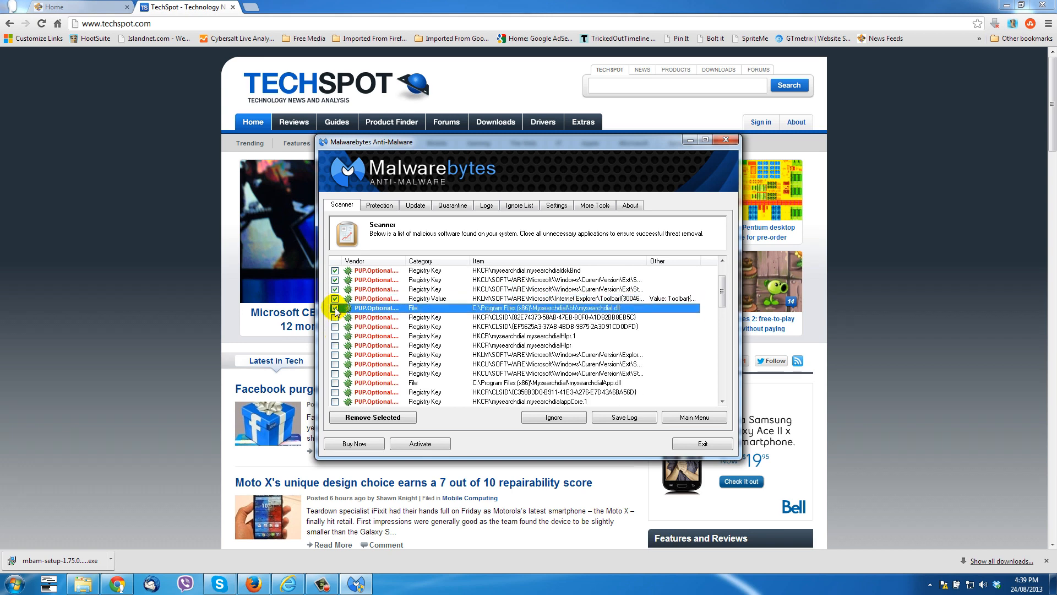
pyautogui.click(336, 345)
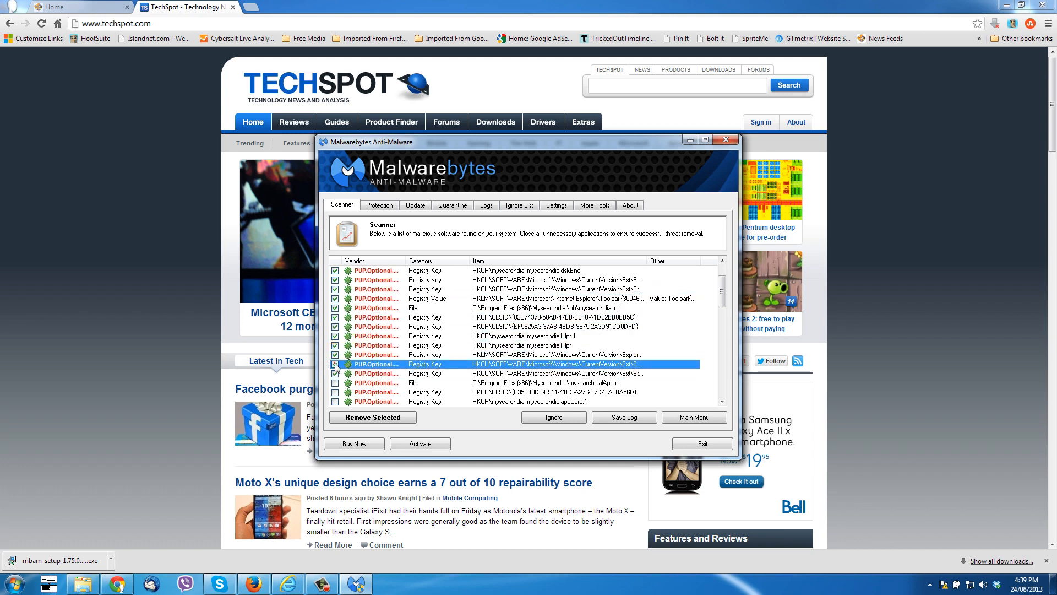
pyautogui.scroll(-3)
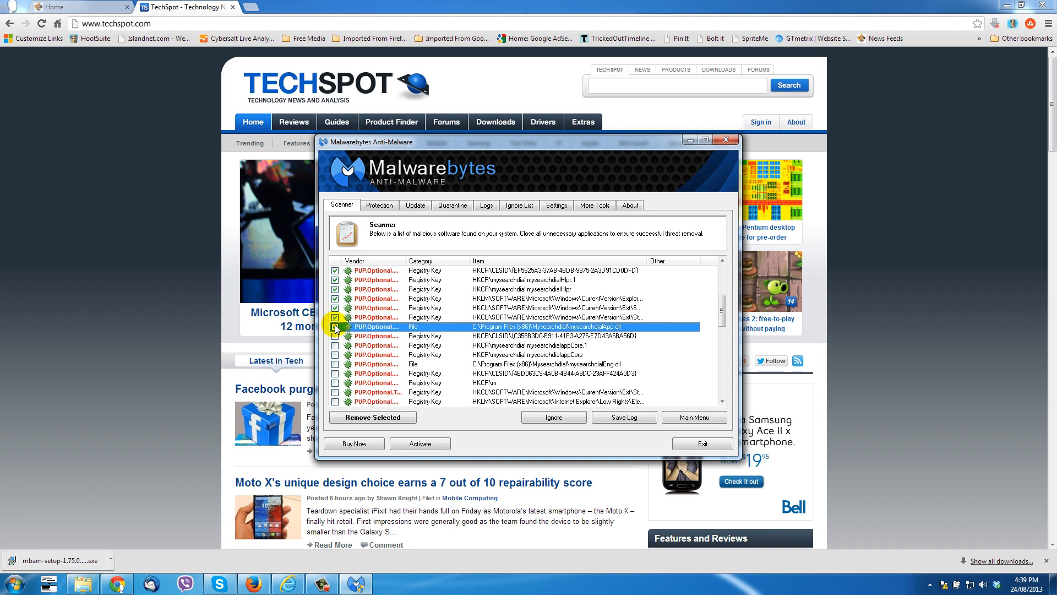
pyautogui.click(337, 345)
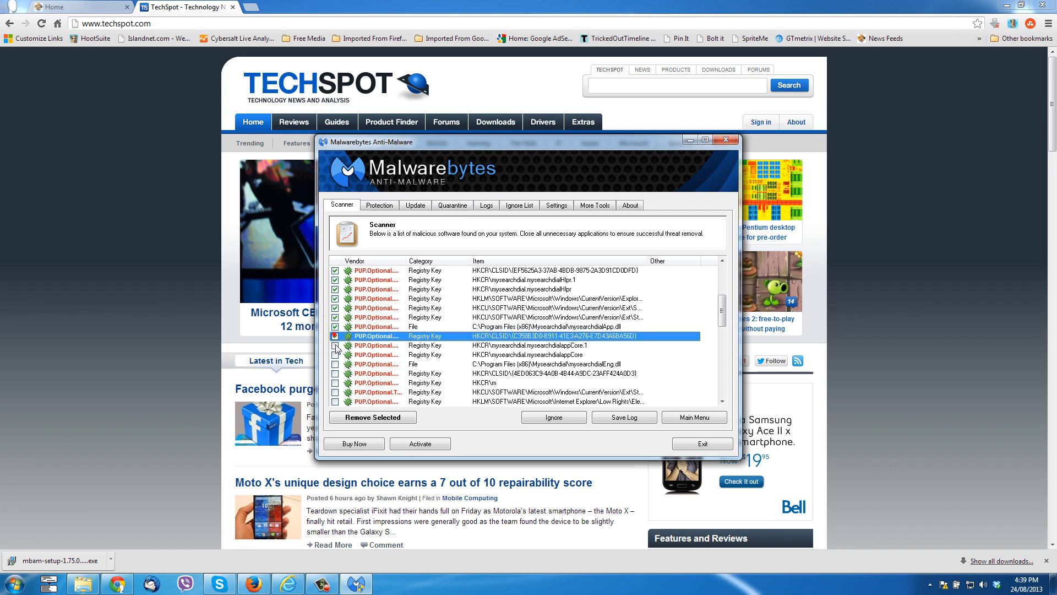
pyautogui.scroll(-3)
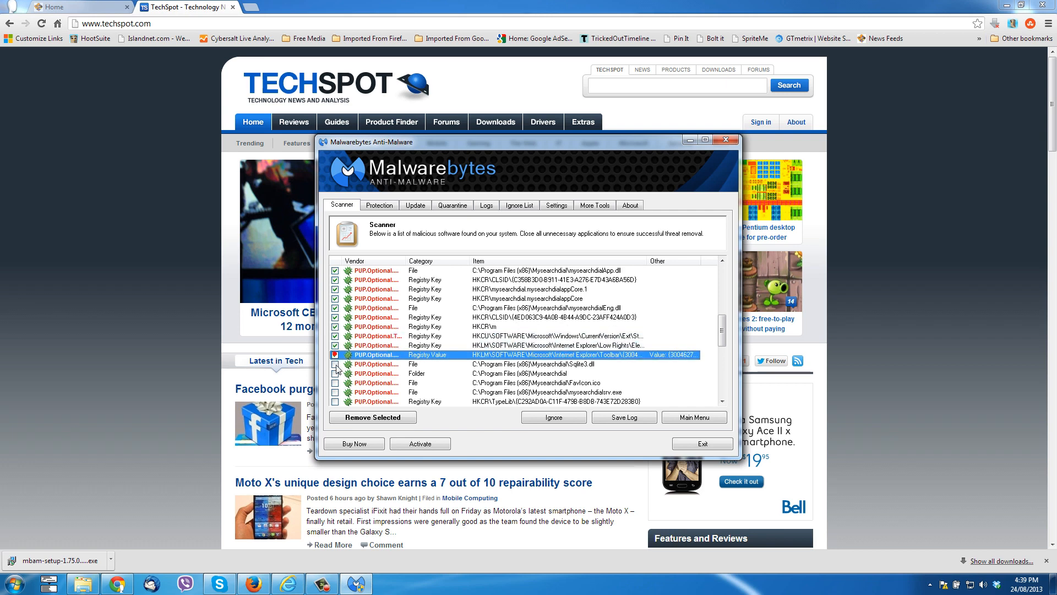
pyautogui.click(336, 392)
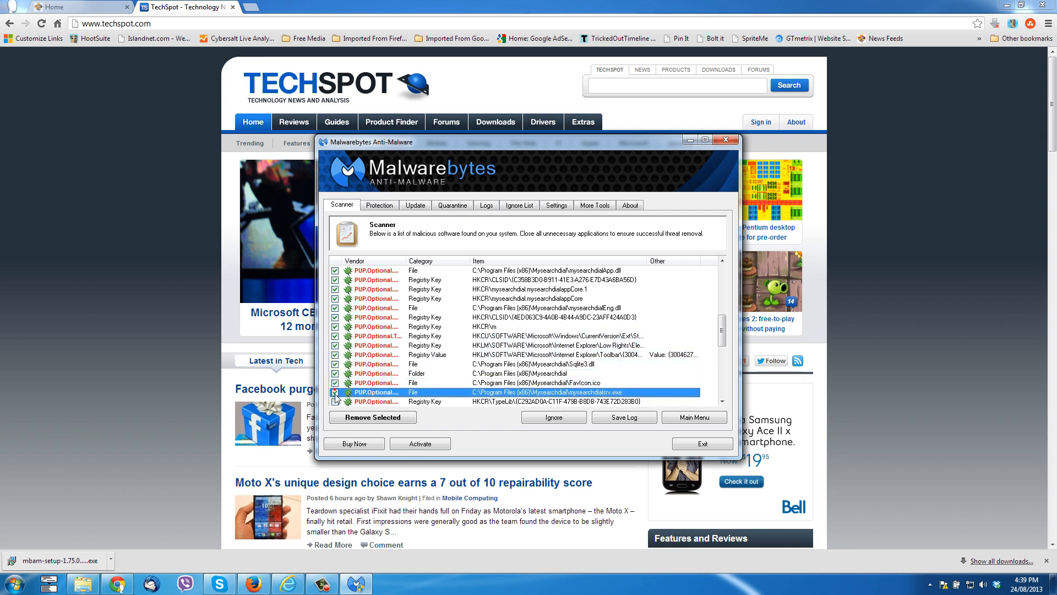
pyautogui.scroll(-3)
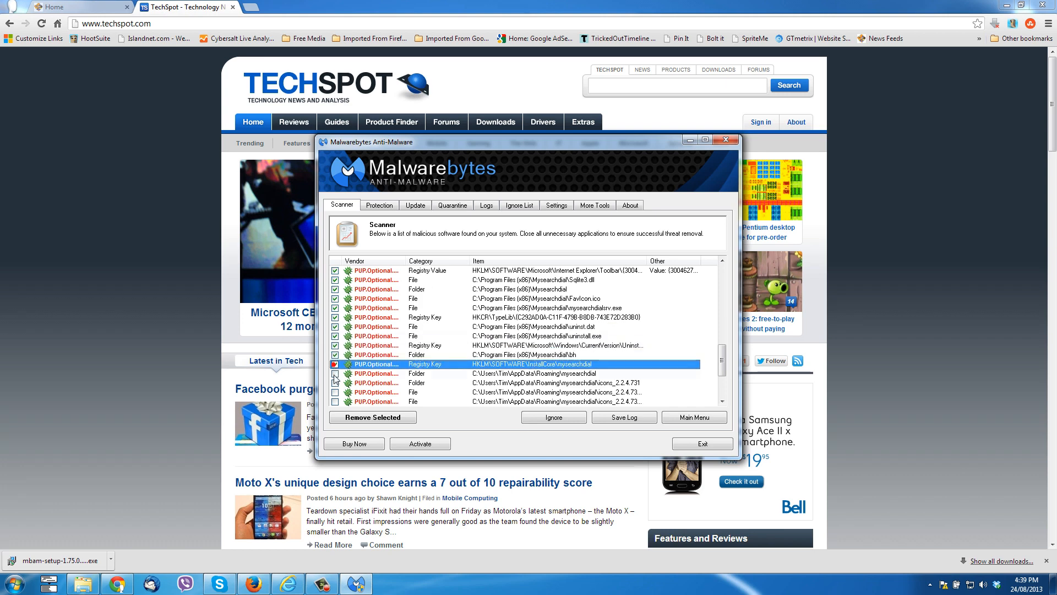
pyautogui.scroll(-3)
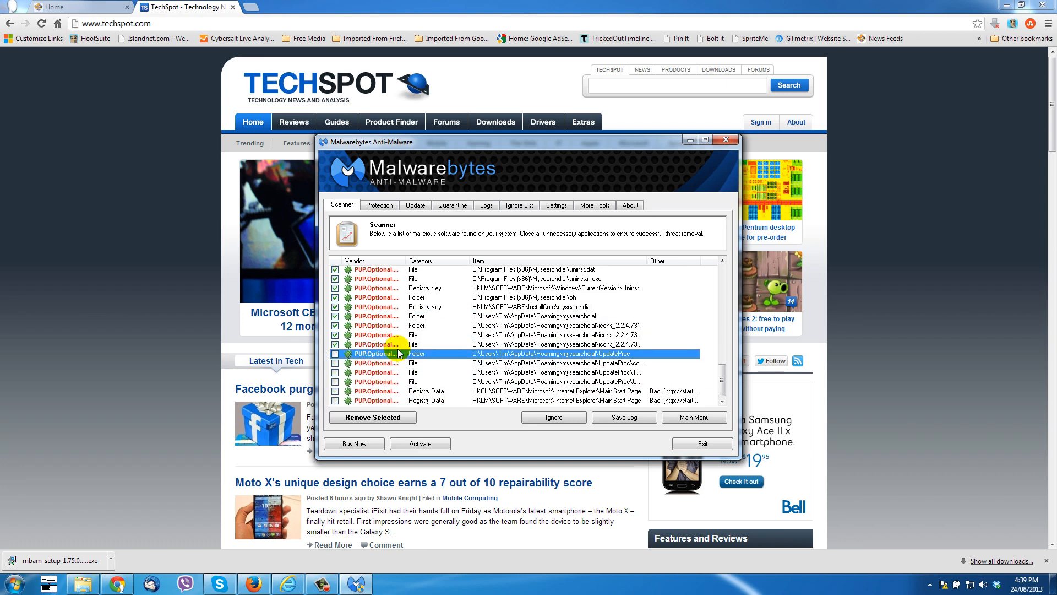
pyautogui.click(335, 385)
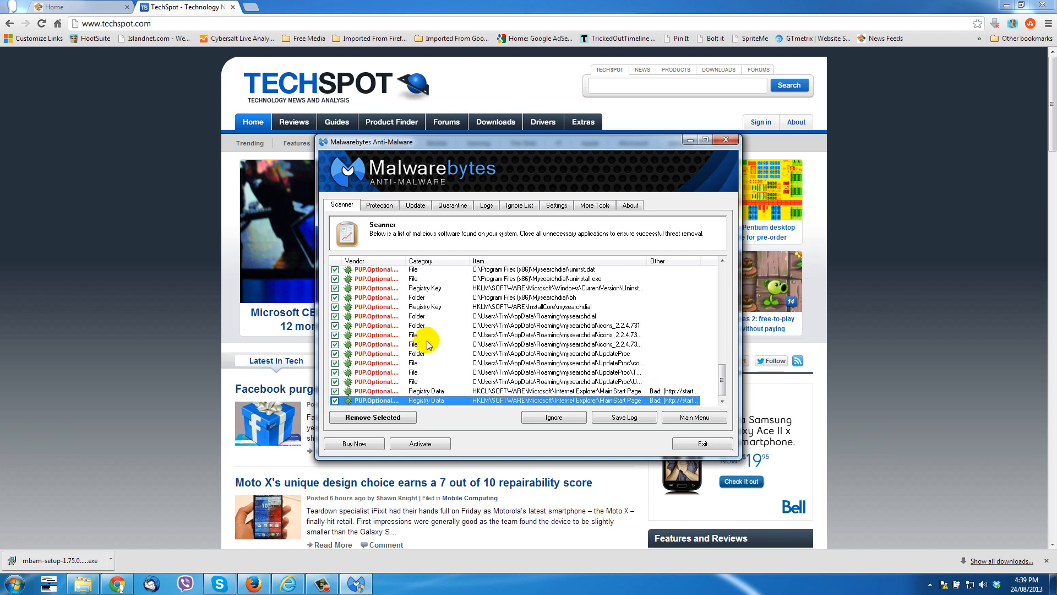
# Remove the selected threats and scroll through the Notepad log of deleted entries
pyautogui.click(371, 417)
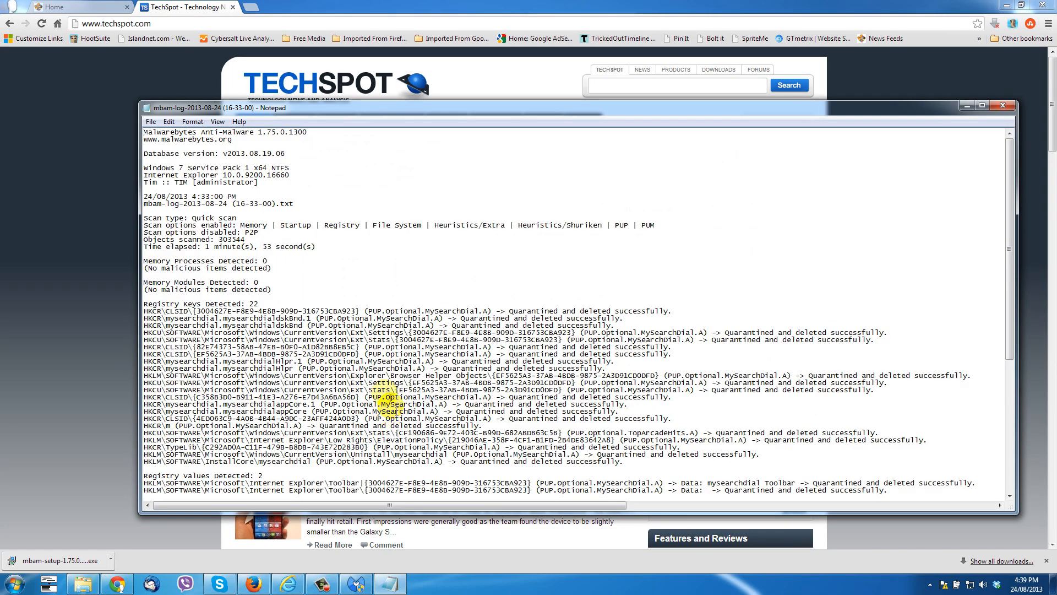
pyautogui.scroll(-3)
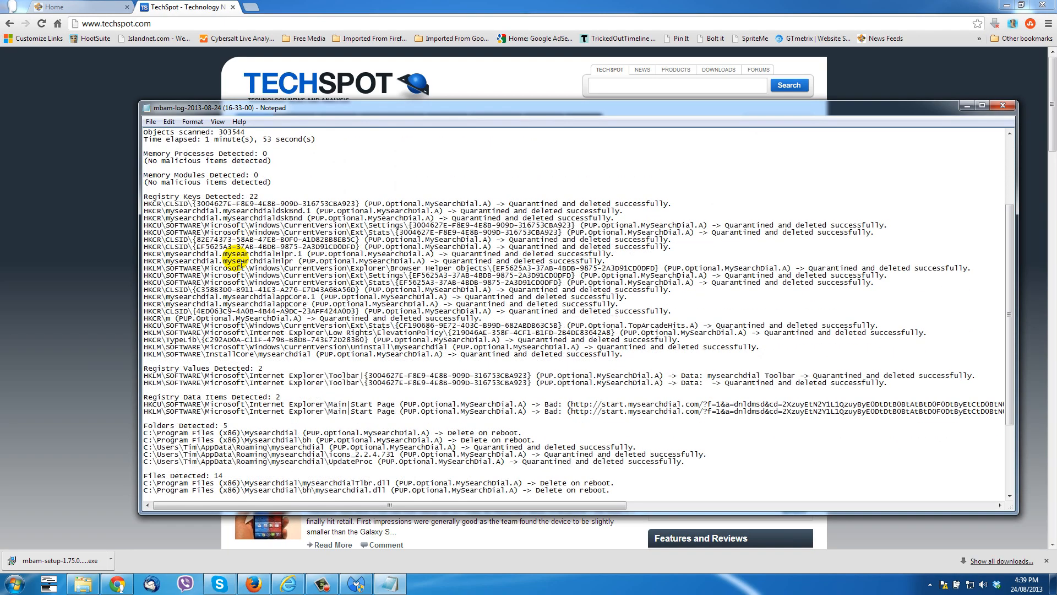
pyautogui.scroll(-3)
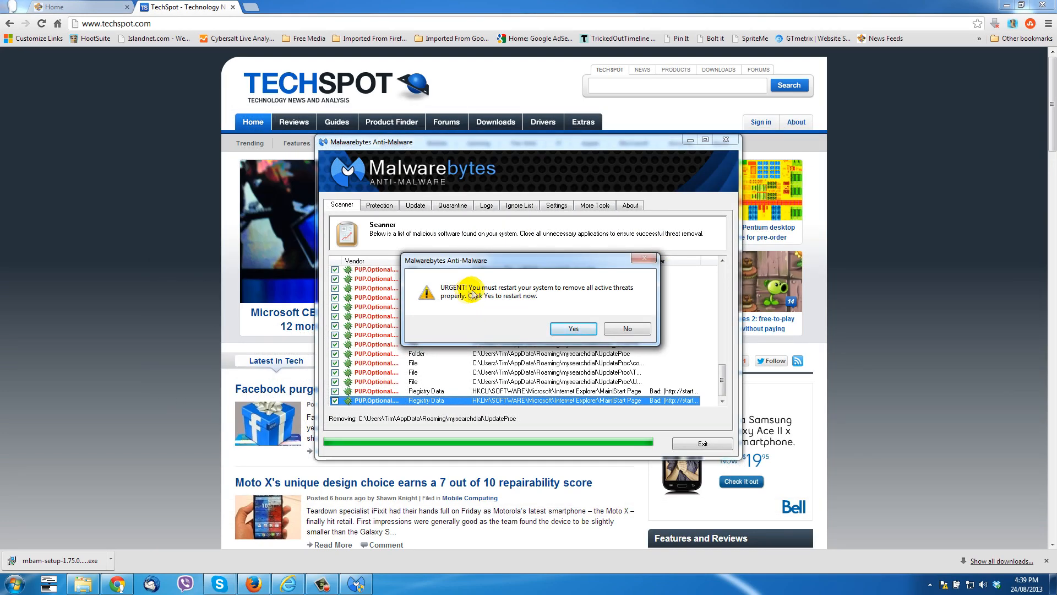
pyautogui.moveTo(529, 283)
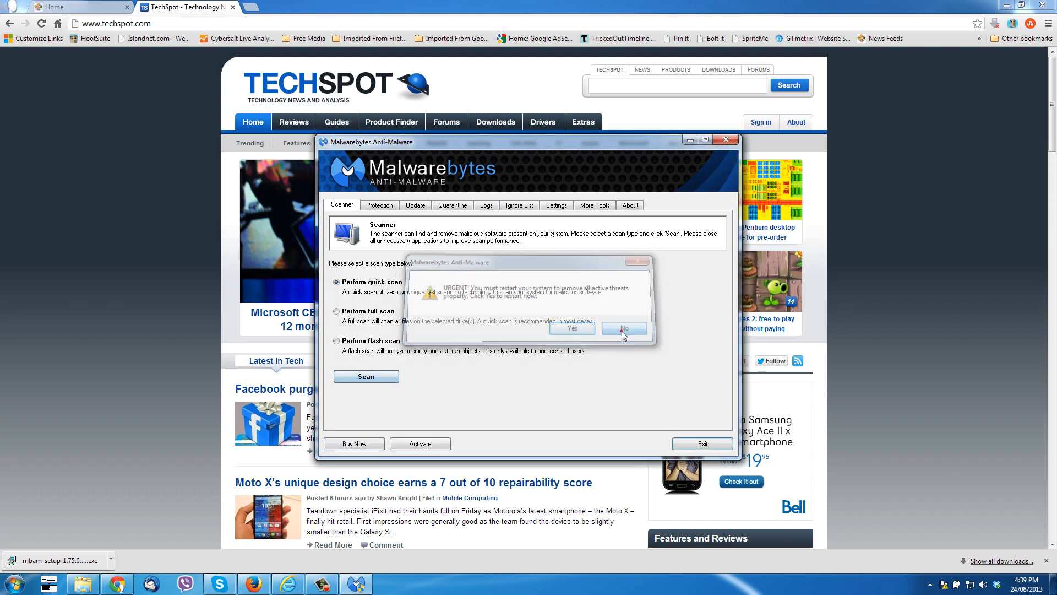
# Answer No to the urgent restart prompt
pyautogui.click(622, 328)
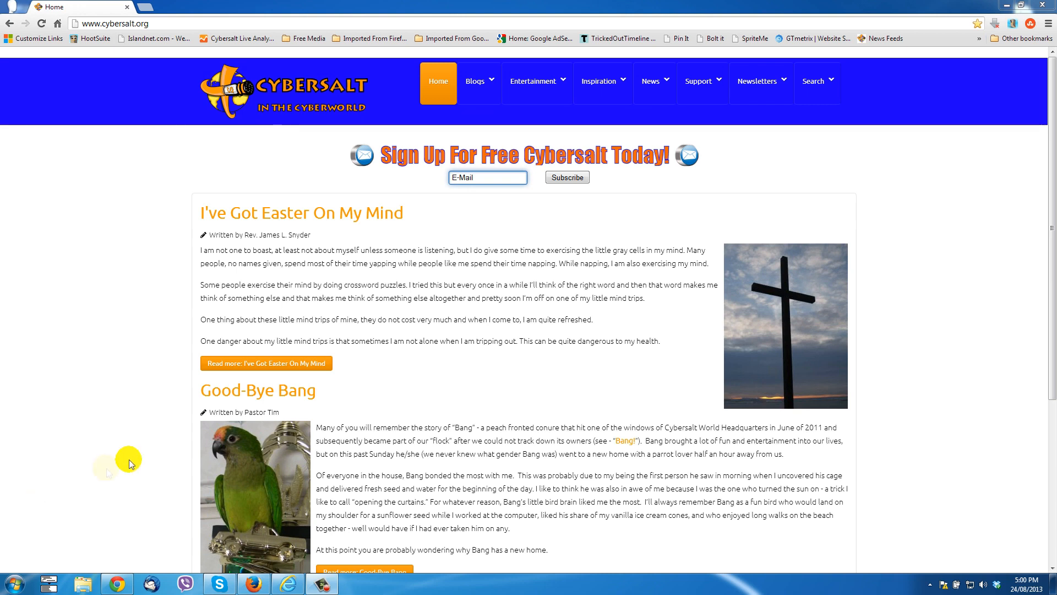
pyautogui.moveTo(123, 336)
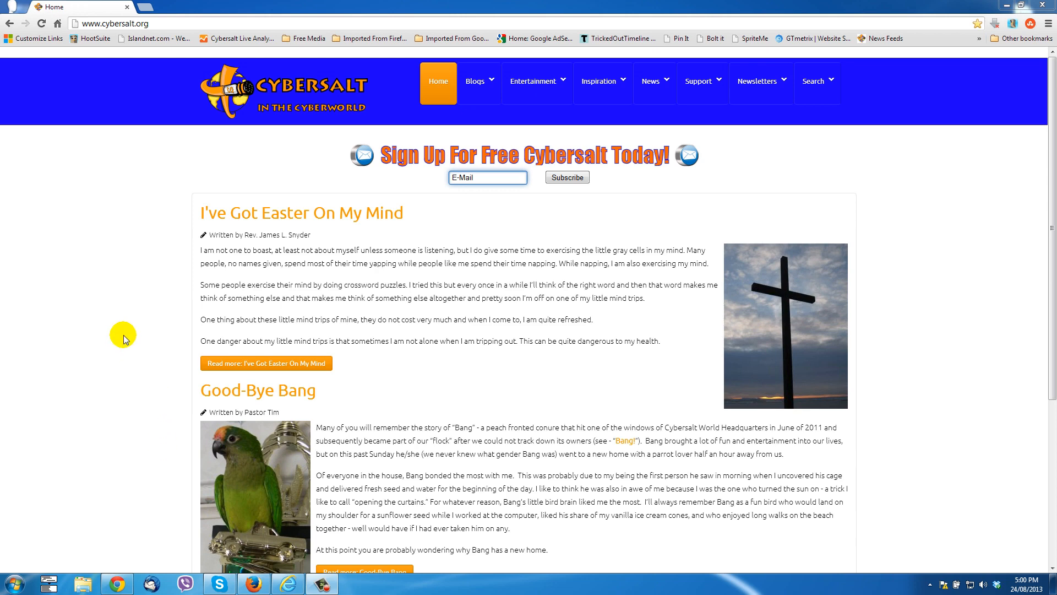
pyautogui.moveTo(141, 10)
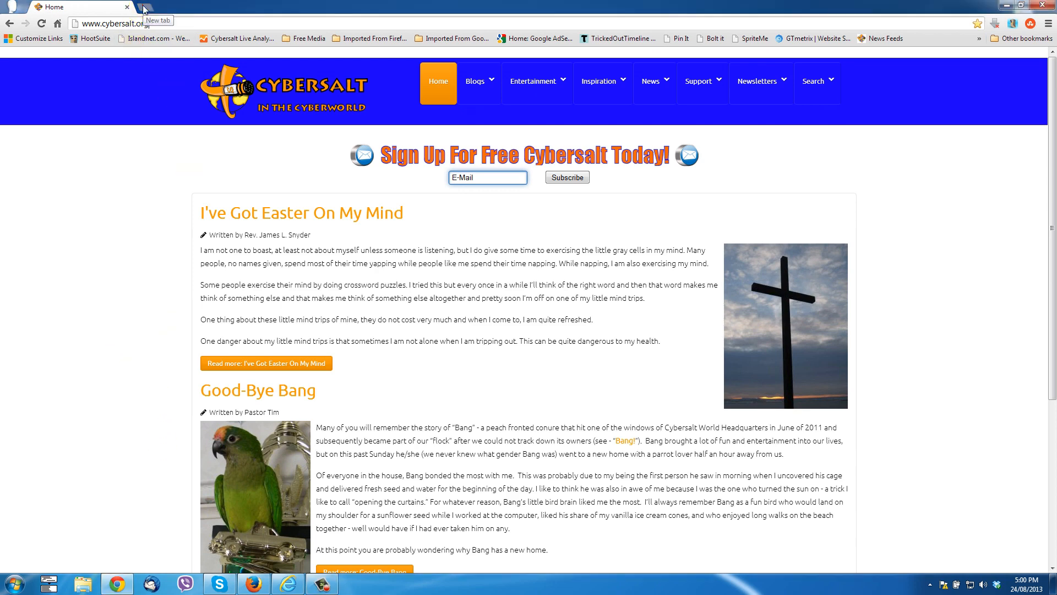
# Confirm Chrome's new tab still shows MySearchDial, then bring up the main menu
pyautogui.click(142, 9)
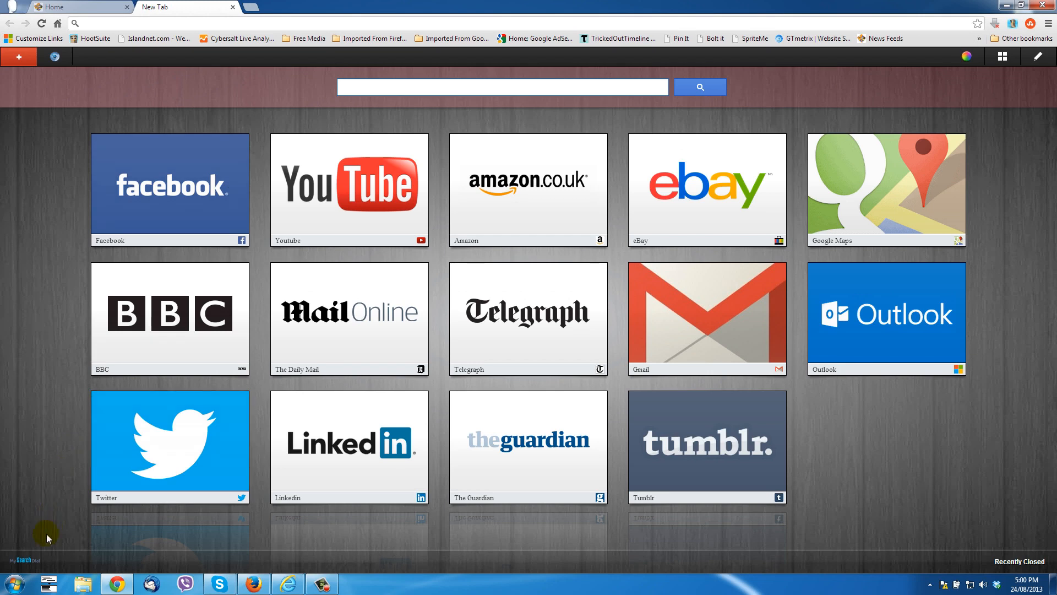
pyautogui.moveTo(642, 216)
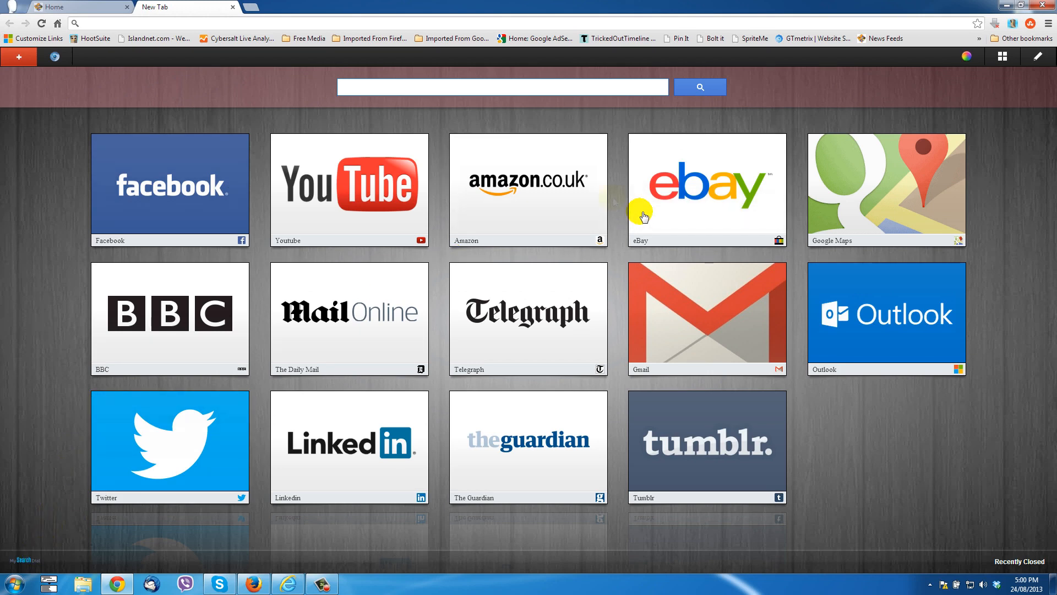
pyautogui.moveTo(382, 191)
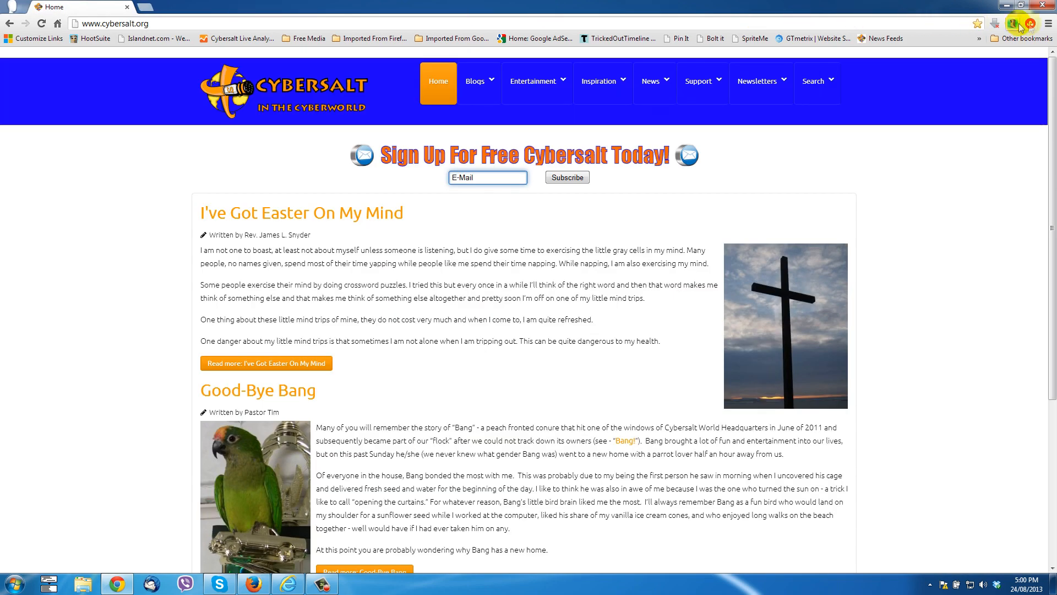
pyautogui.click(1049, 24)
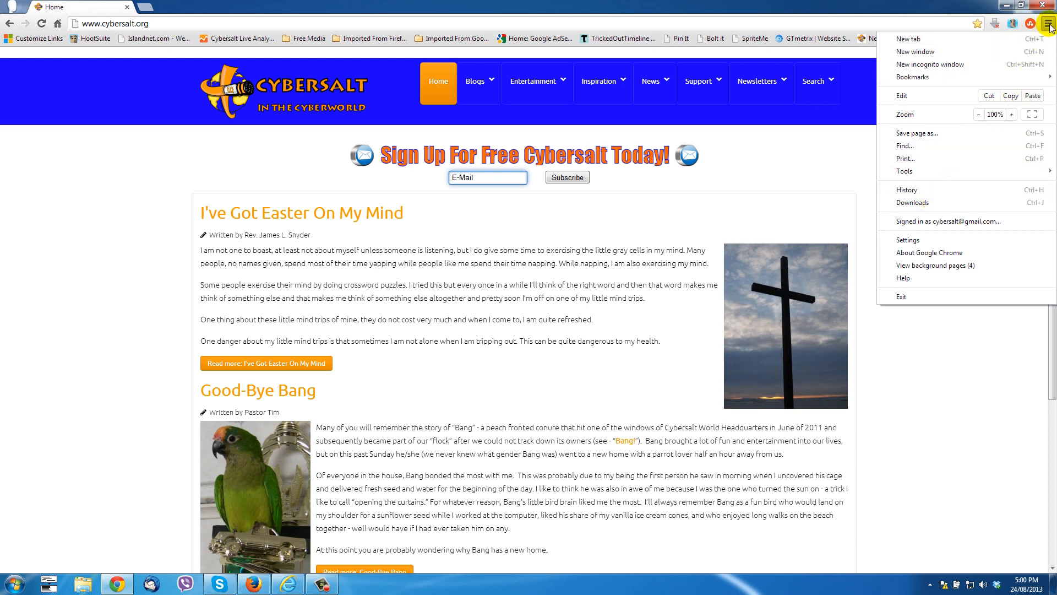
# Remove the MySearchDial New Tab extension in Chrome settings and close the extensions tab
pyautogui.click(908, 239)
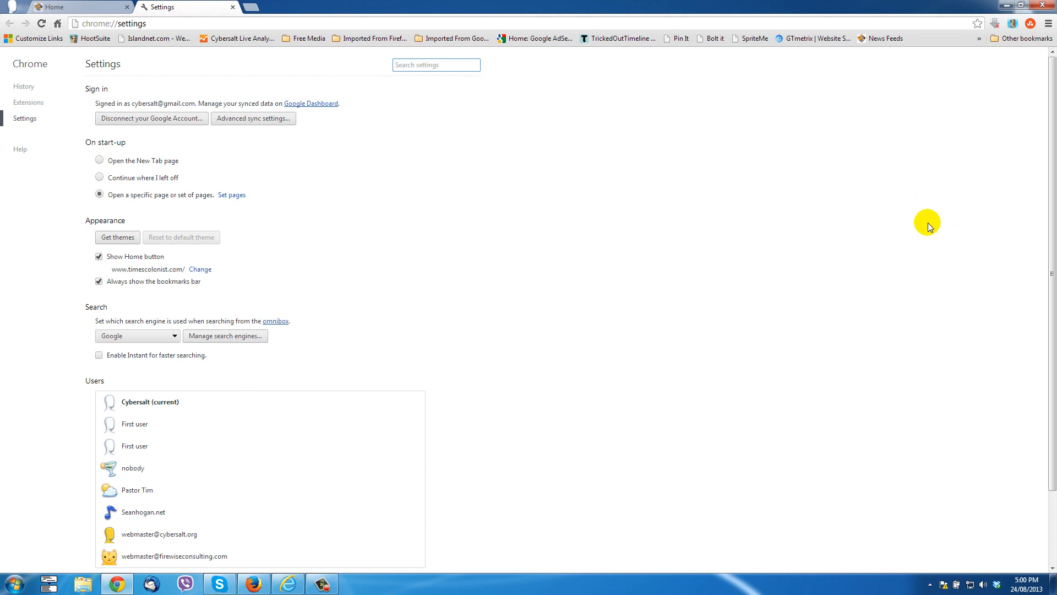
pyautogui.click(28, 102)
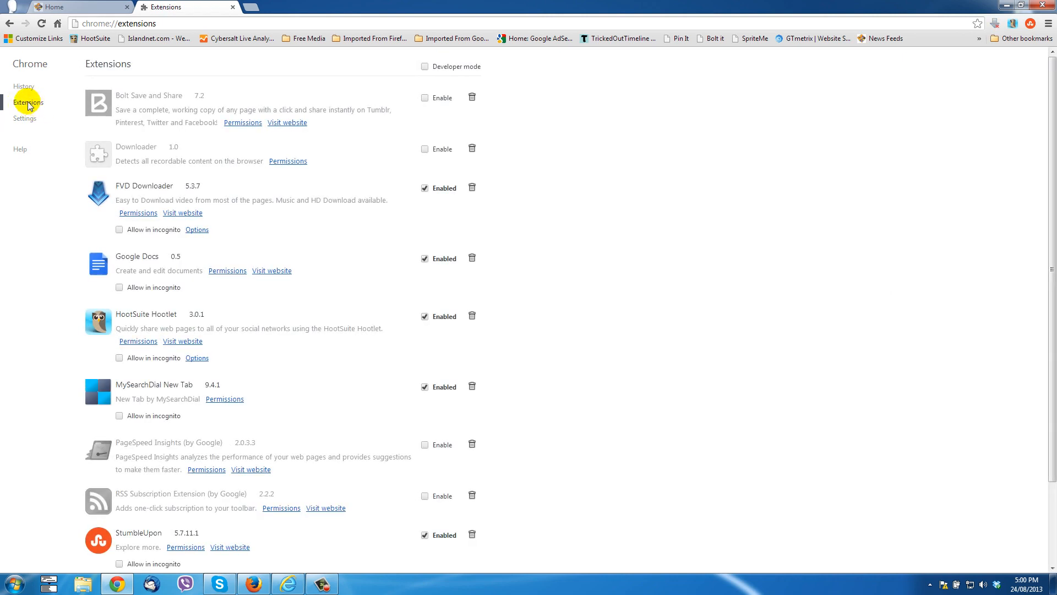
pyautogui.moveTo(205, 391)
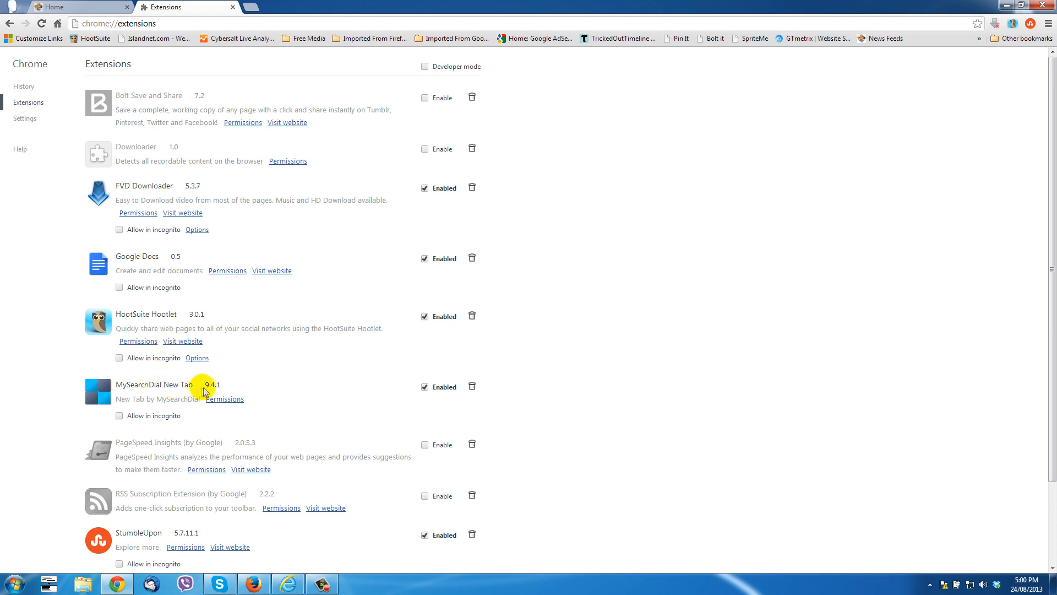
pyautogui.moveTo(99, 395)
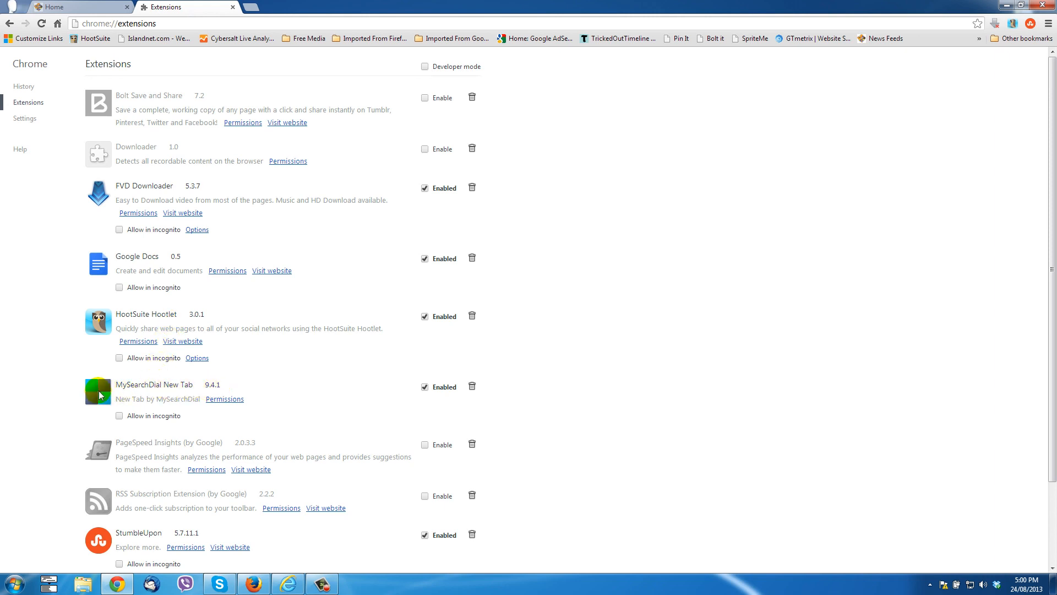
pyautogui.moveTo(134, 394)
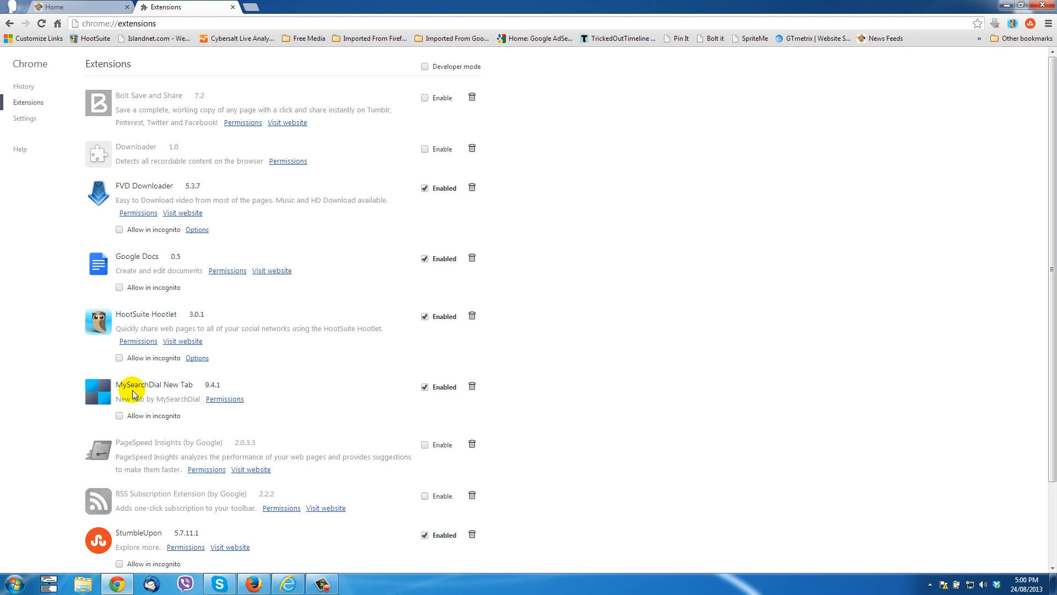
pyautogui.moveTo(473, 390)
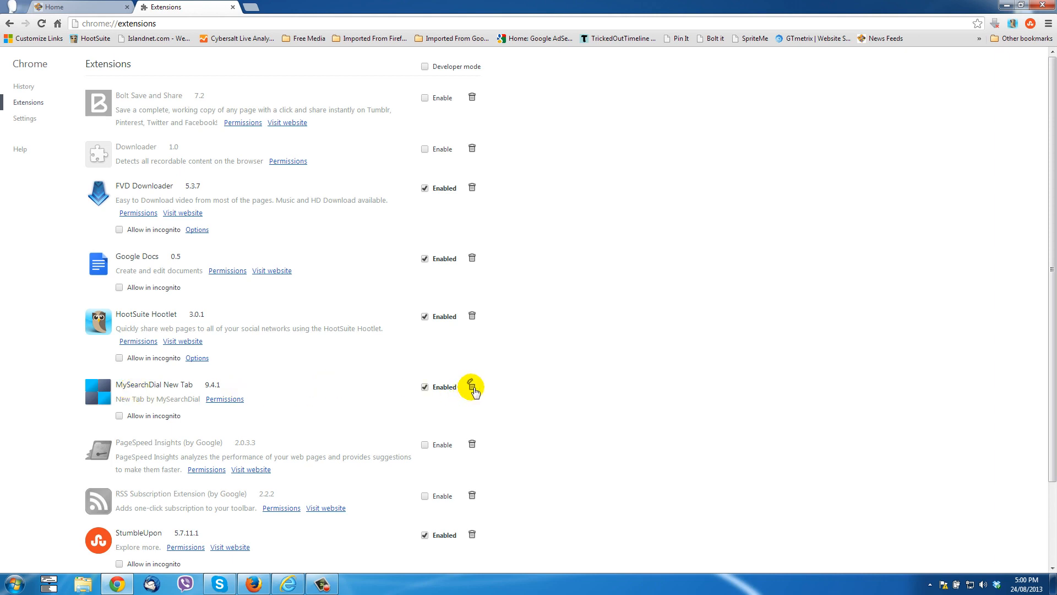
pyautogui.click(472, 386)
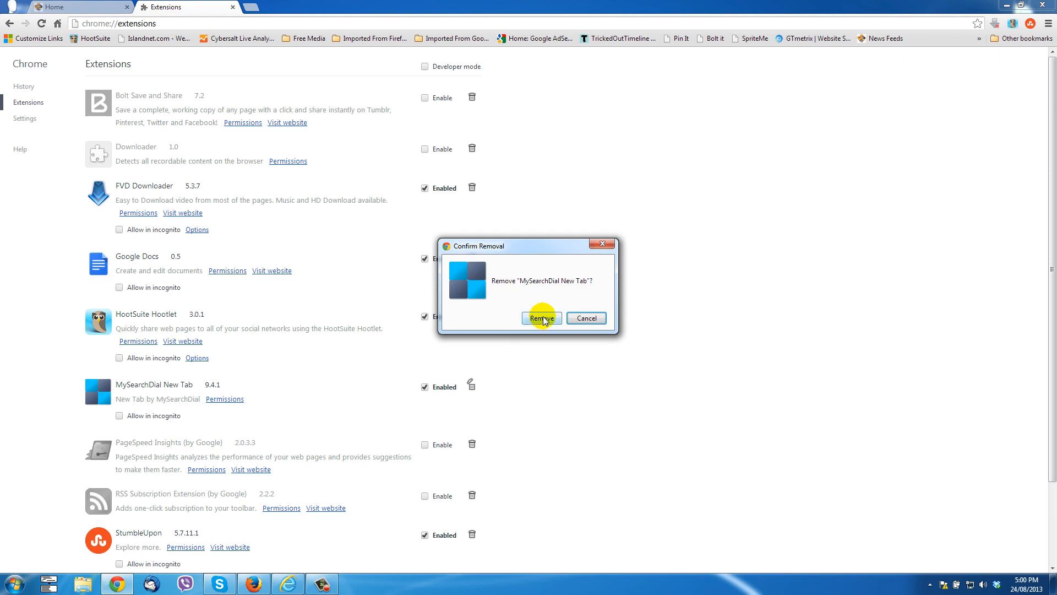
pyautogui.click(540, 318)
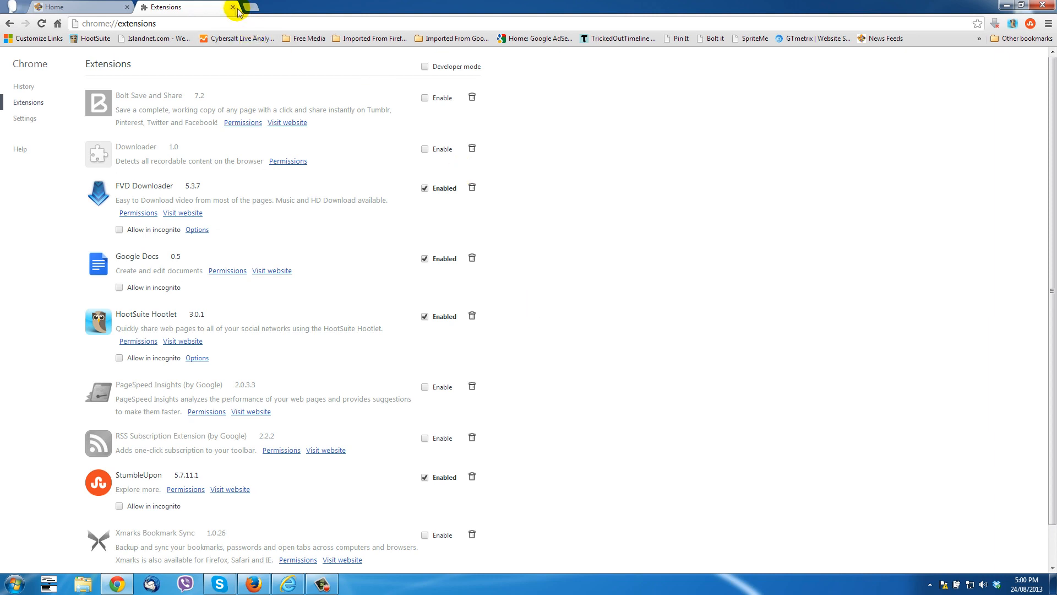
pyautogui.click(232, 7)
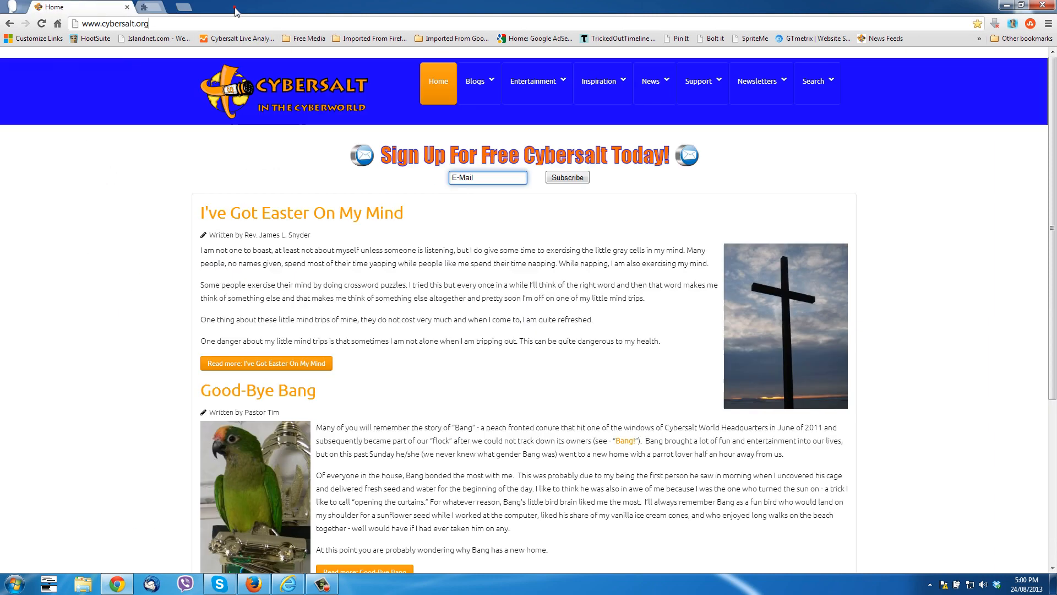
pyautogui.moveTo(142, 8)
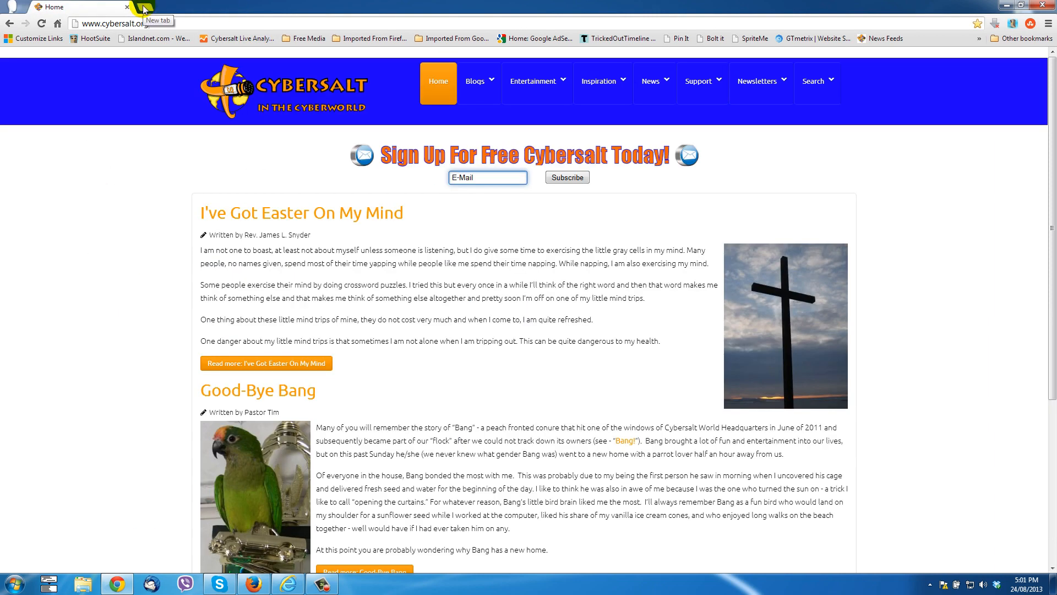
pyautogui.click(141, 10)
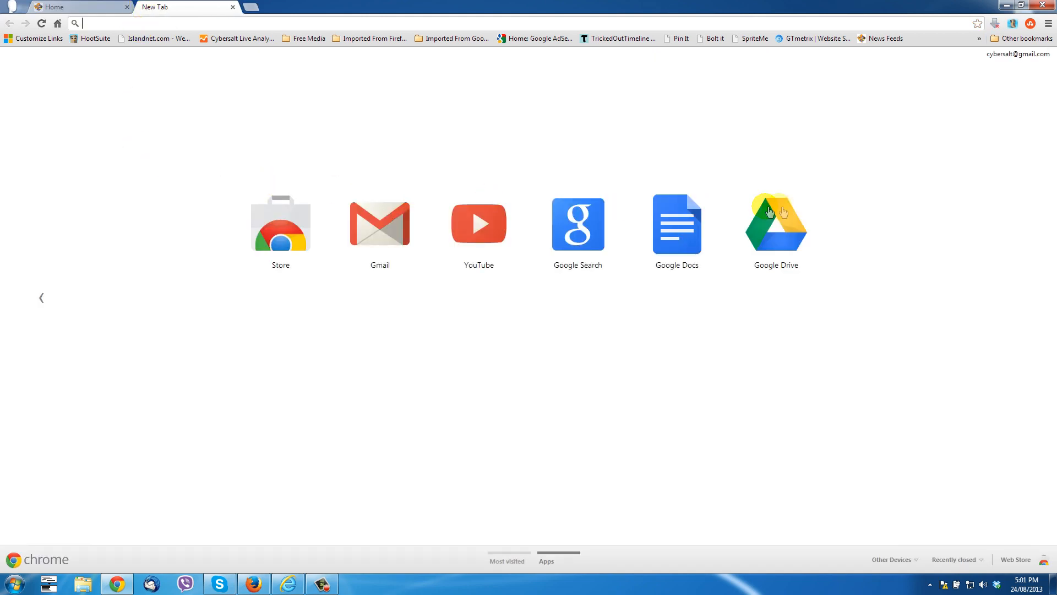
pyautogui.moveTo(226, 5)
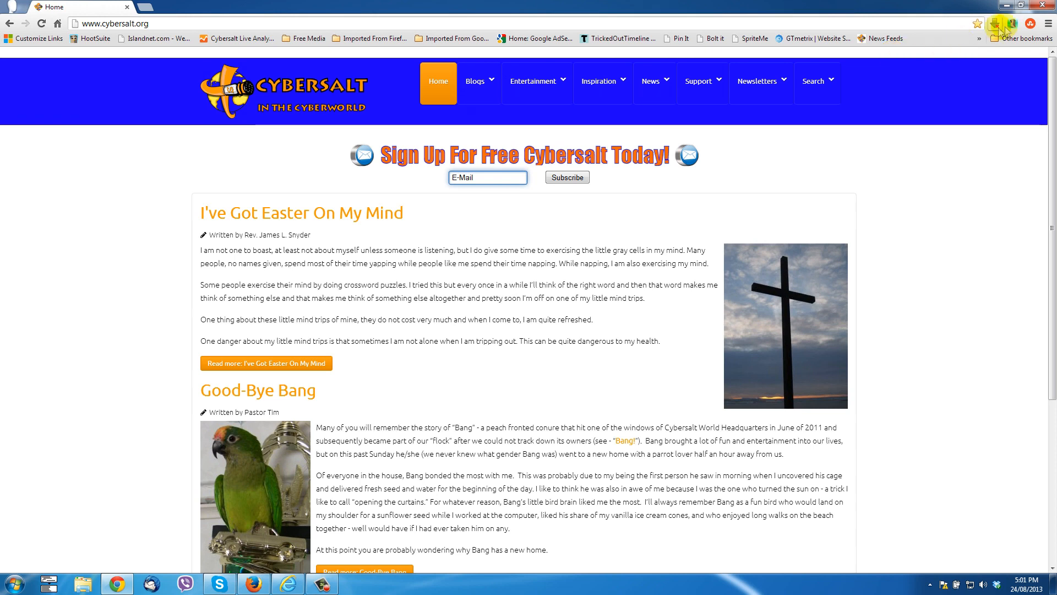
pyautogui.click(1049, 22)
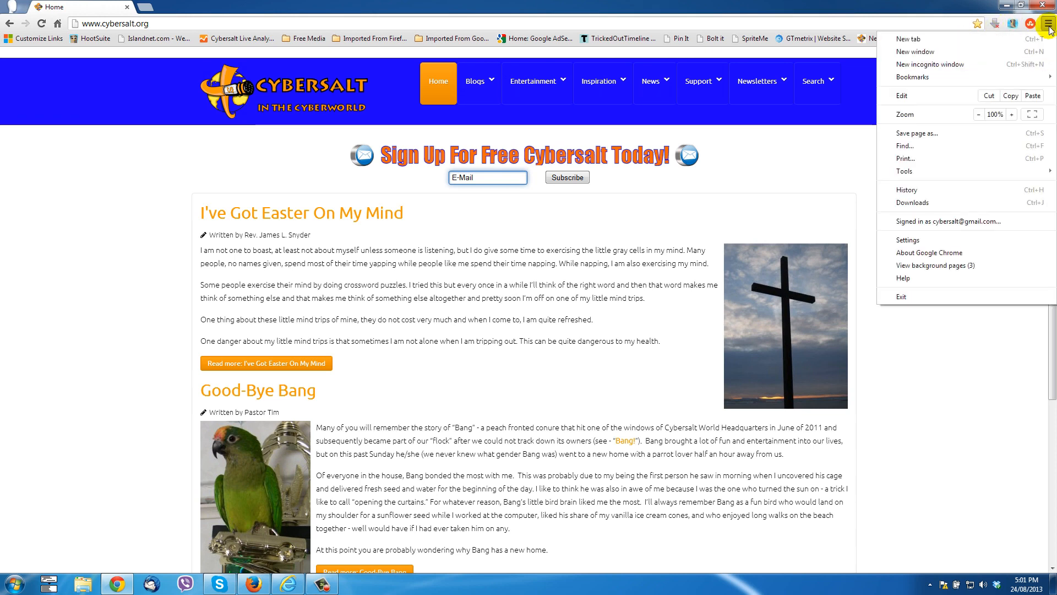
pyautogui.moveTo(925, 145)
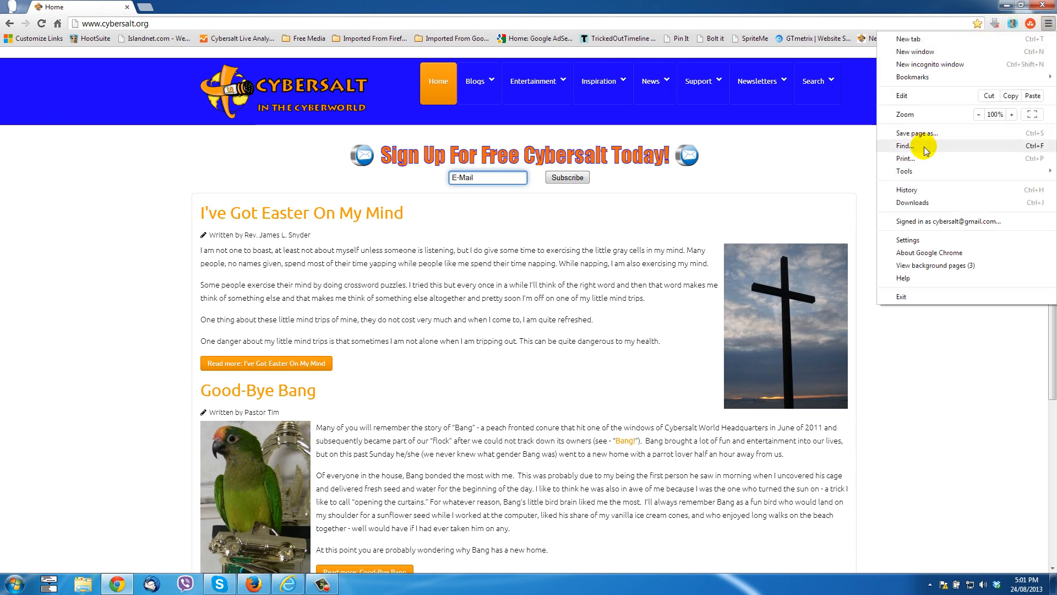
pyautogui.click(907, 240)
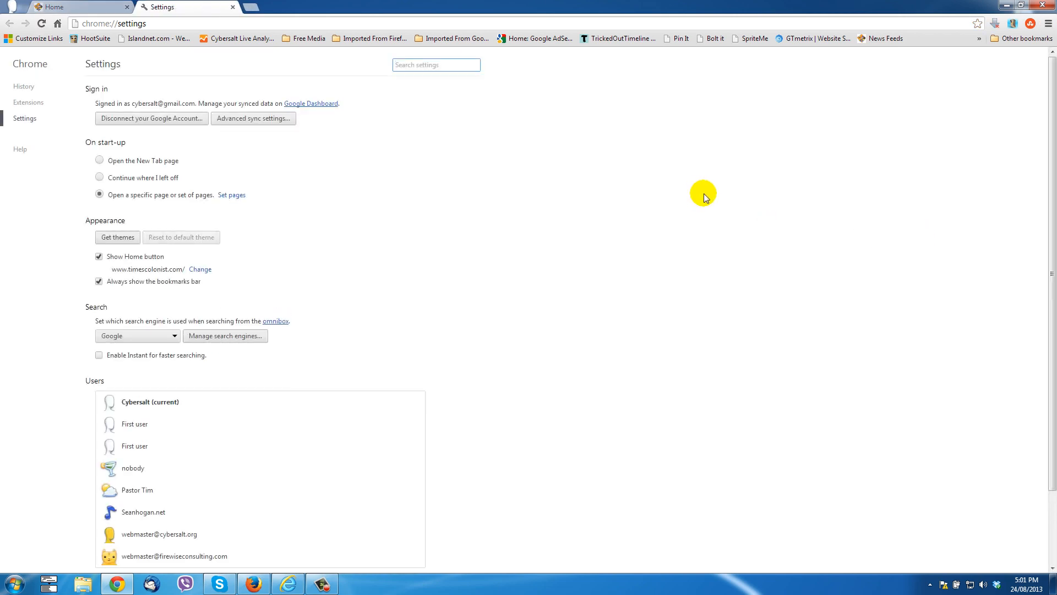
pyautogui.moveTo(121, 214)
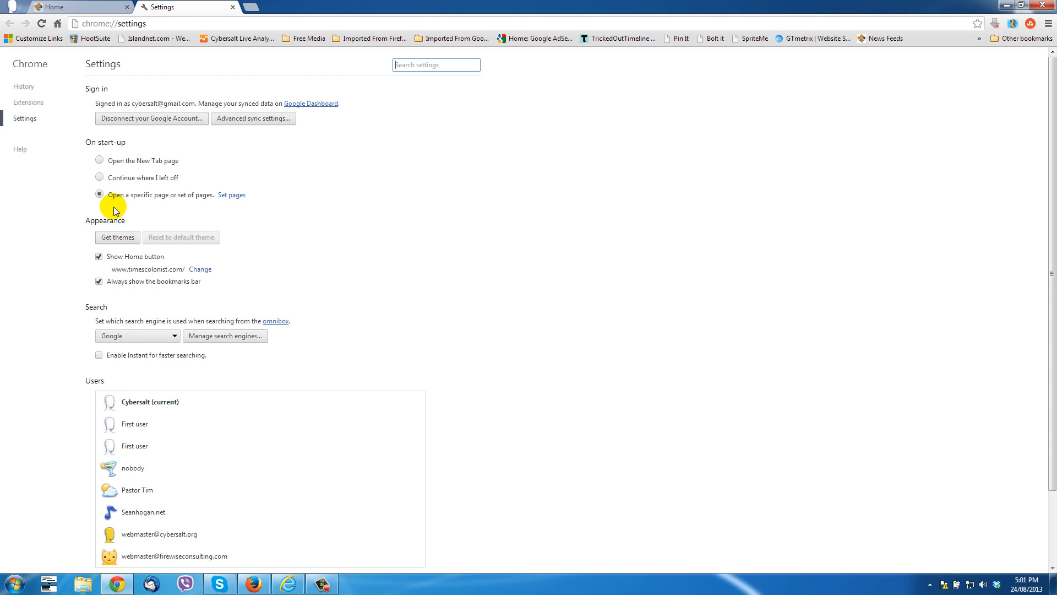
pyautogui.moveTo(117, 237)
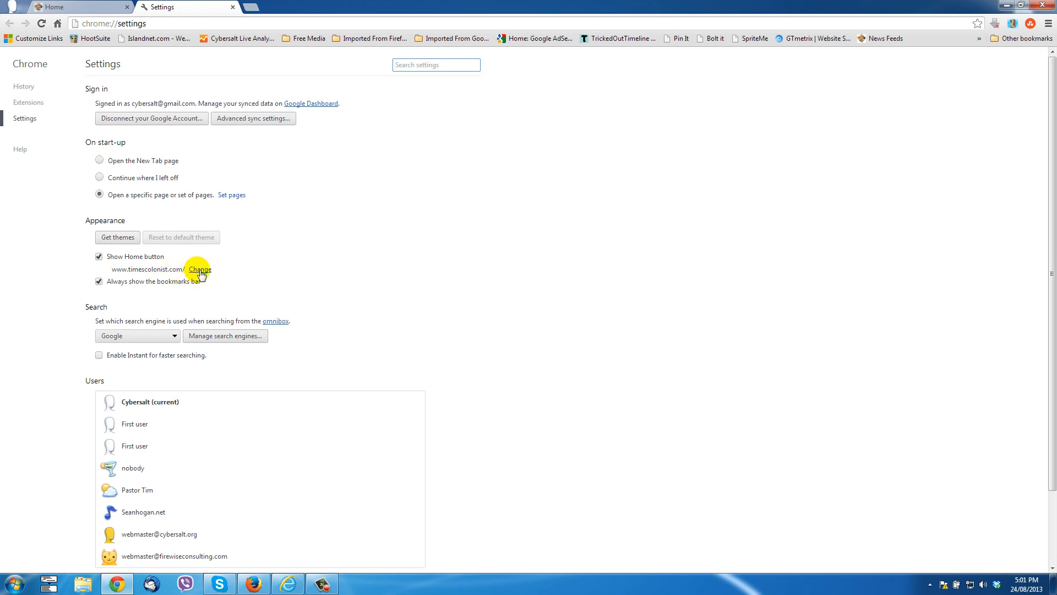
pyautogui.click(201, 269)
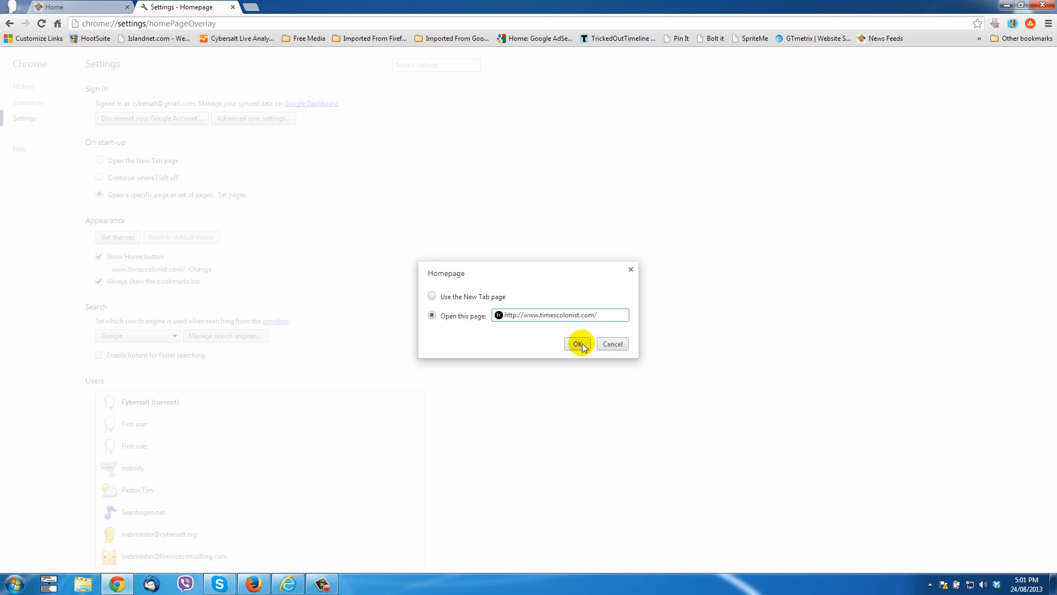
pyautogui.click(579, 344)
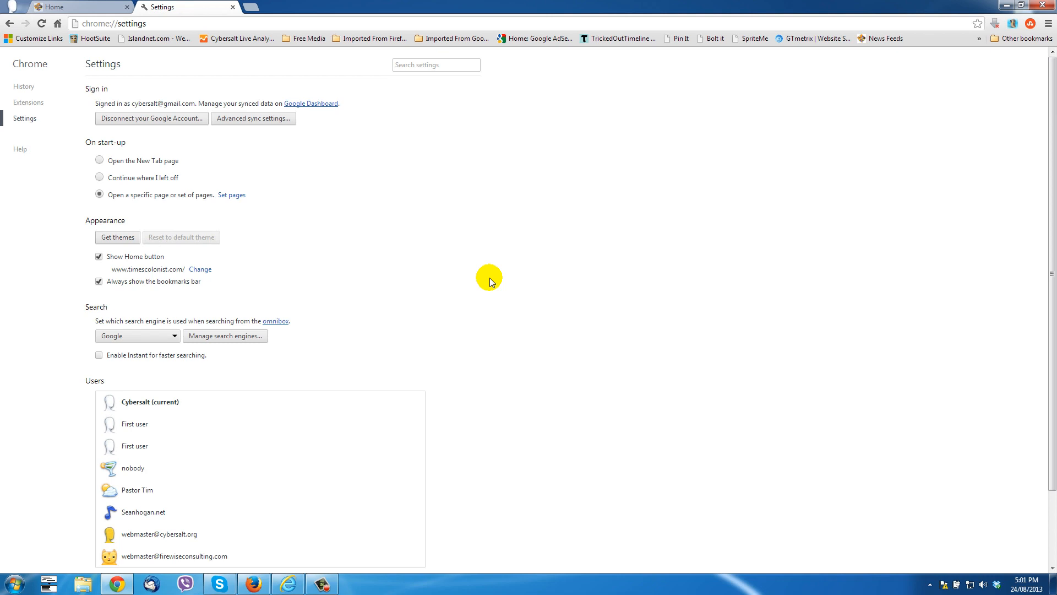
pyautogui.scroll(-3)
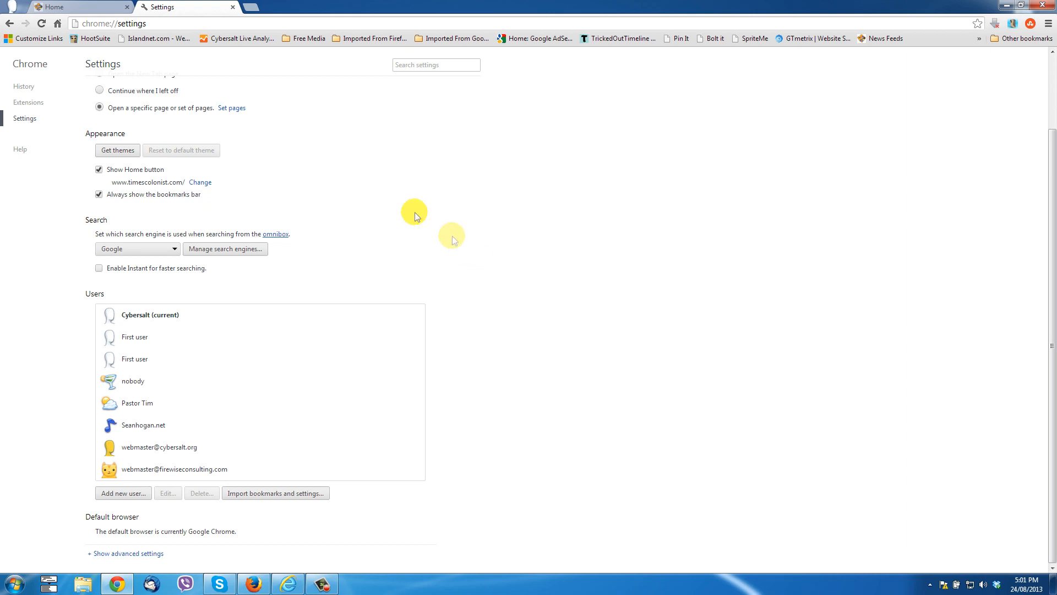
pyautogui.moveTo(96, 224)
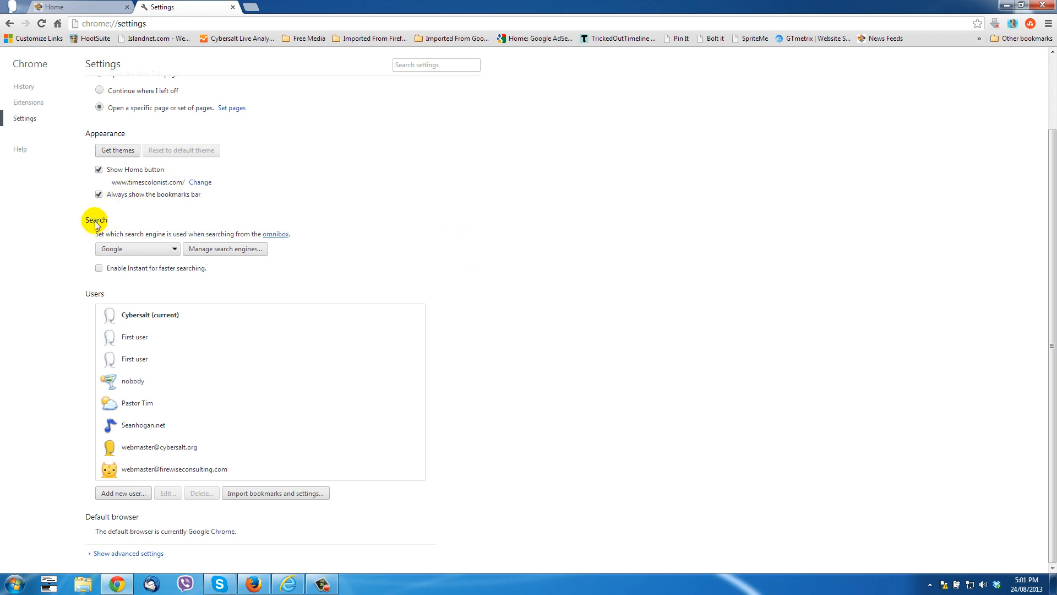
pyautogui.moveTo(196, 223)
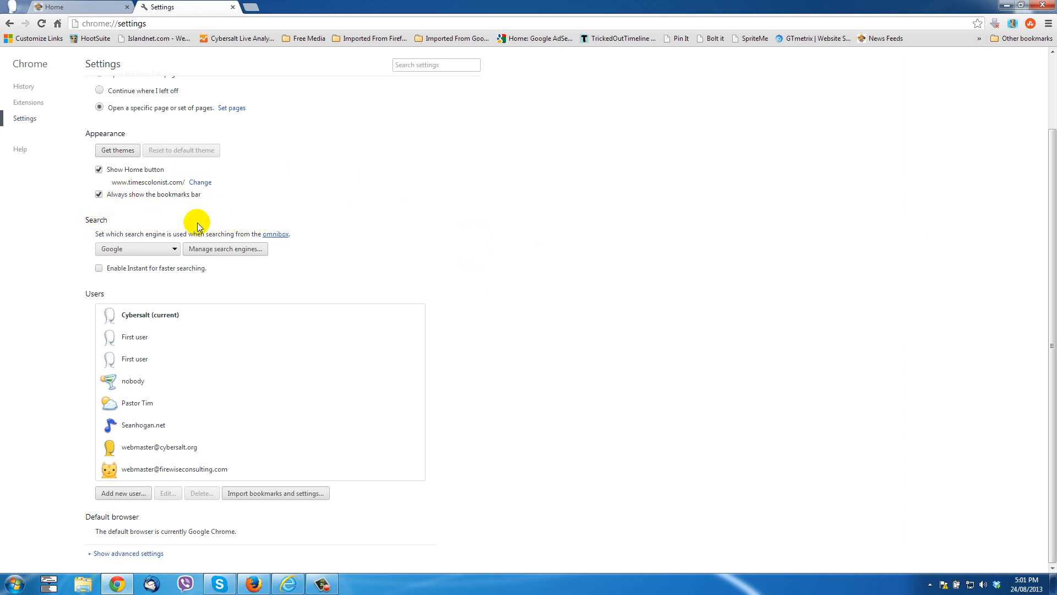
pyautogui.moveTo(240, 252)
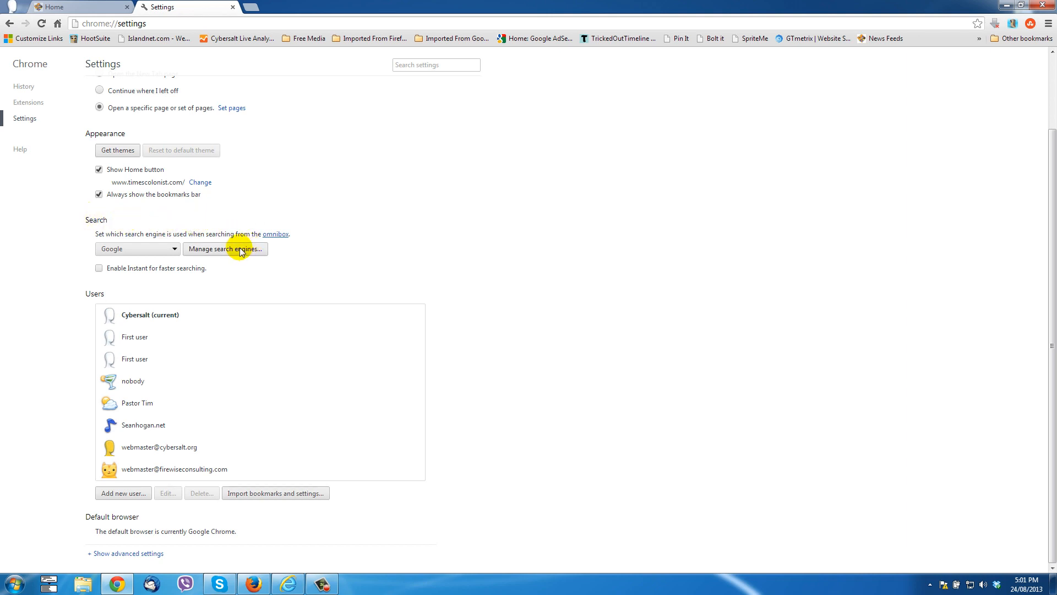
pyautogui.click(225, 249)
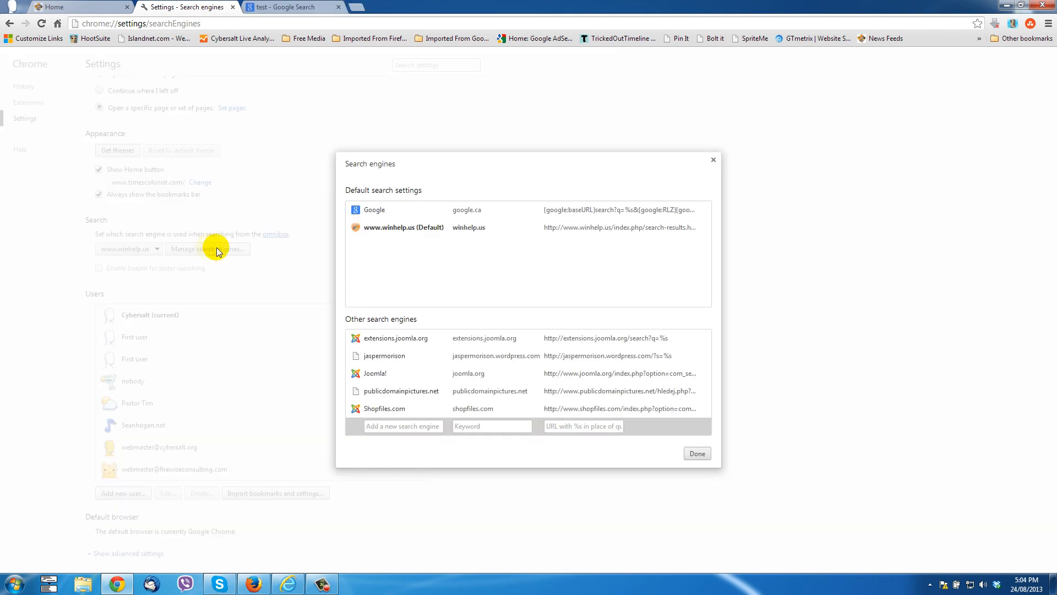
pyautogui.moveTo(378, 195)
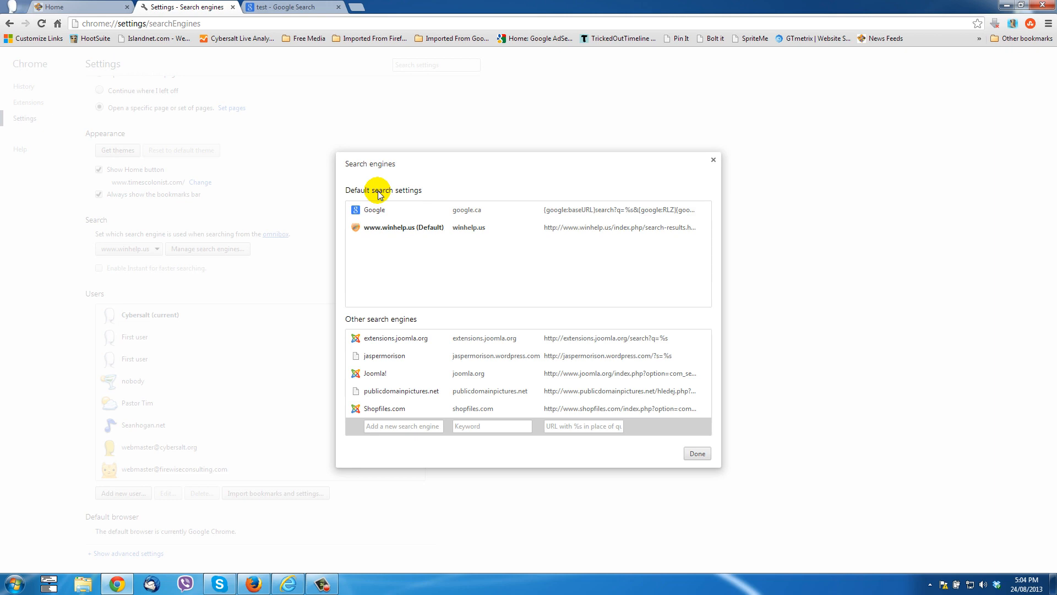
pyautogui.moveTo(546, 209)
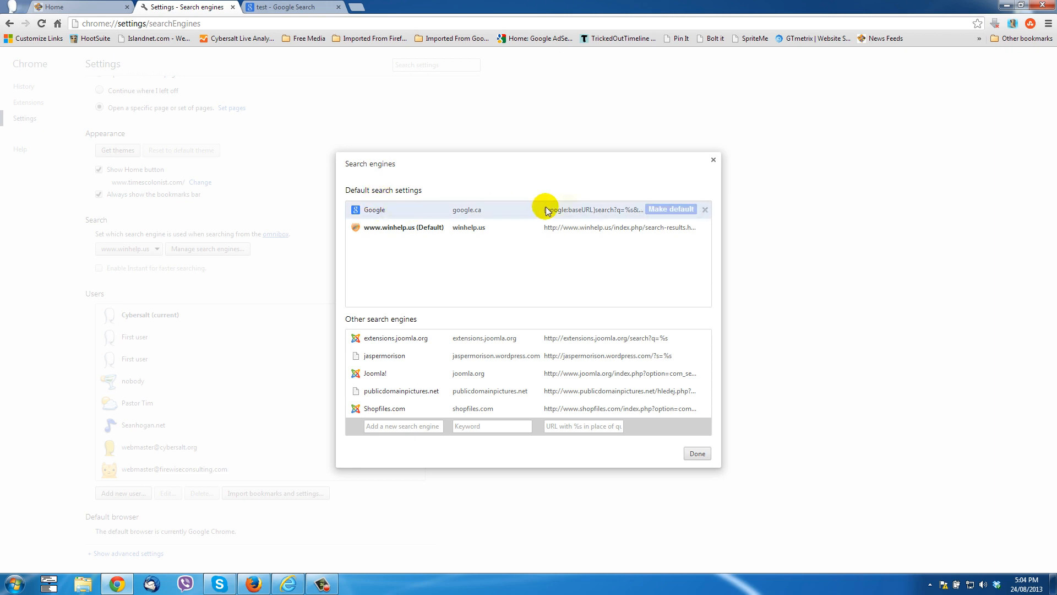
pyautogui.click(670, 210)
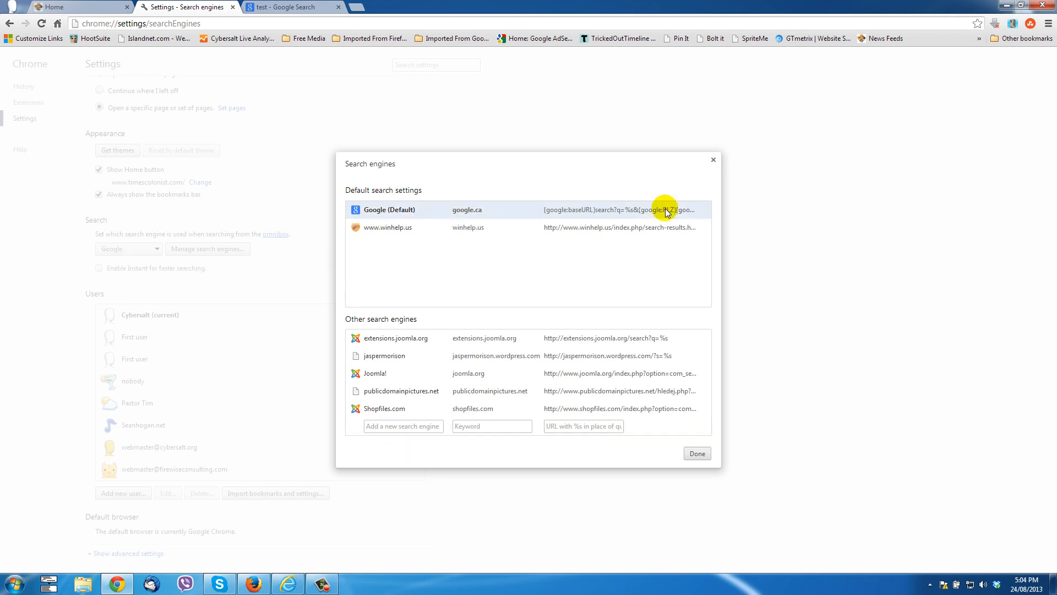
pyautogui.moveTo(516, 243)
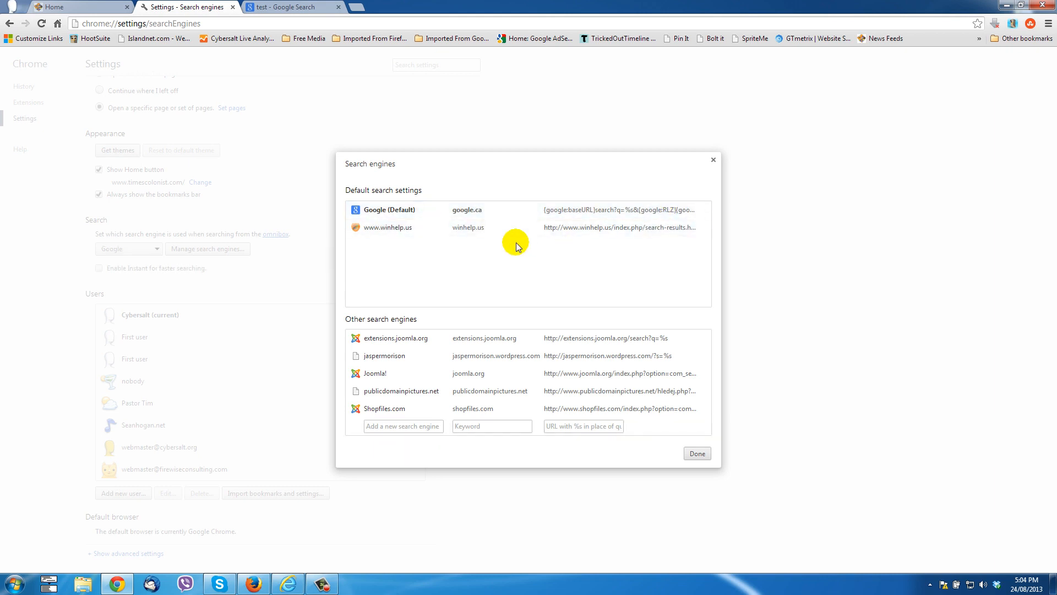
pyautogui.moveTo(615, 227)
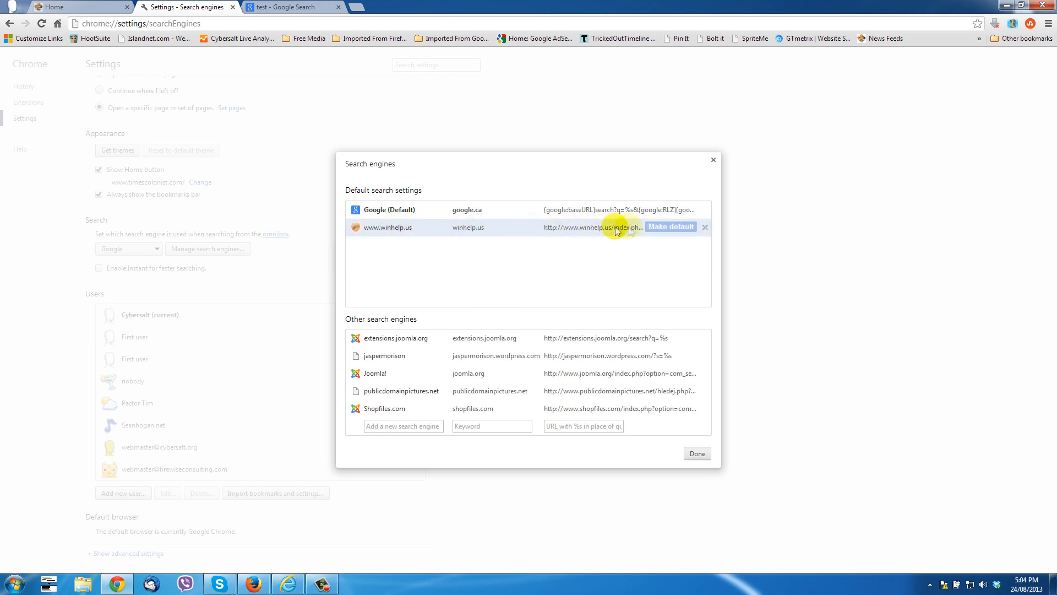
pyautogui.click(705, 228)
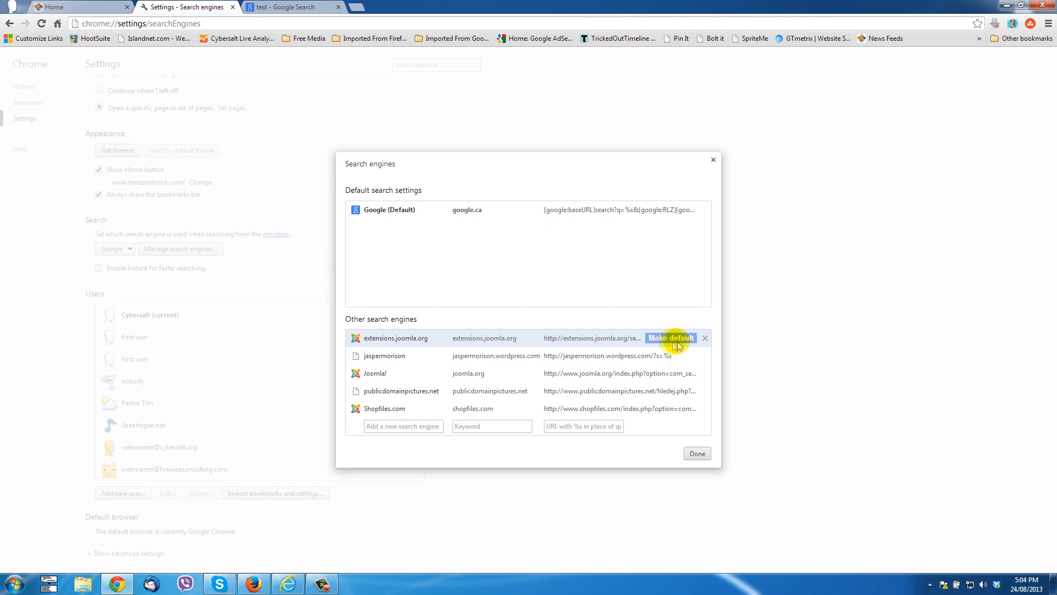
pyautogui.moveTo(484, 387)
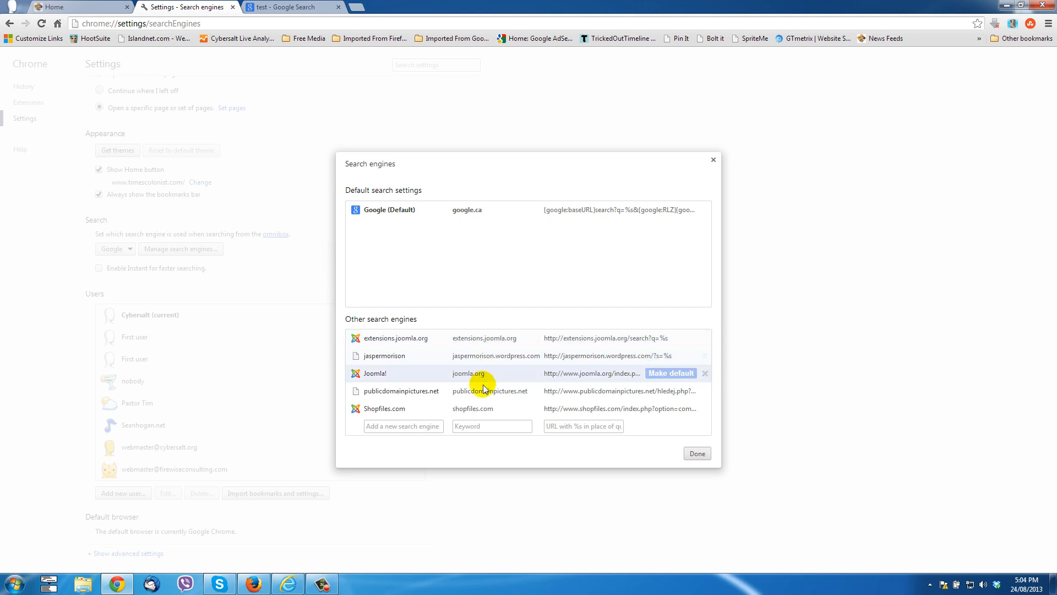
pyautogui.moveTo(697, 453)
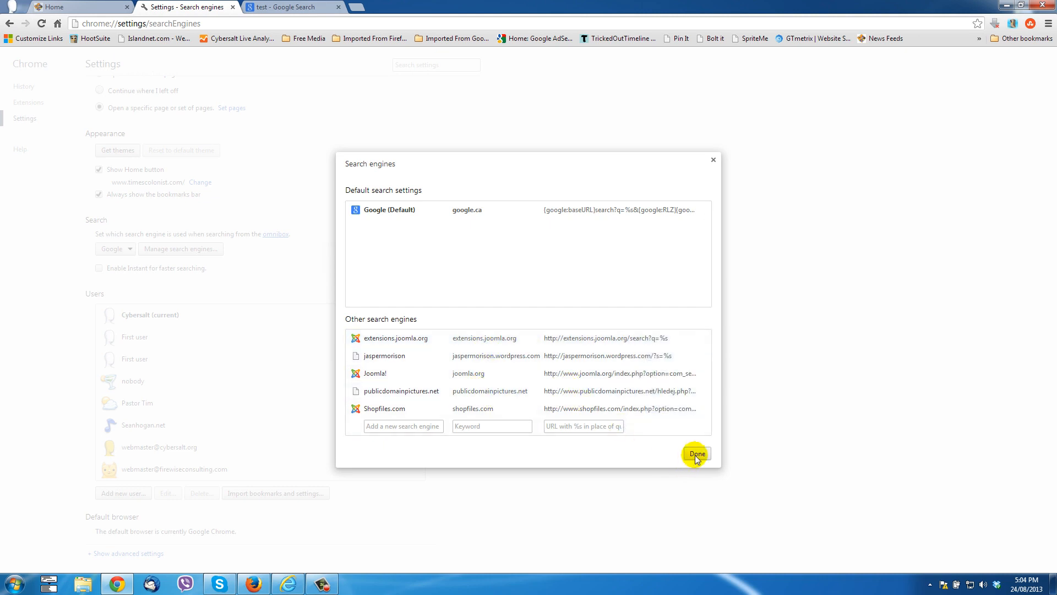
pyautogui.click(697, 453)
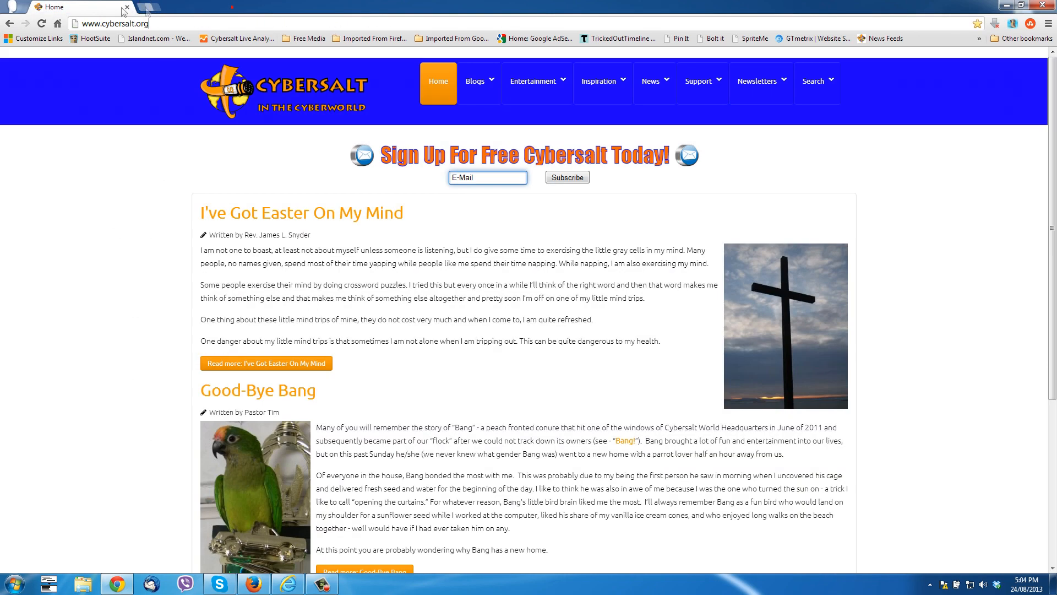
# Close the Cybersalt tab, then turn on Firefox's menu bar and open Tools
pyautogui.click(253, 584)
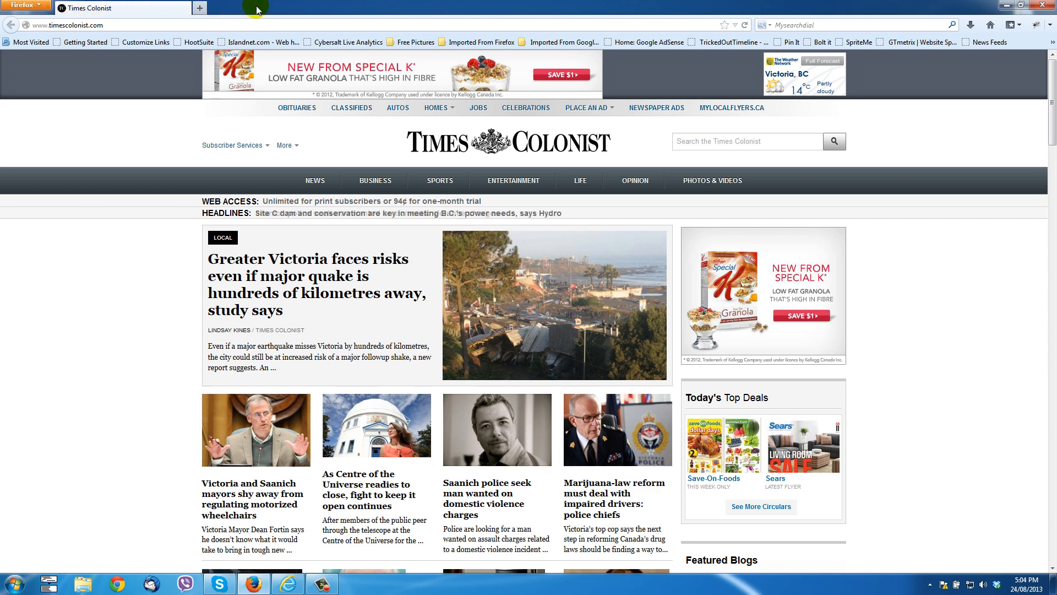
pyautogui.rightClick(232, 8)
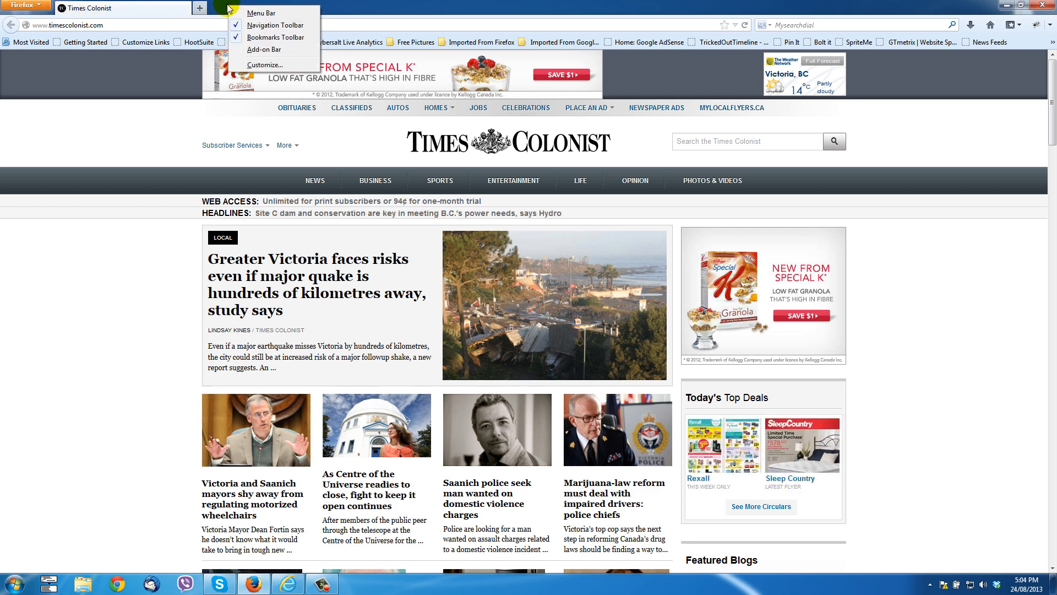
pyautogui.moveTo(262, 13)
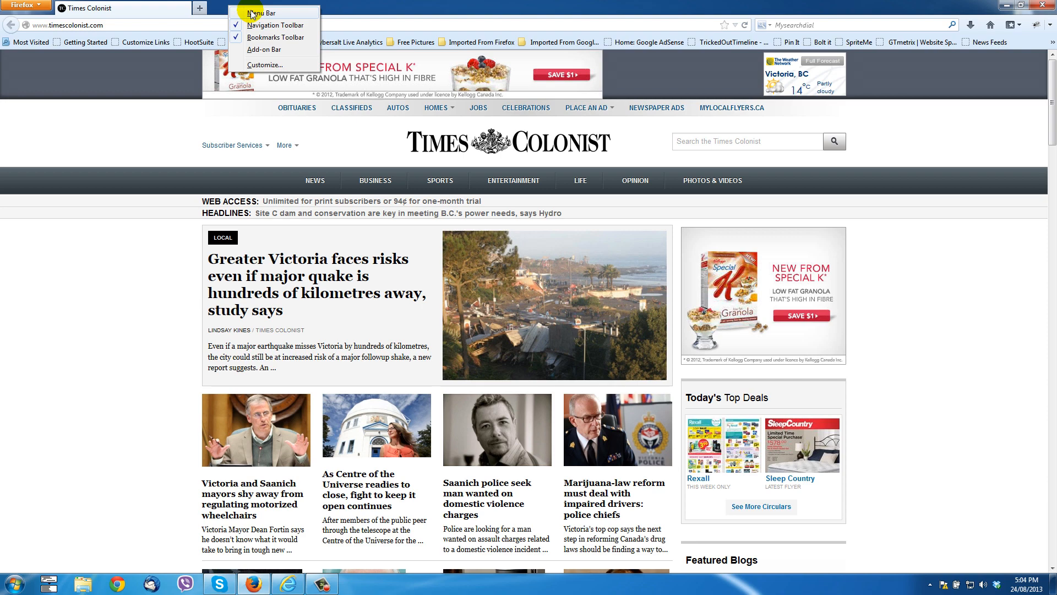
pyautogui.click(259, 12)
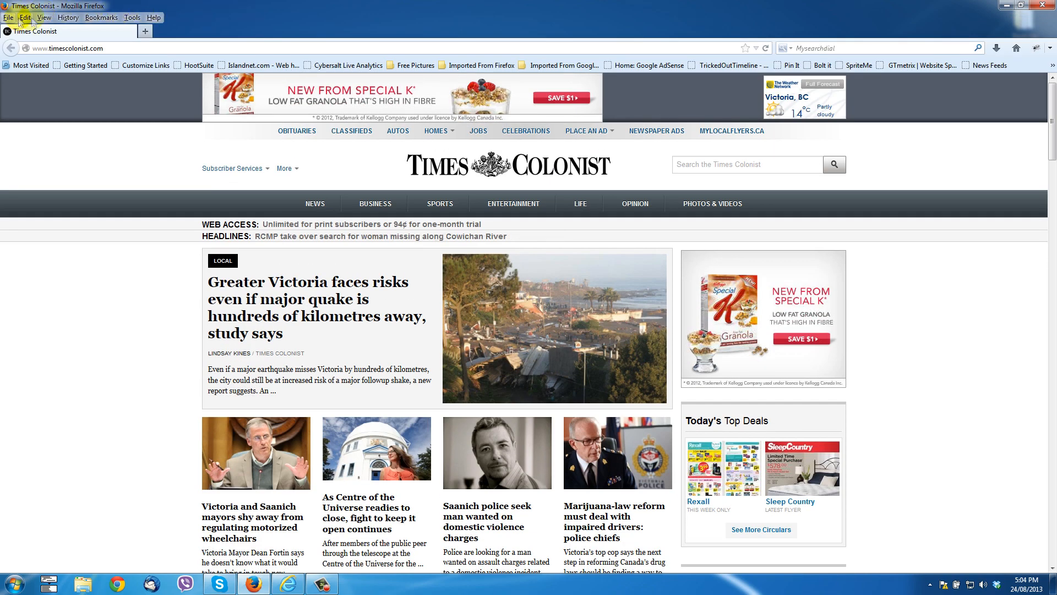
pyautogui.click(133, 17)
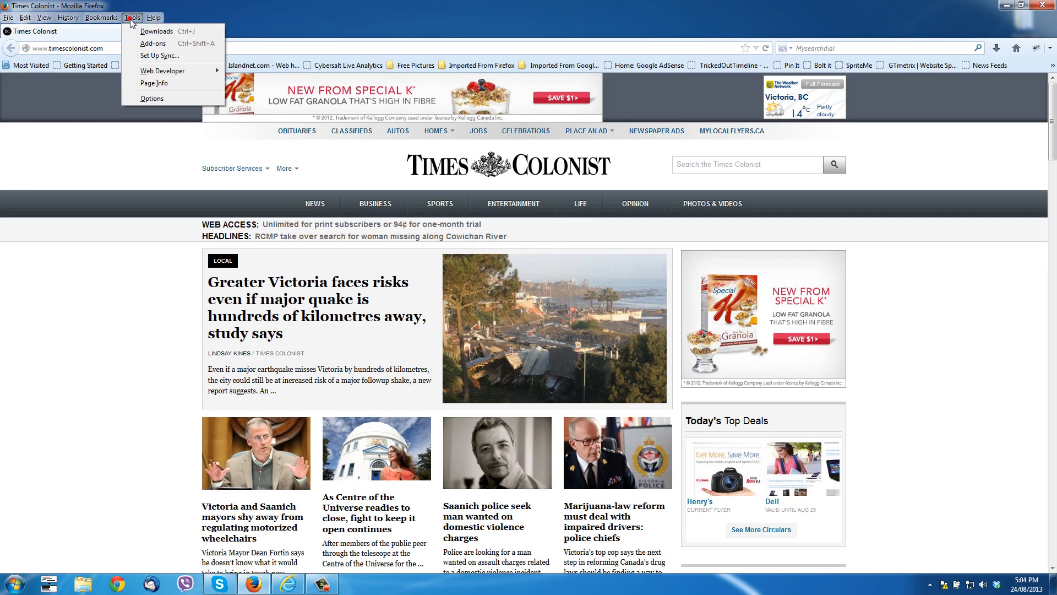
pyautogui.moveTo(144, 43)
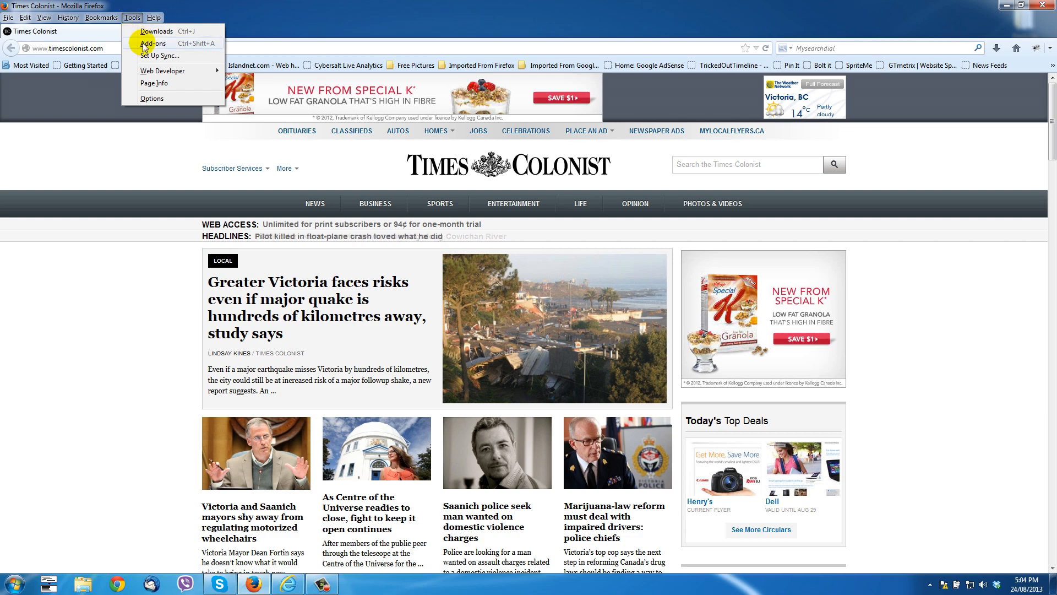
pyautogui.click(149, 43)
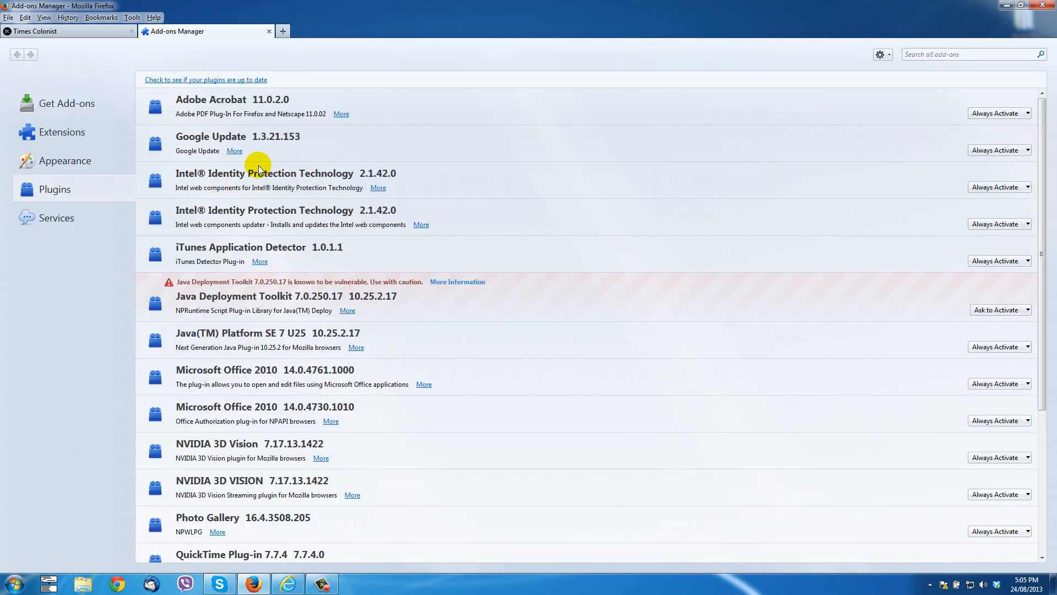
pyautogui.scroll(-3)
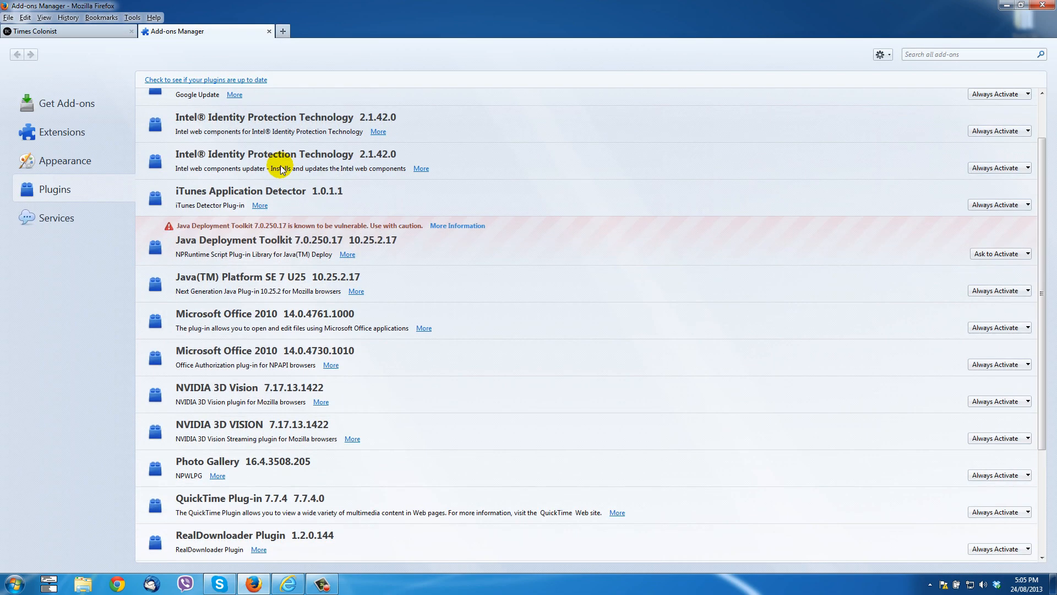
pyautogui.scroll(-3)
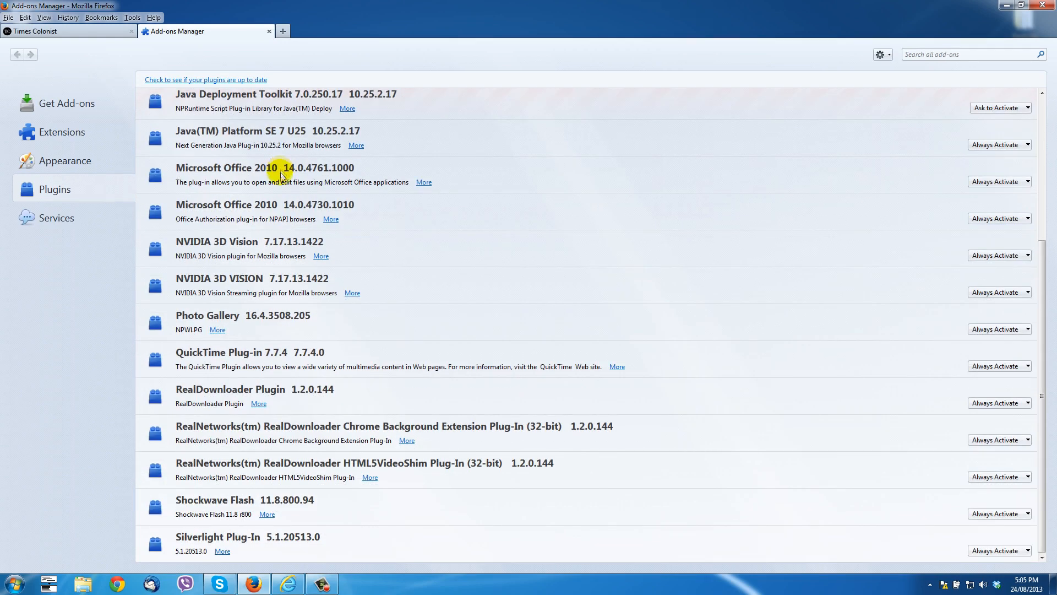
pyautogui.moveTo(467, 317)
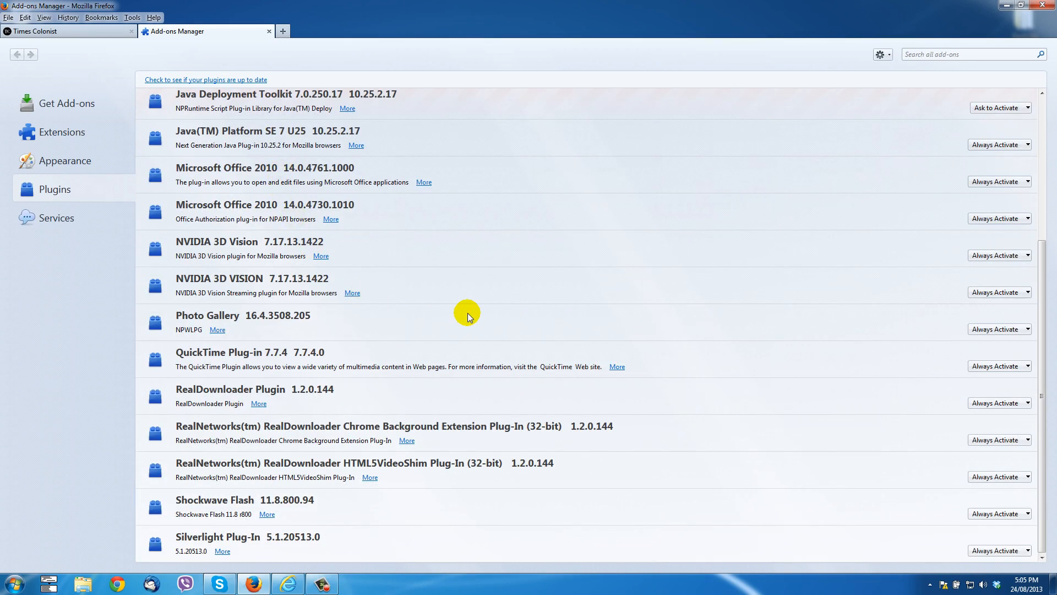
pyautogui.moveTo(222, 511)
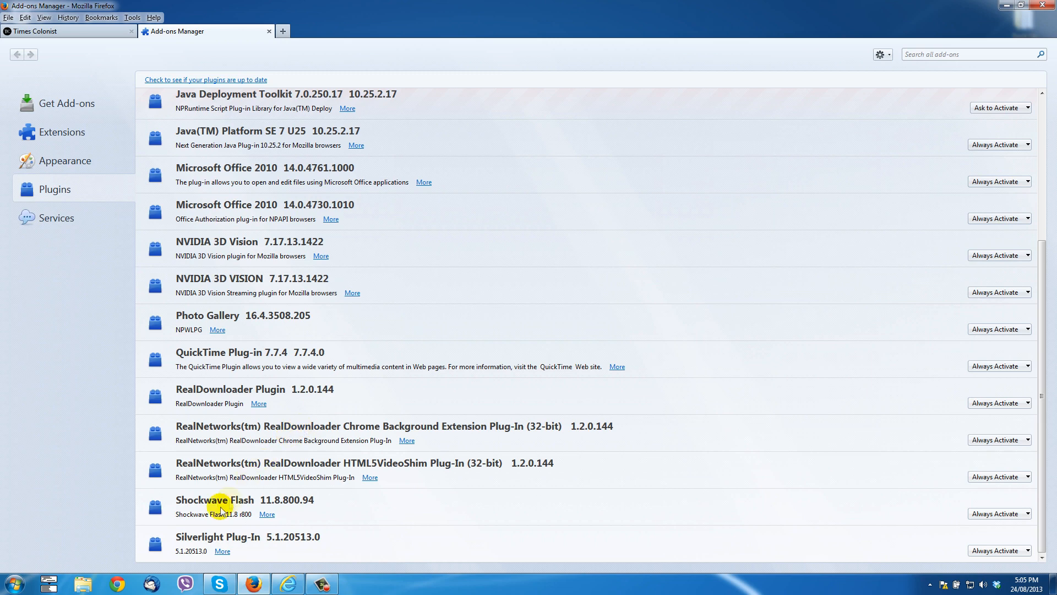
pyautogui.scroll(3)
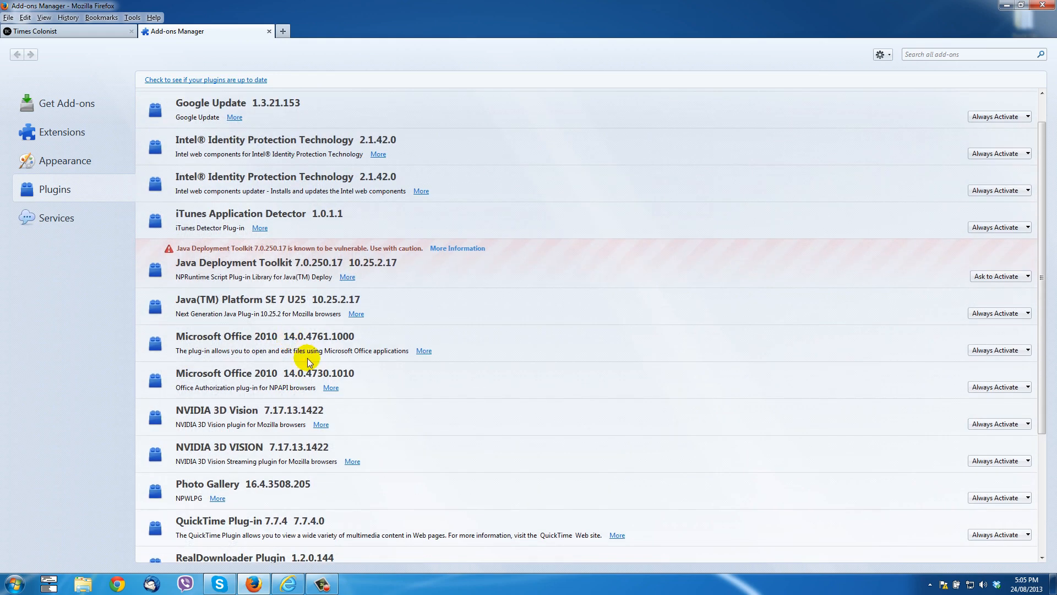
pyautogui.scroll(3)
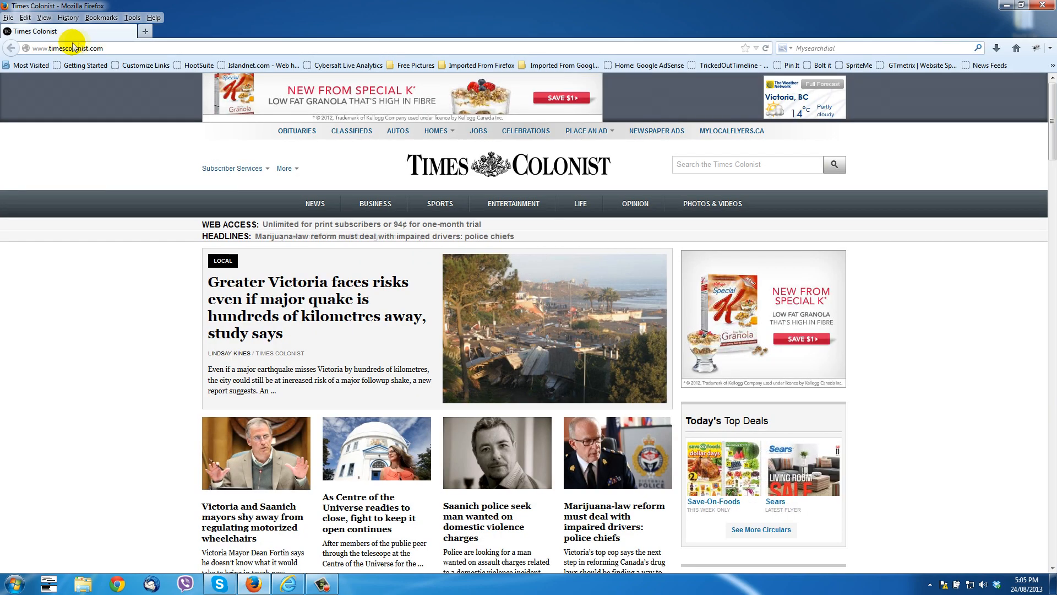
pyautogui.click(132, 17)
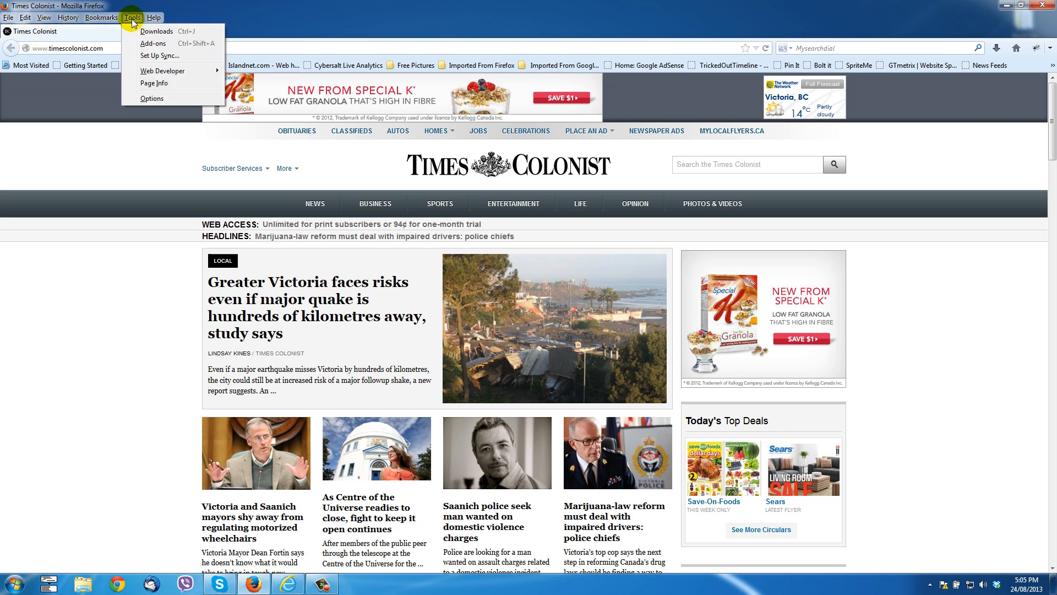
pyautogui.moveTo(145, 98)
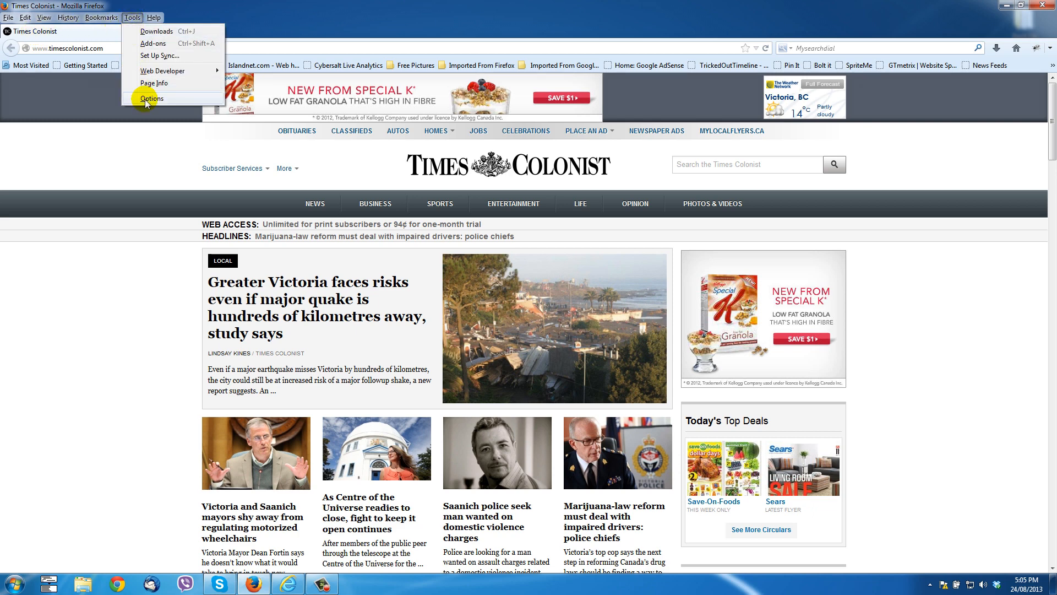
pyautogui.click(150, 98)
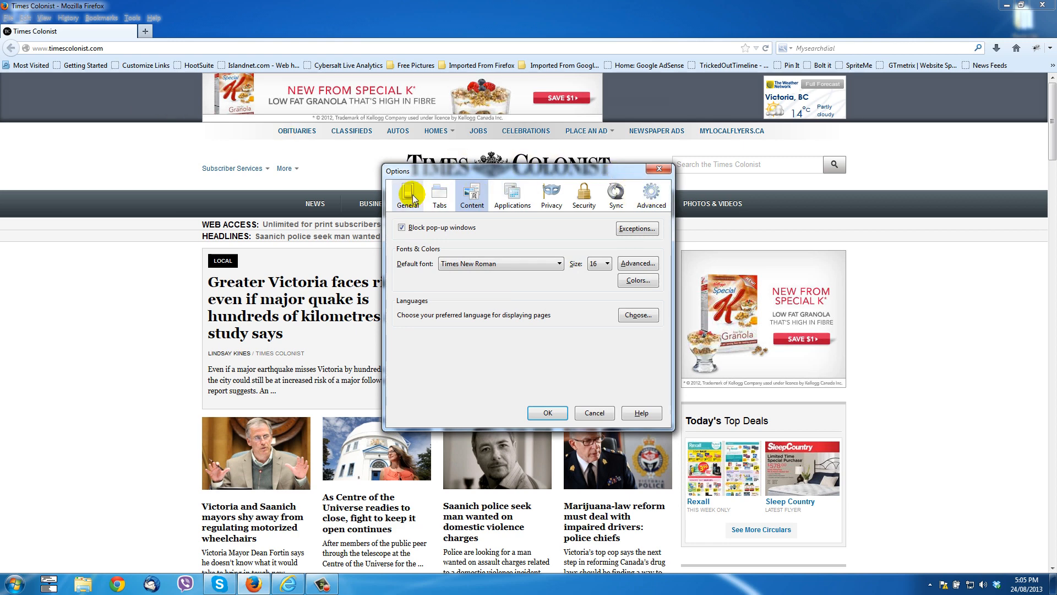
pyautogui.click(407, 196)
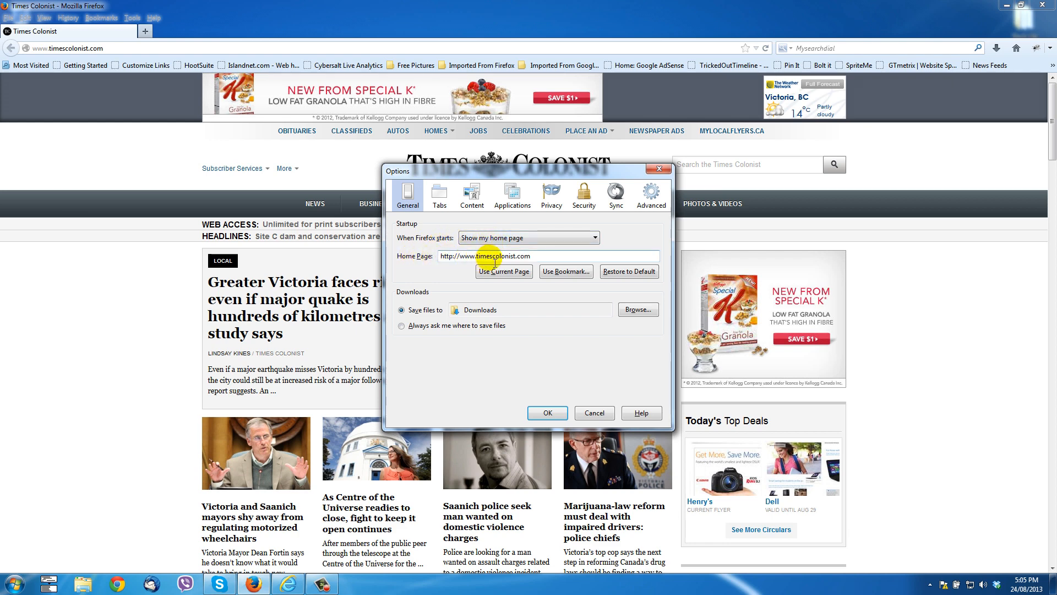
pyautogui.click(592, 238)
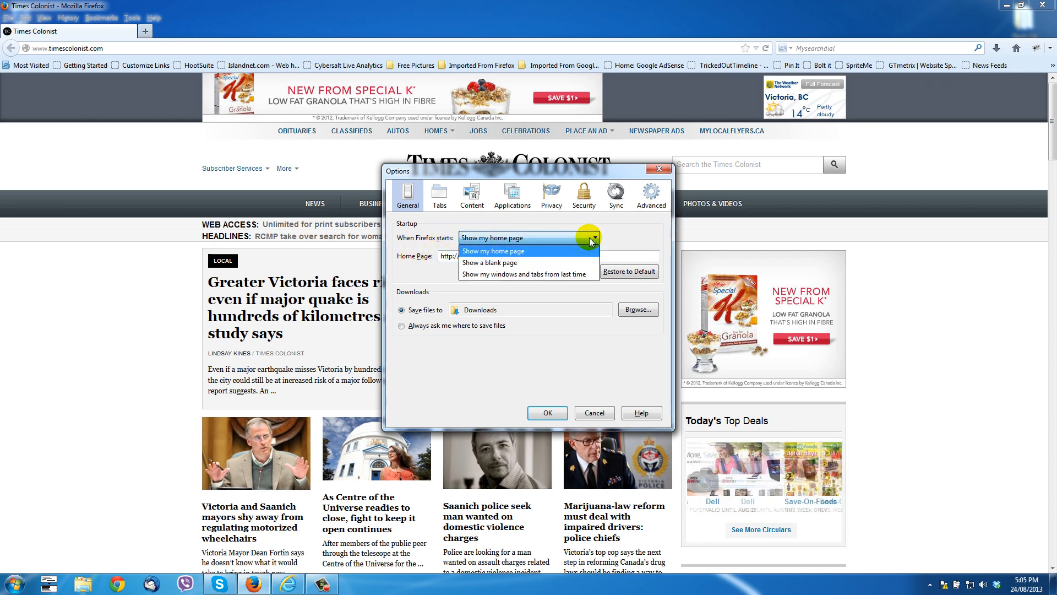
pyautogui.click(492, 250)
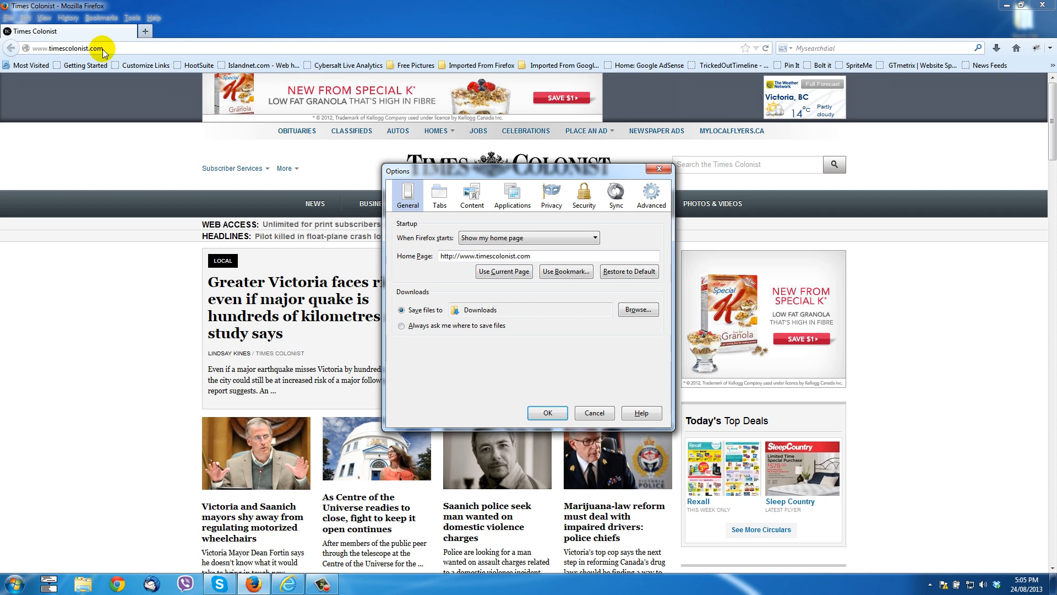
pyautogui.moveTo(567, 237)
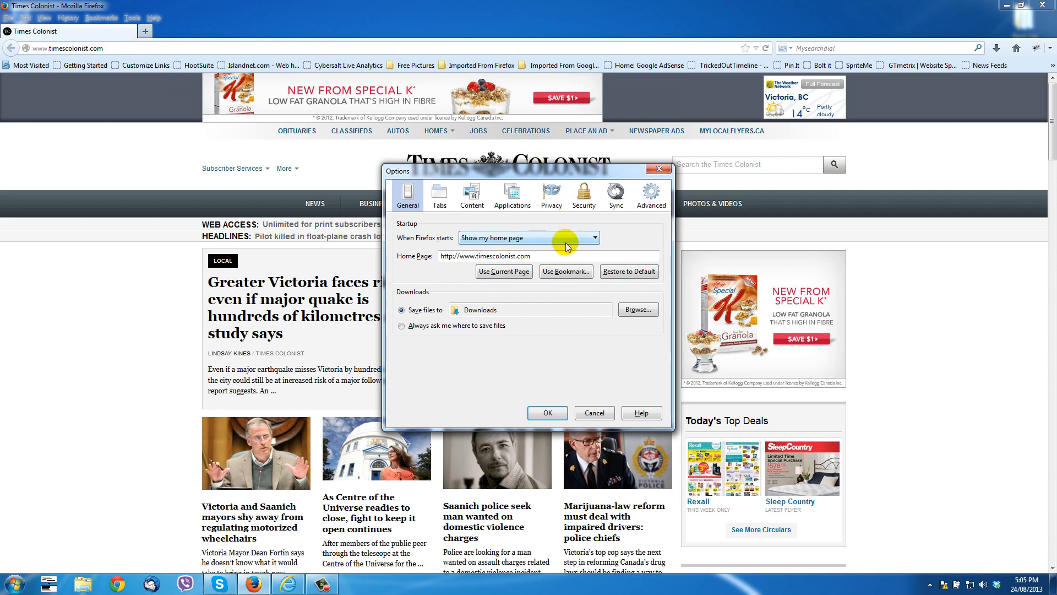
pyautogui.moveTo(505, 271)
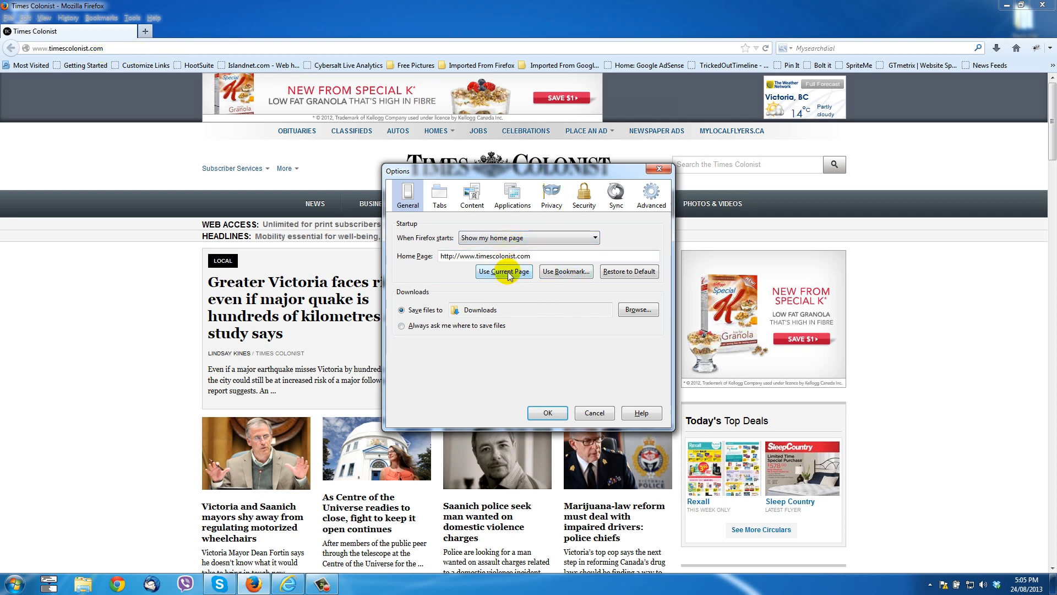
pyautogui.moveTo(592, 413)
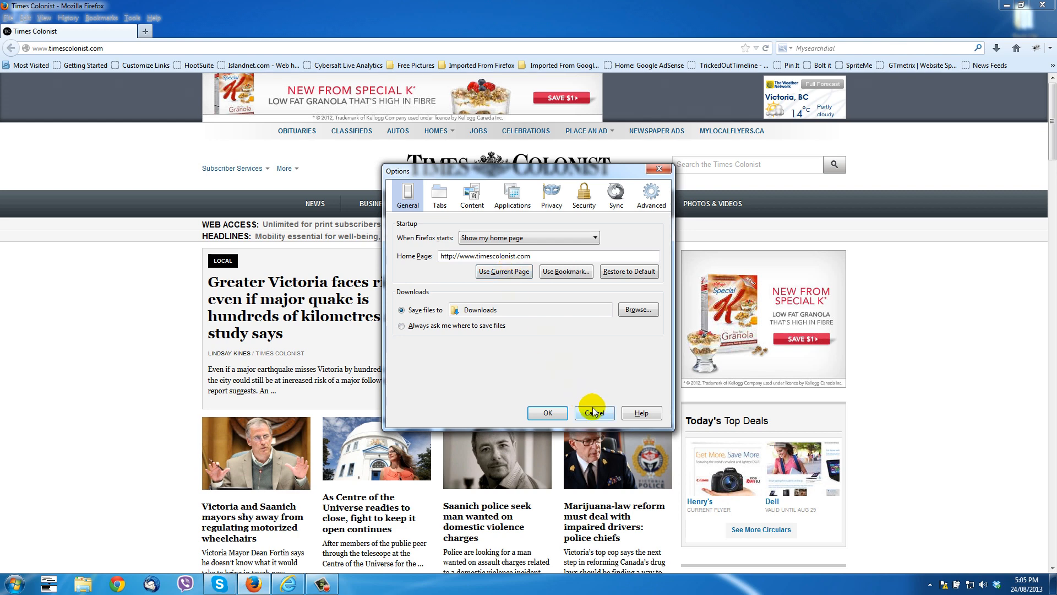
# Close Firefox Options and open the Manage Search Engine List from the search bar
pyautogui.click(592, 412)
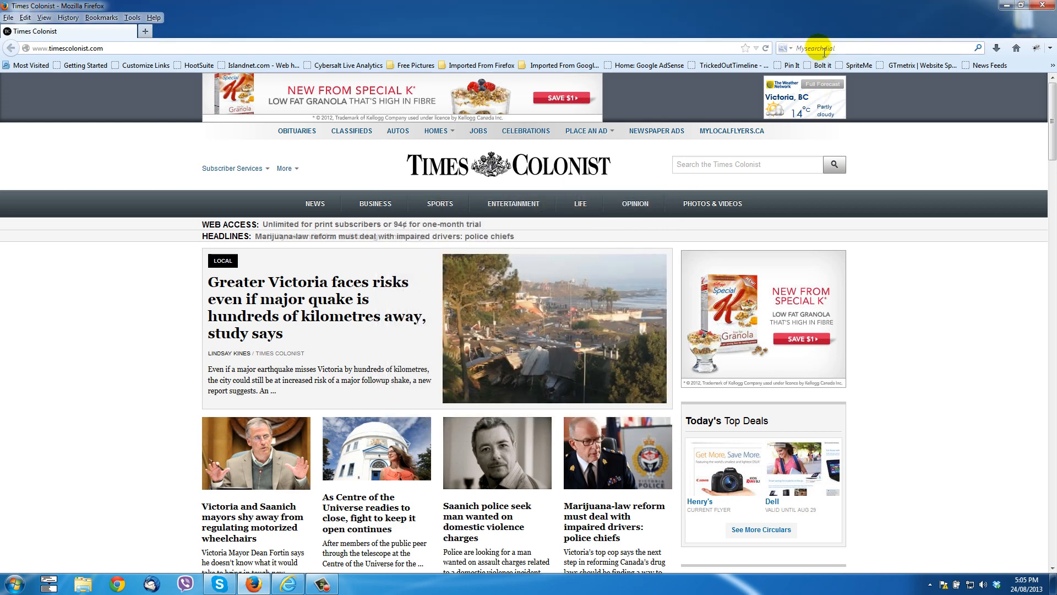
pyautogui.moveTo(826, 48)
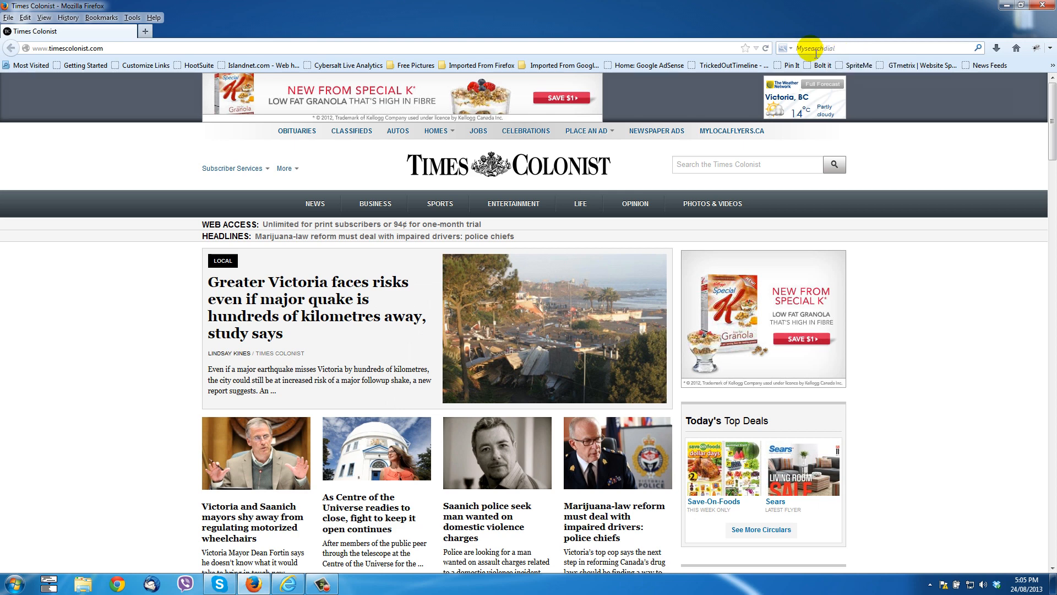
pyautogui.click(784, 48)
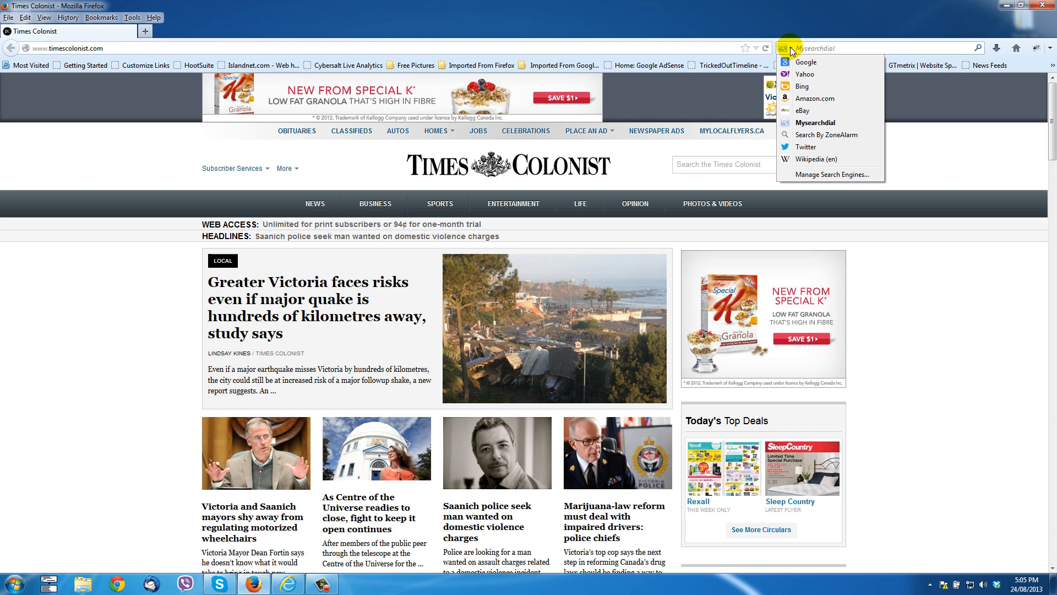
pyautogui.moveTo(812, 177)
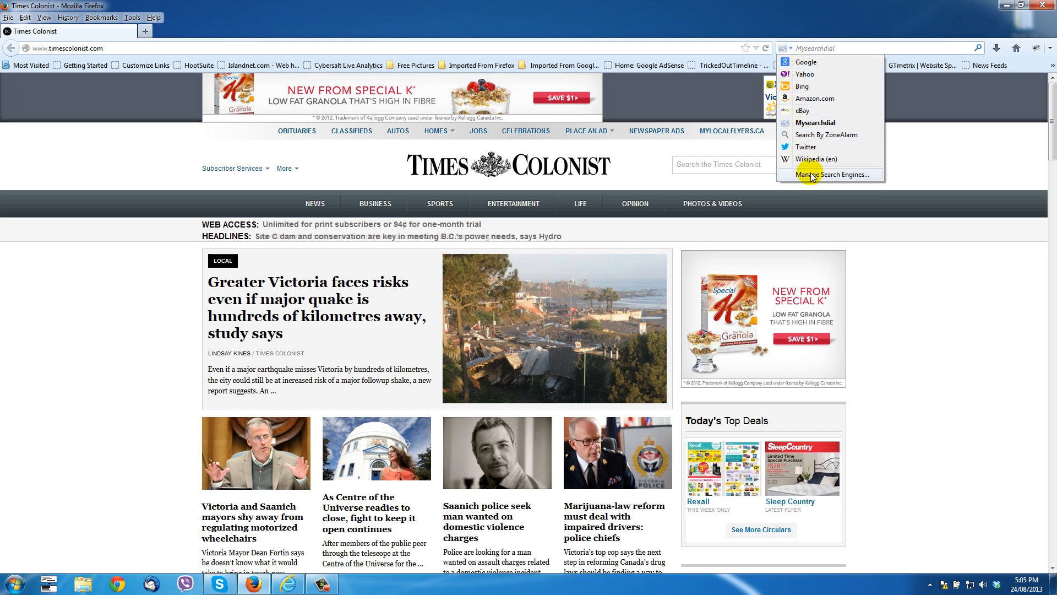
pyautogui.click(827, 174)
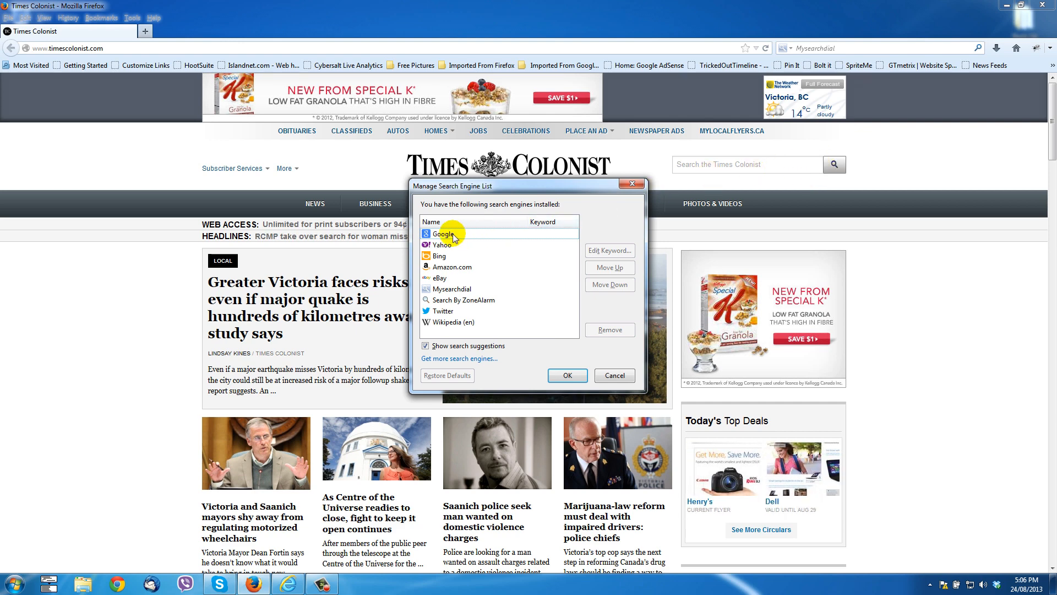
# Remove the Mysearchdial, Search By ZoneAlarm, eBay and Amazon.com engines, keeping Google selected
pyautogui.click(443, 234)
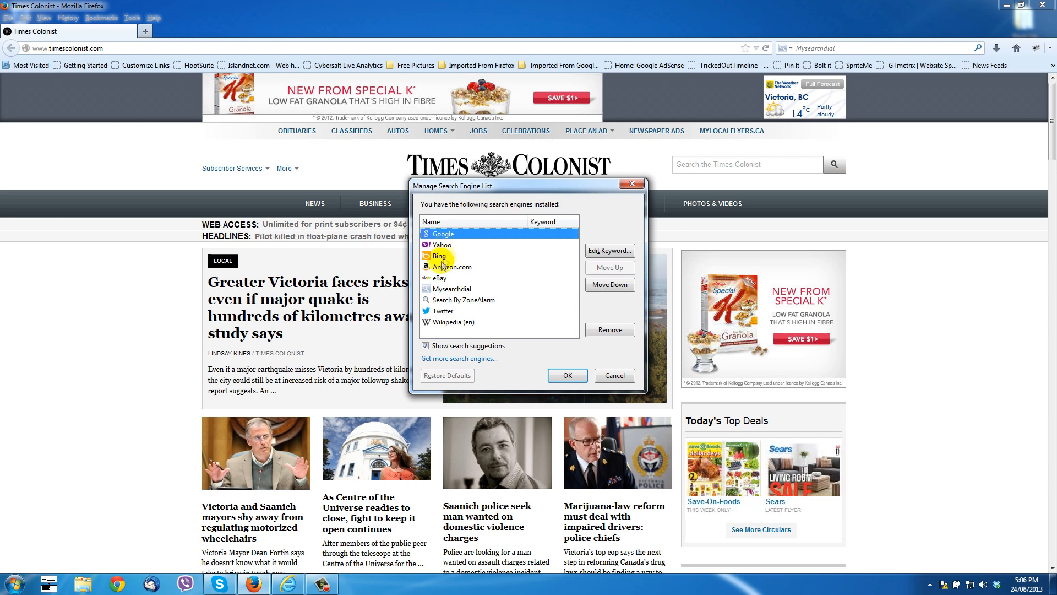
pyautogui.click(451, 289)
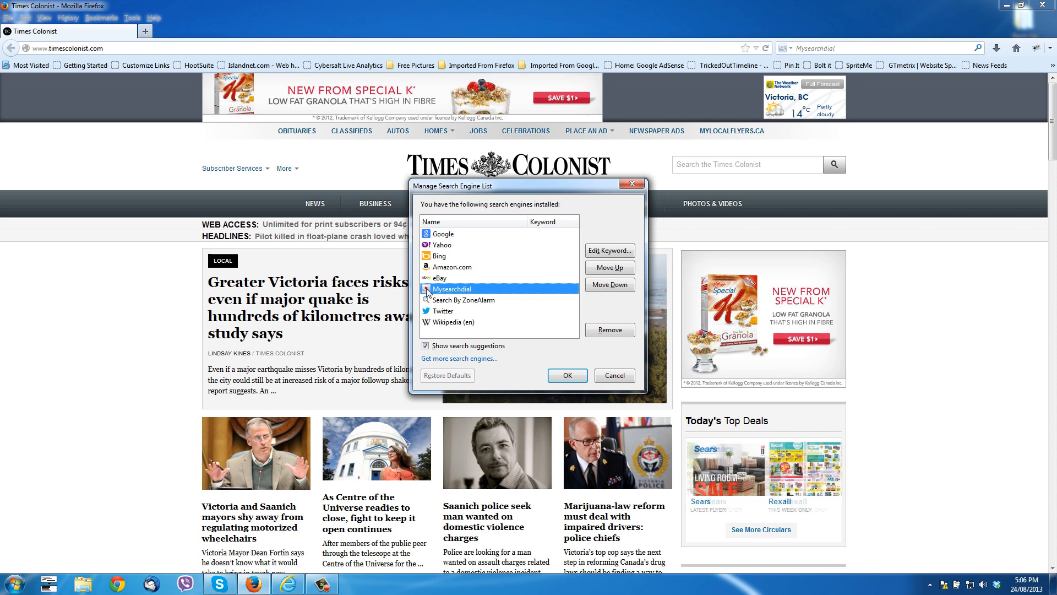
pyautogui.click(609, 330)
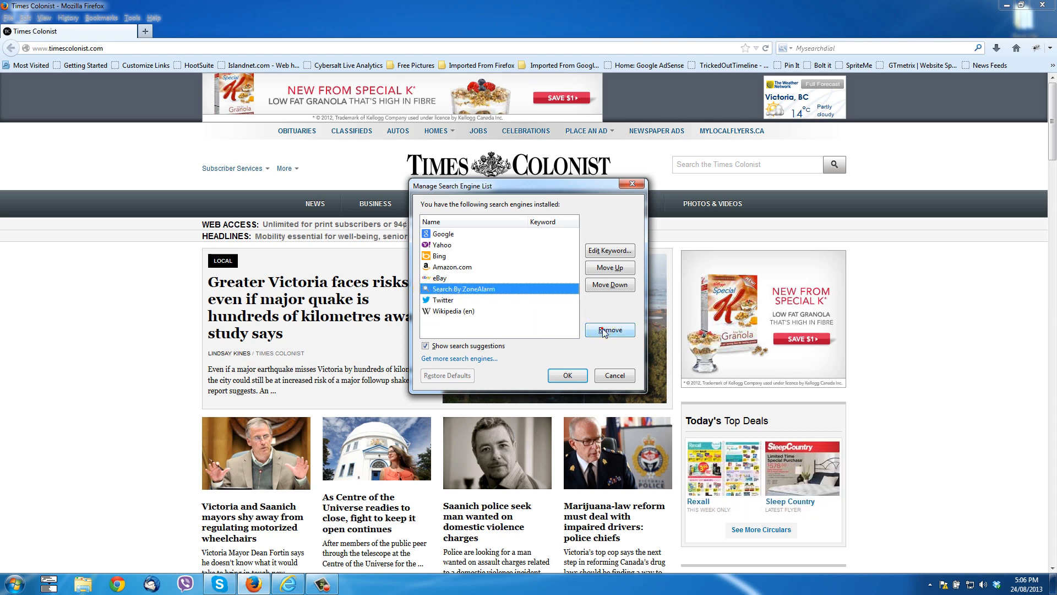
pyautogui.click(609, 329)
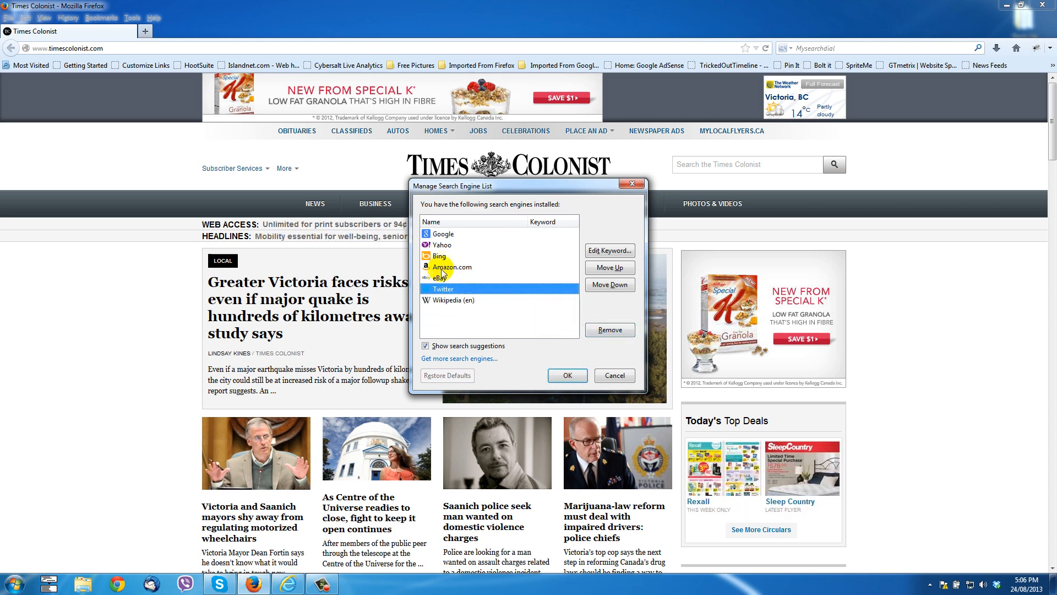
pyautogui.click(608, 268)
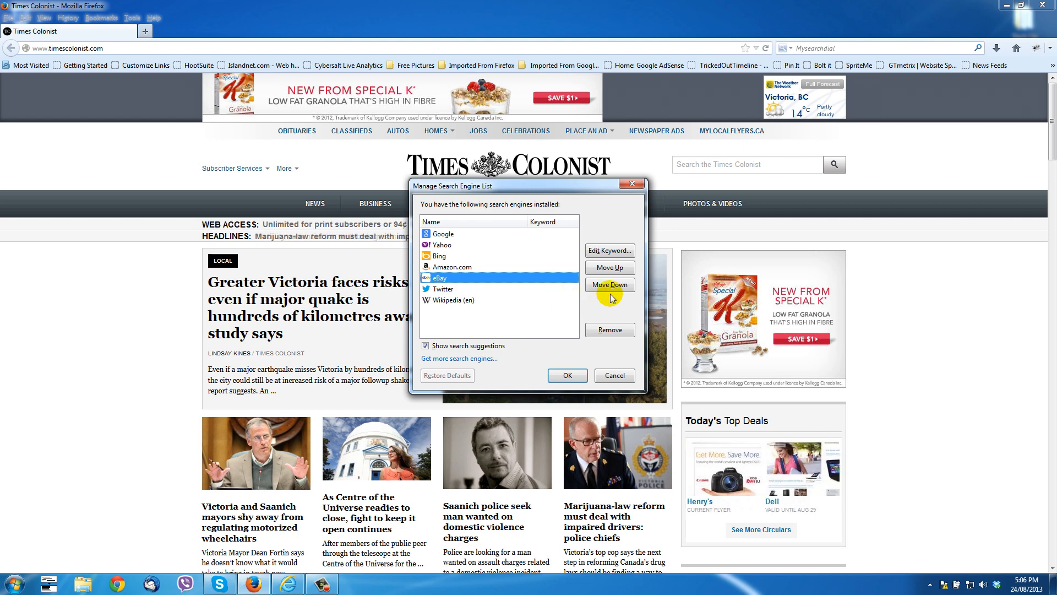
pyautogui.click(610, 330)
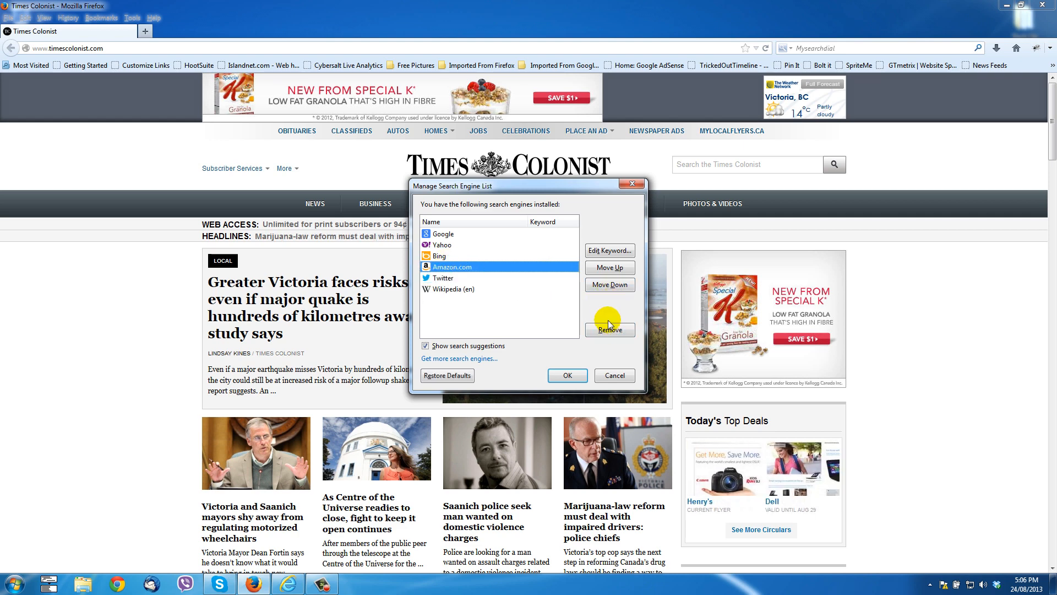
pyautogui.click(609, 330)
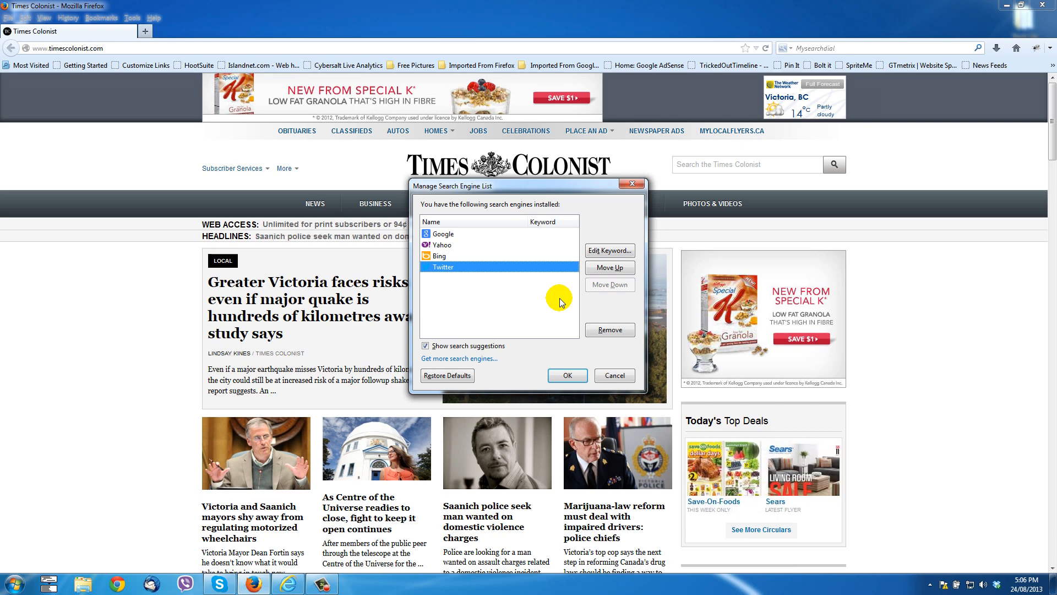
pyautogui.click(443, 233)
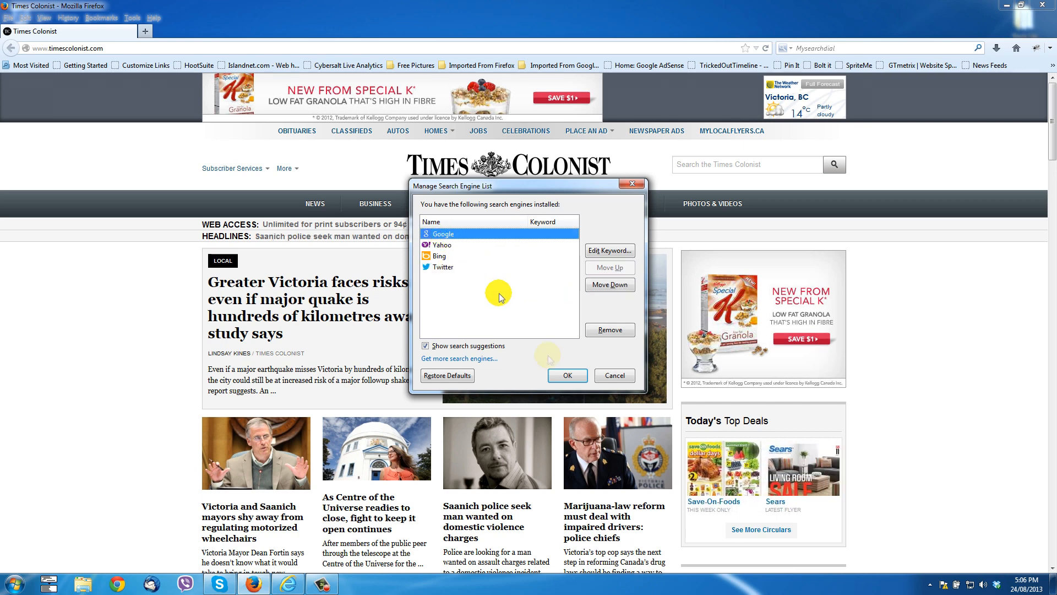
pyautogui.click(566, 375)
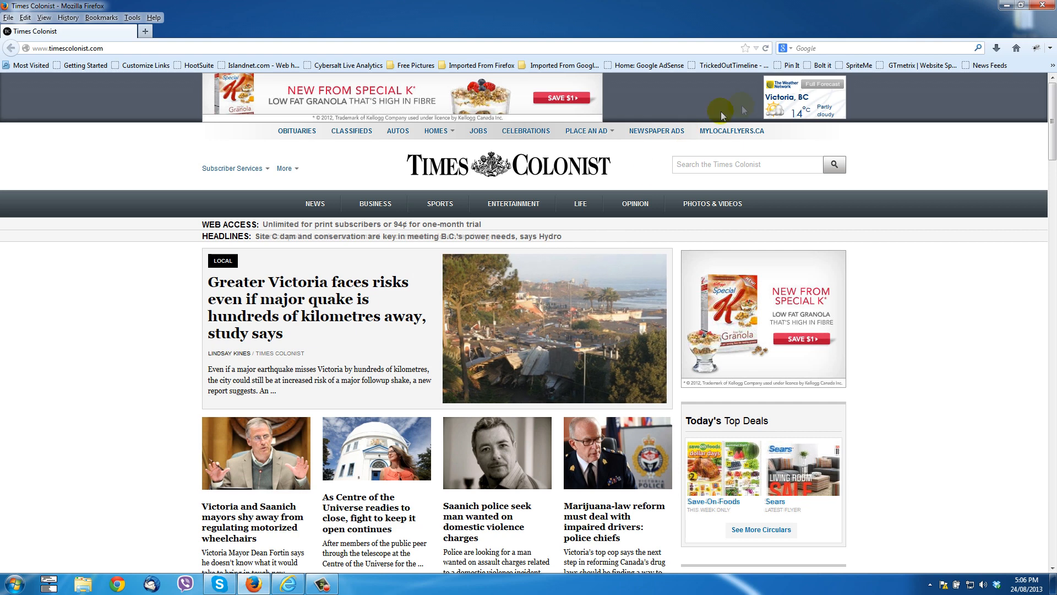
pyautogui.moveTo(784, 48)
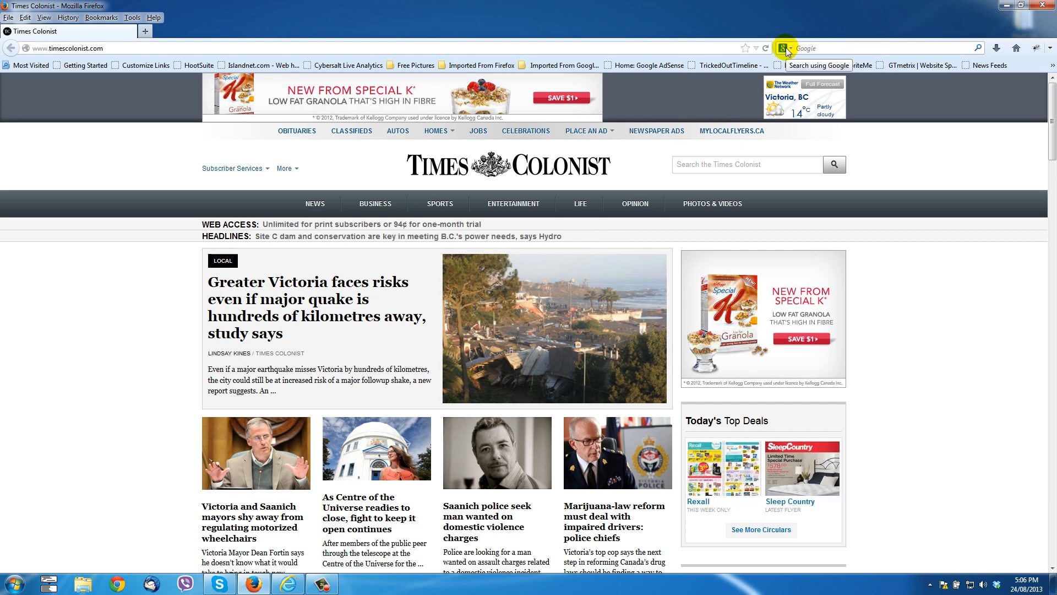
# Look through Firefox's Tools and View menus, then close the browser
pyautogui.click(132, 18)
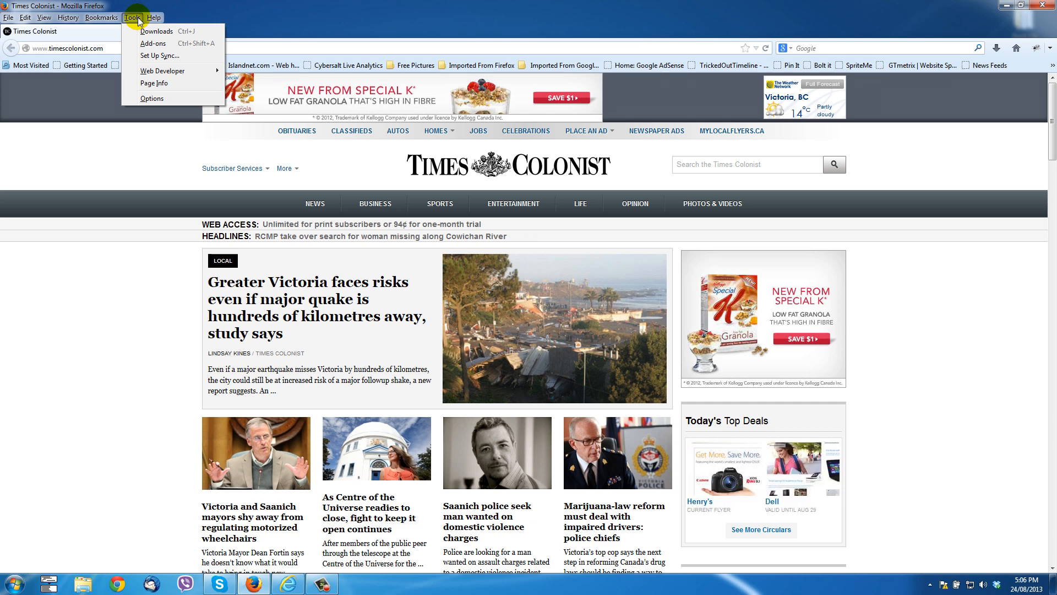
pyautogui.click(43, 17)
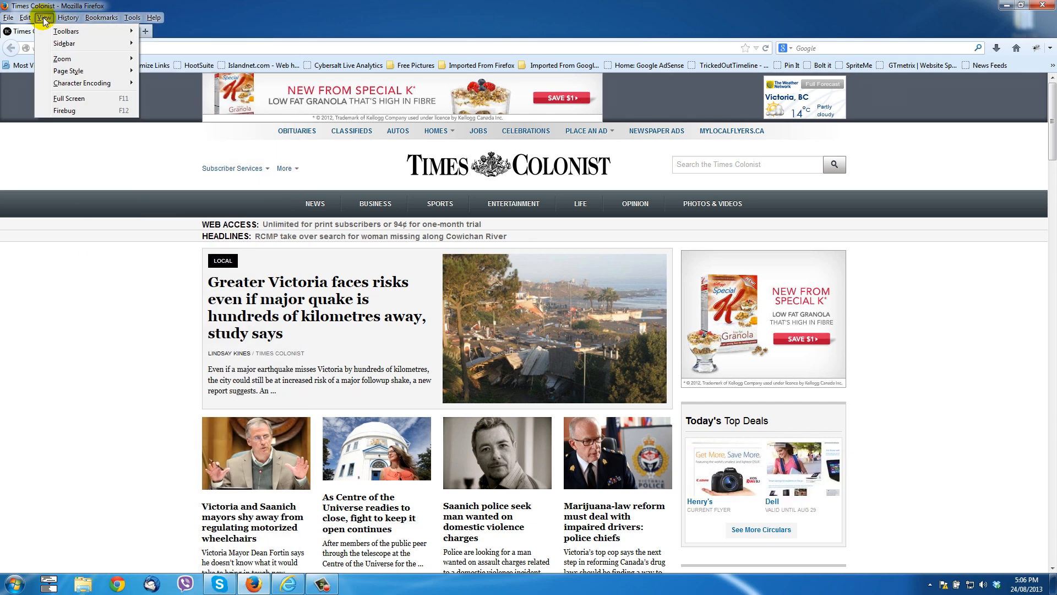
pyautogui.click(66, 31)
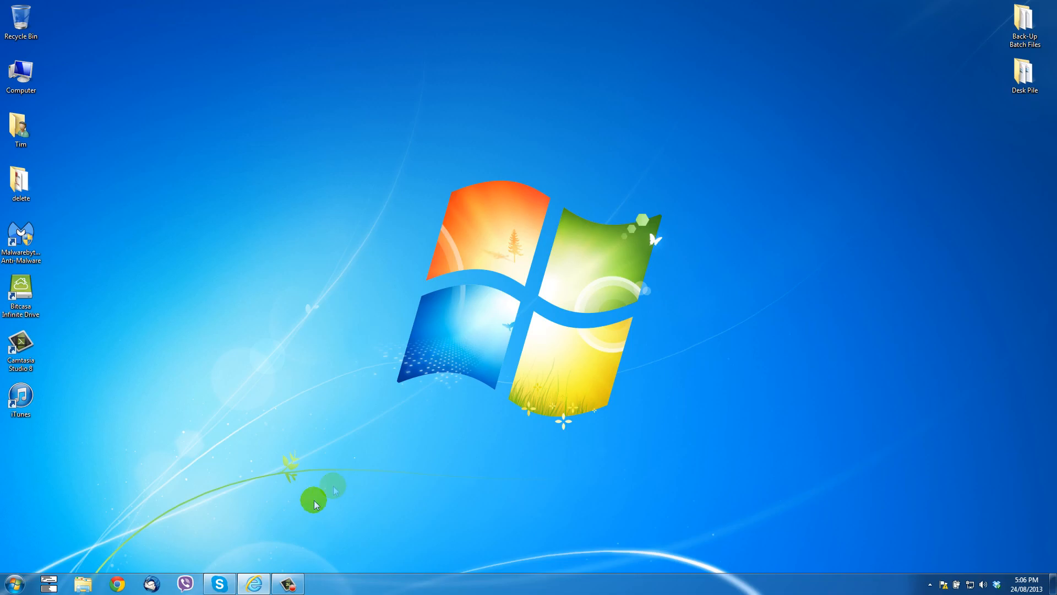
# Launch Internet Explorer on Google Canada and open its Tools menu
pyautogui.click(254, 583)
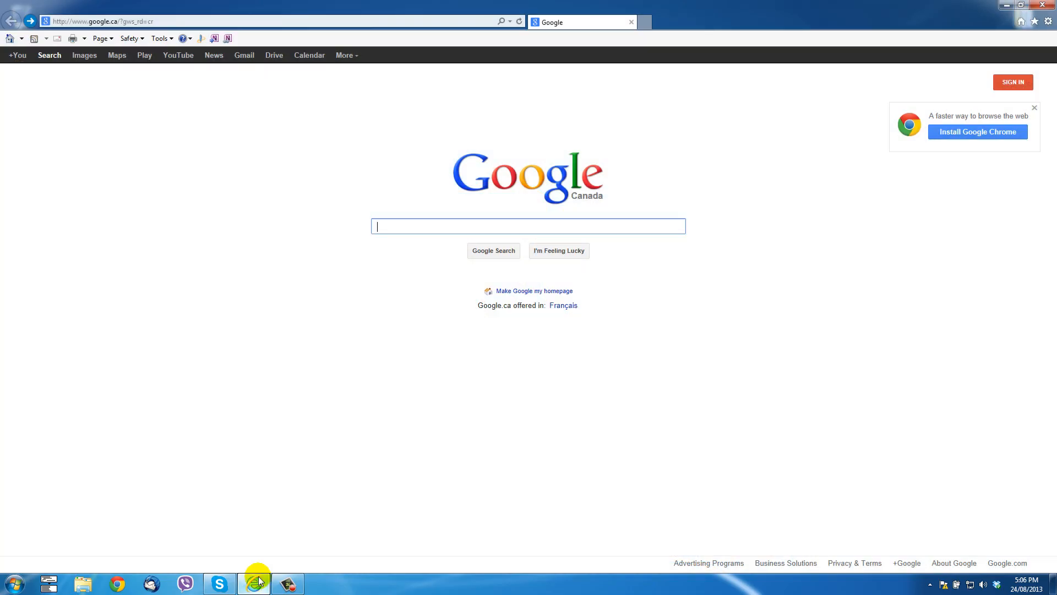
pyautogui.moveTo(9, 39)
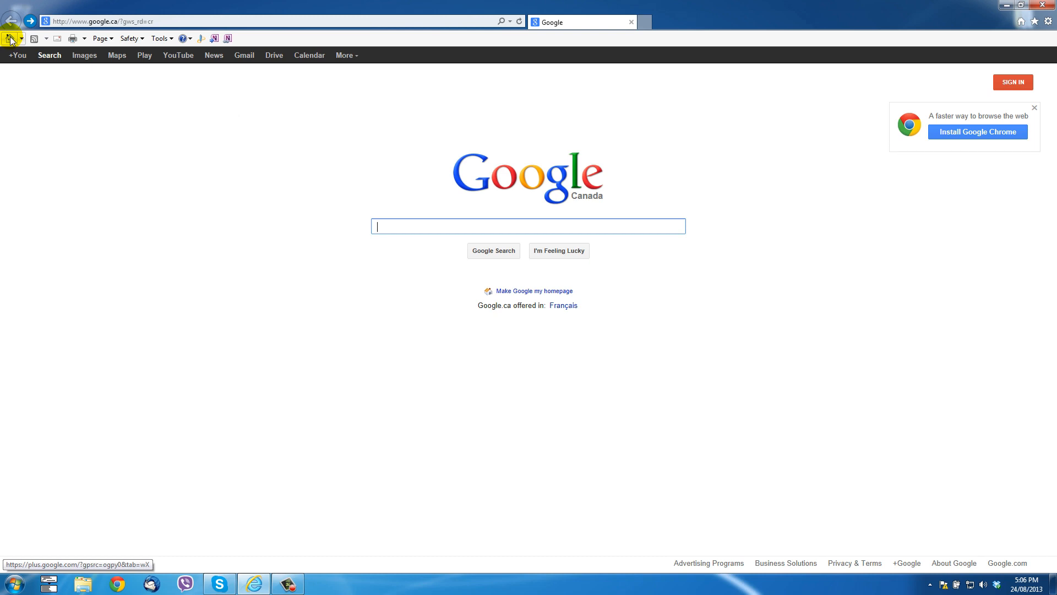
pyautogui.moveTo(390, 35)
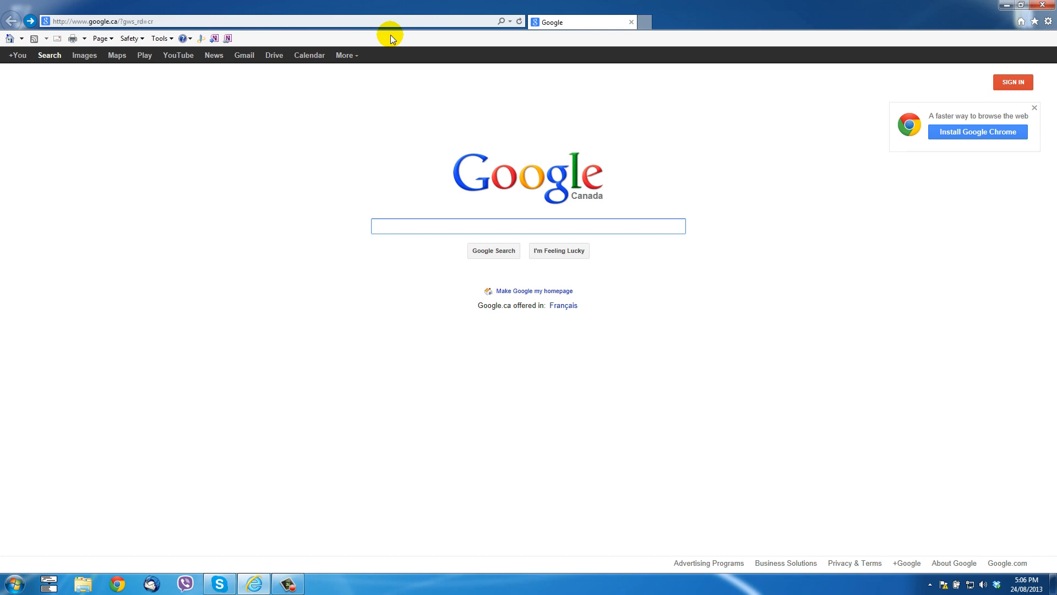
pyautogui.click(528, 225)
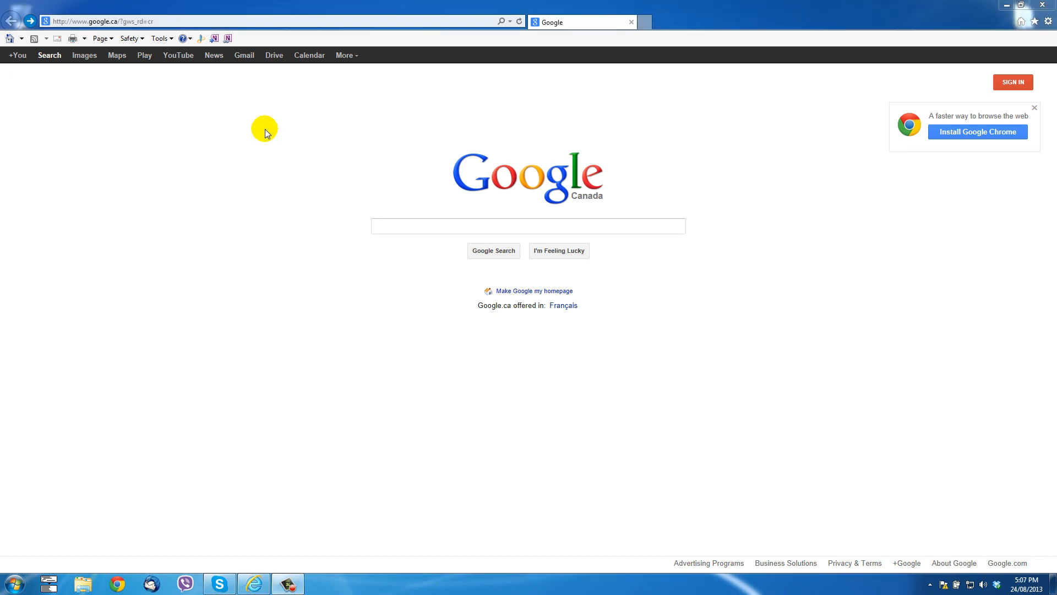
pyautogui.moveTo(168, 129)
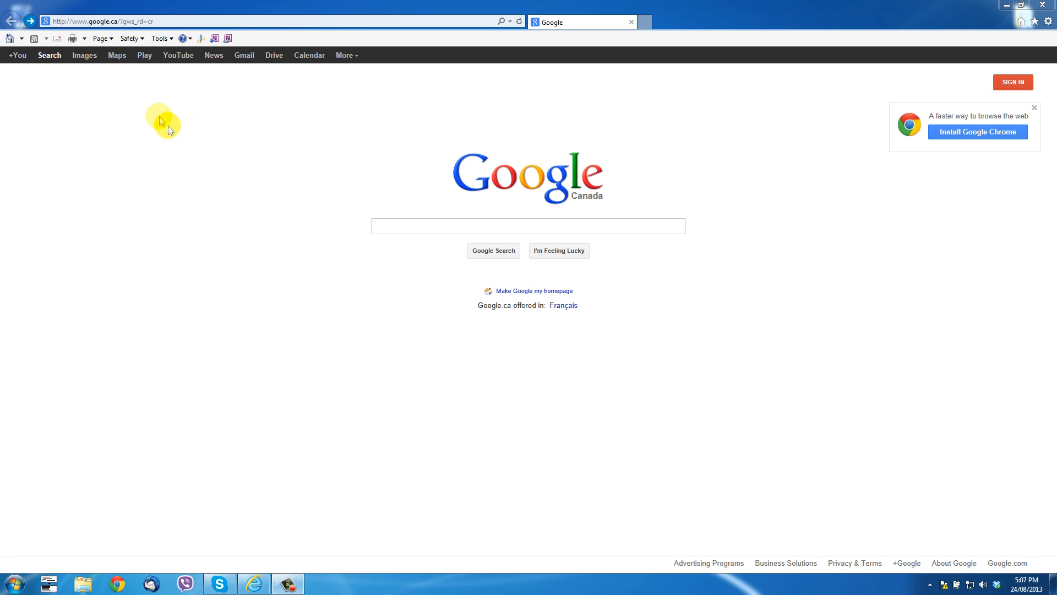
pyautogui.moveTo(160, 39)
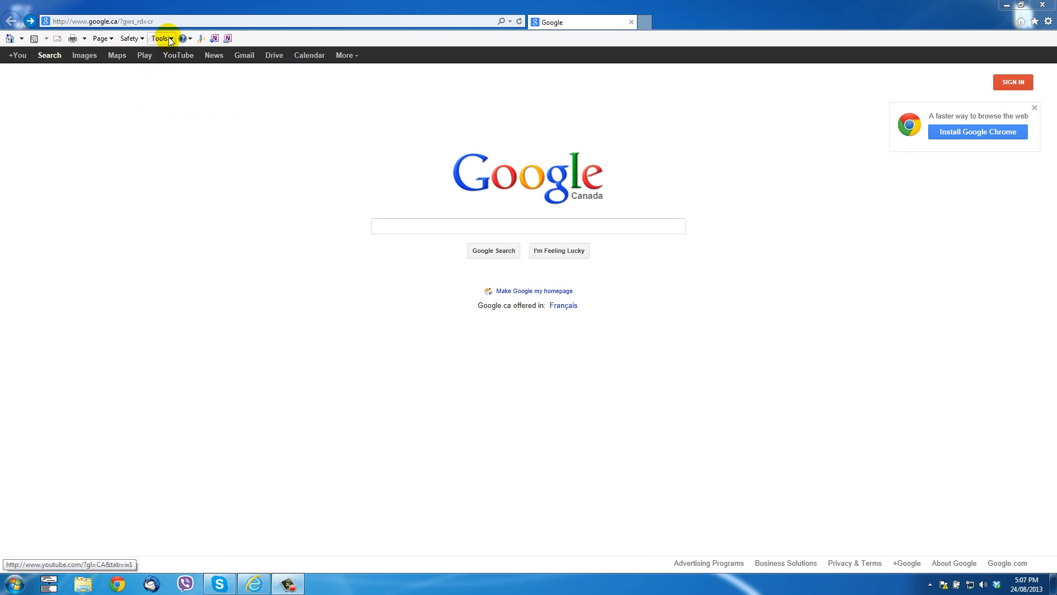
pyautogui.click(159, 38)
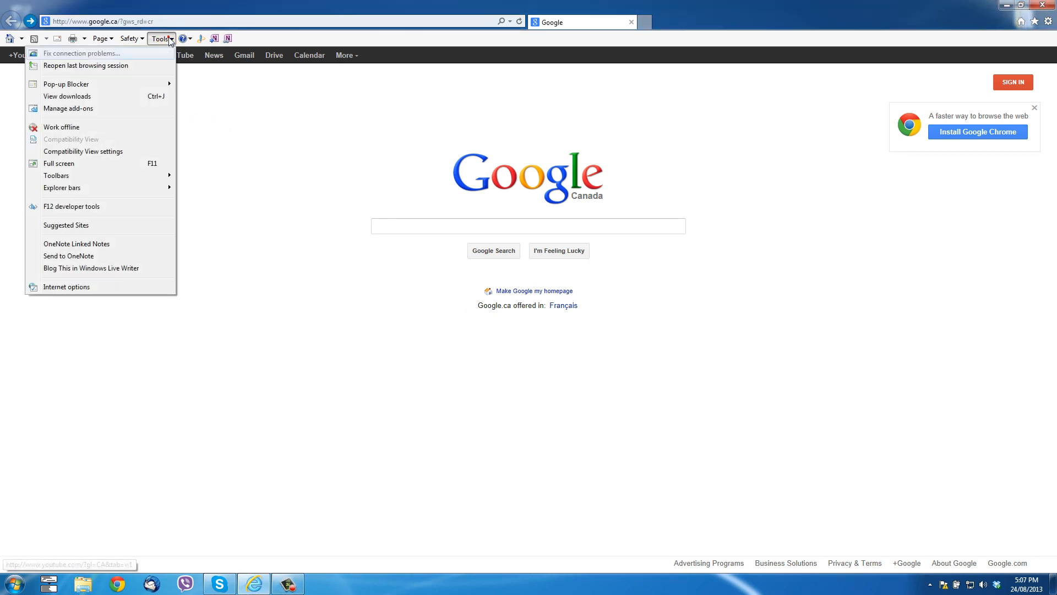
pyautogui.moveTo(101, 179)
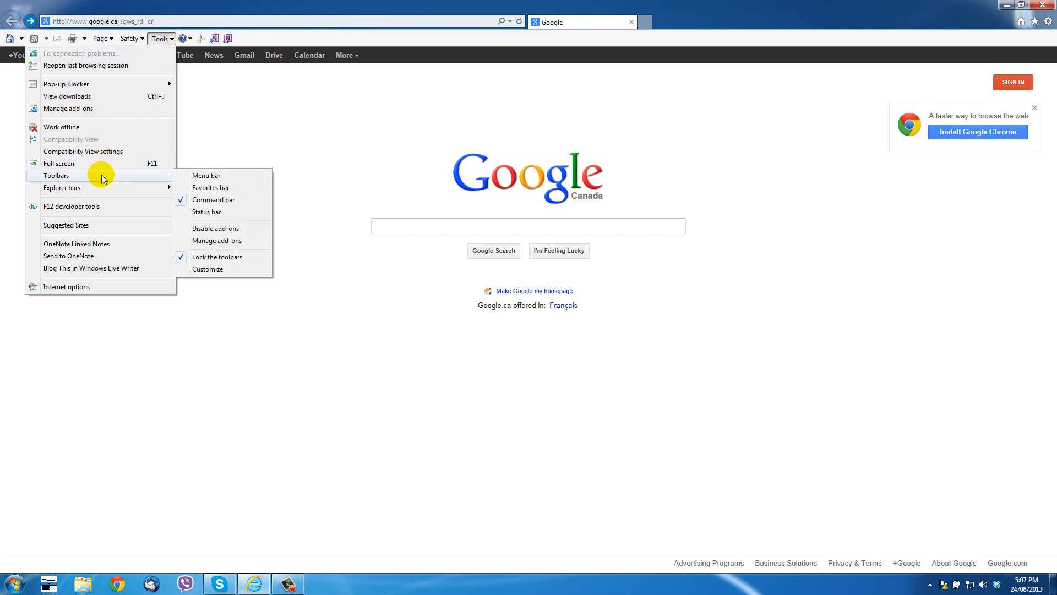
pyautogui.click(66, 286)
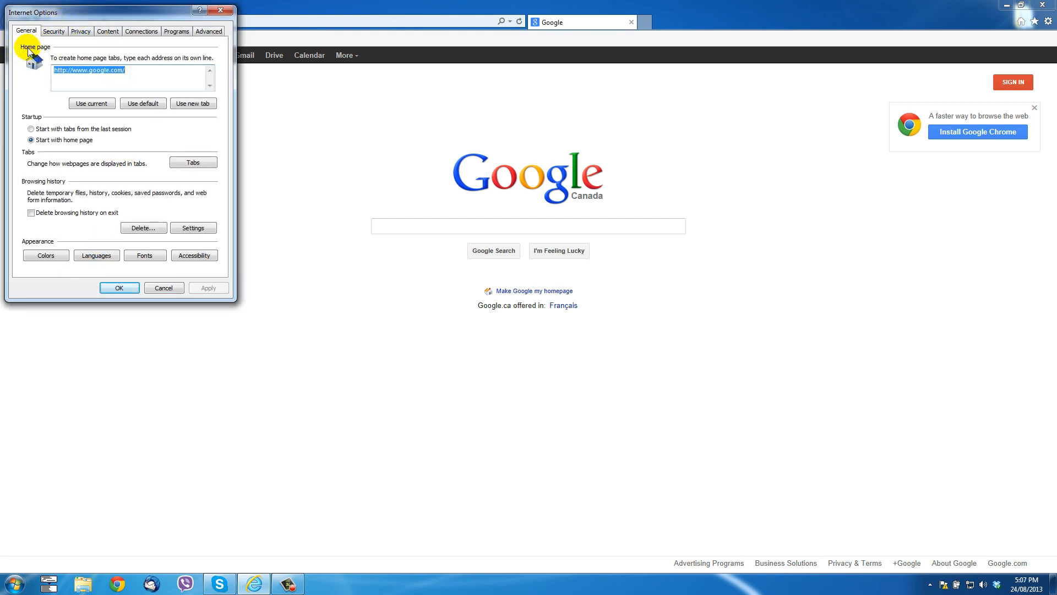
pyautogui.moveTo(130, 61)
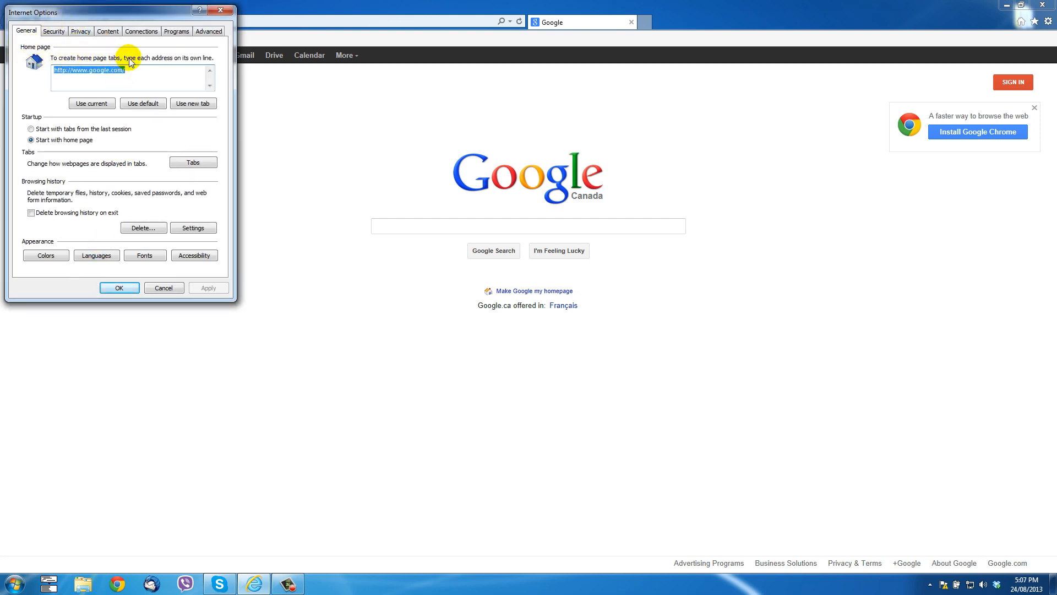
pyautogui.moveTo(198, 65)
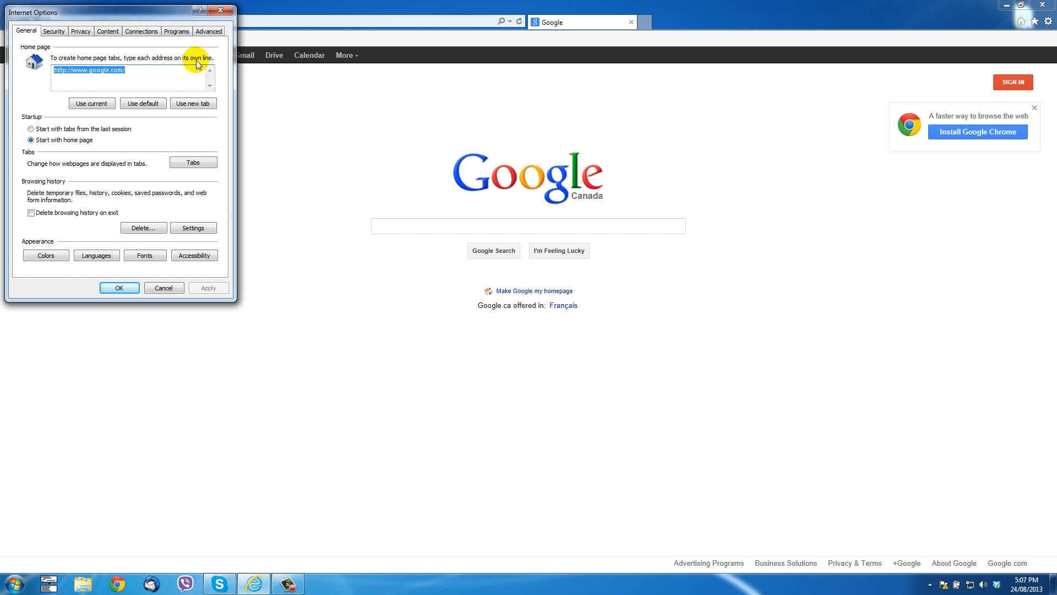
pyautogui.moveTo(105, 74)
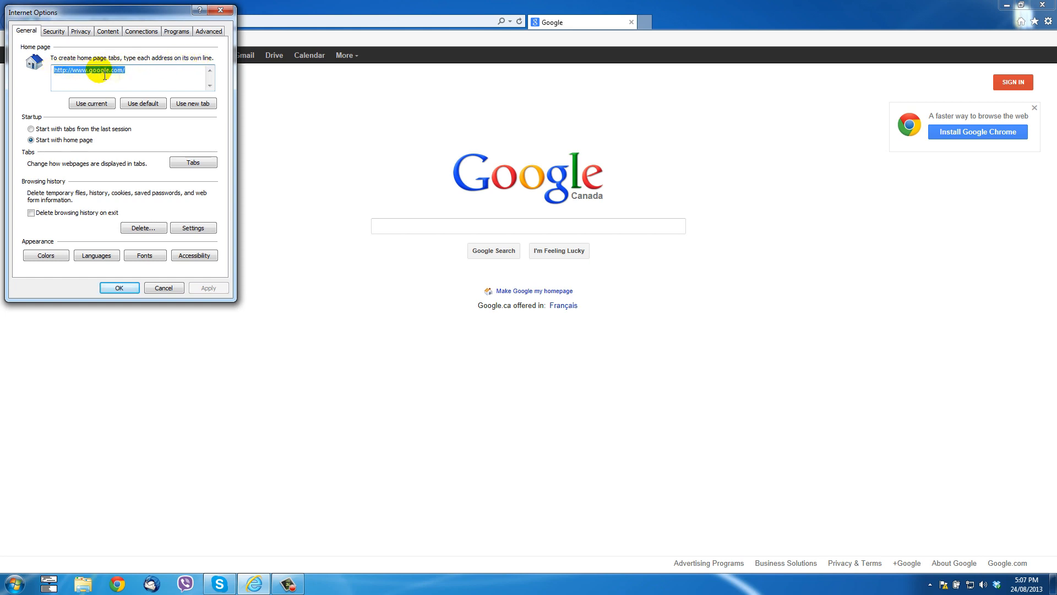
pyautogui.moveTo(139, 75)
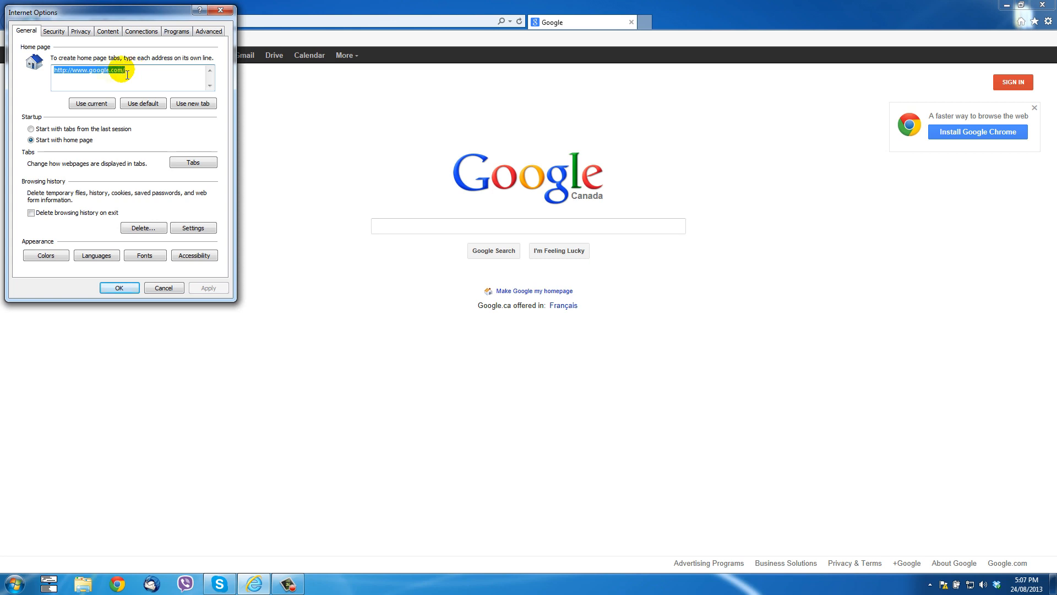
pyautogui.moveTo(117, 12); pyautogui.dragTo(222, 100)
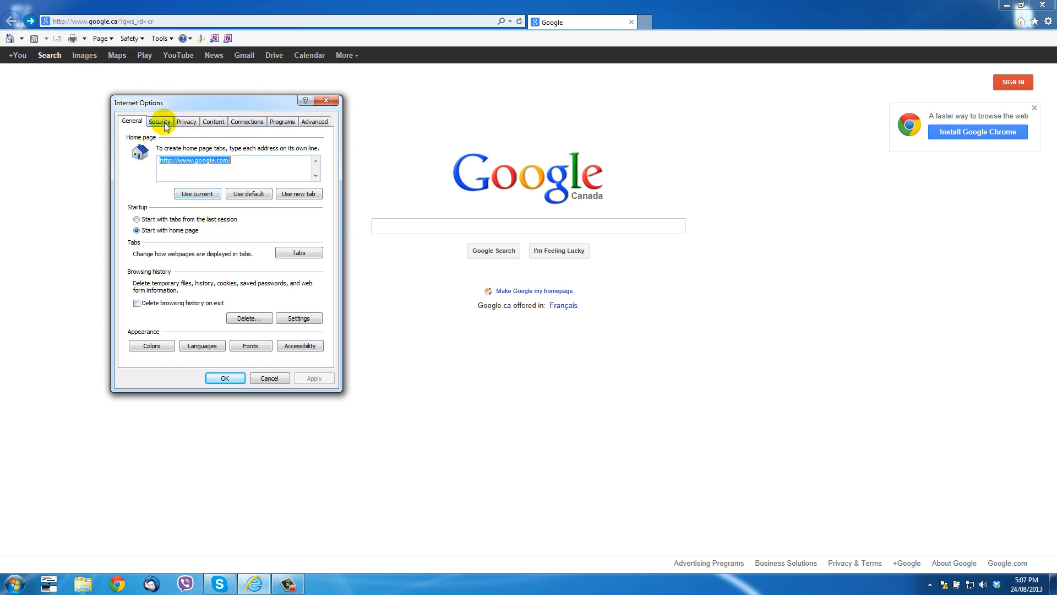
pyautogui.click(214, 121)
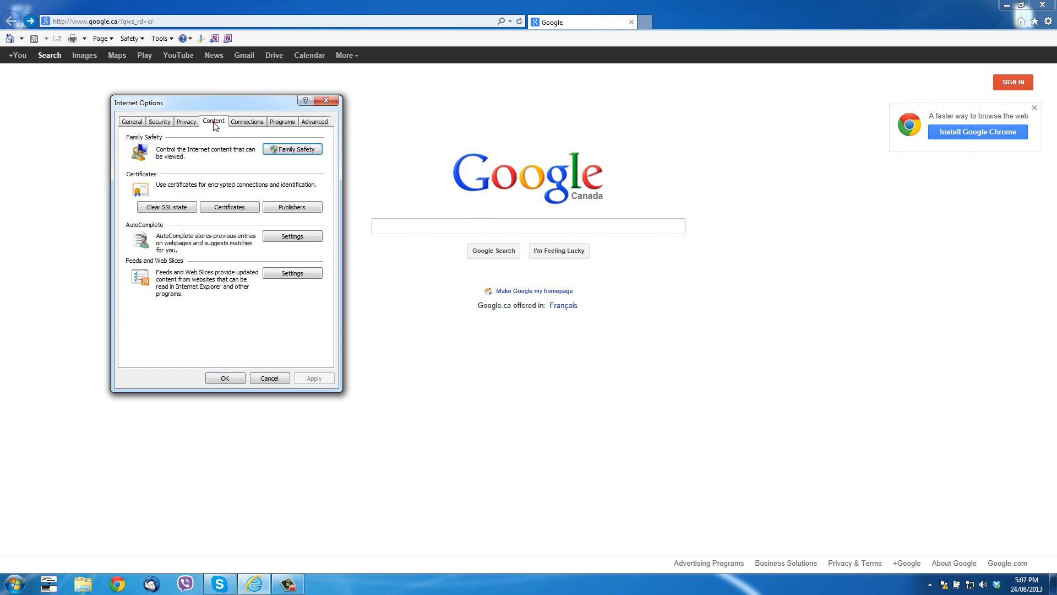
pyautogui.click(314, 121)
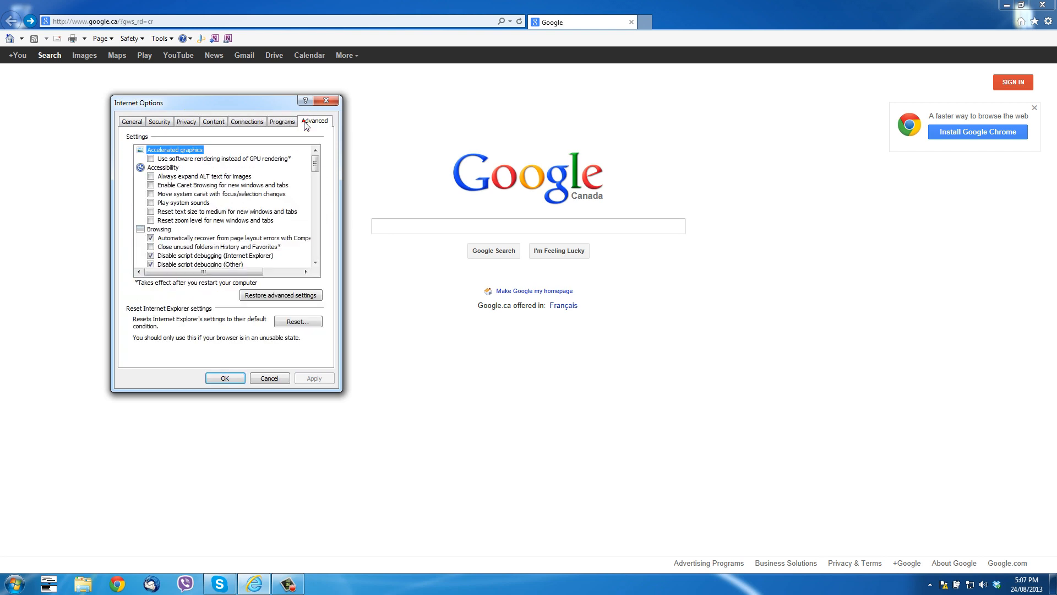
pyautogui.moveTo(270, 378)
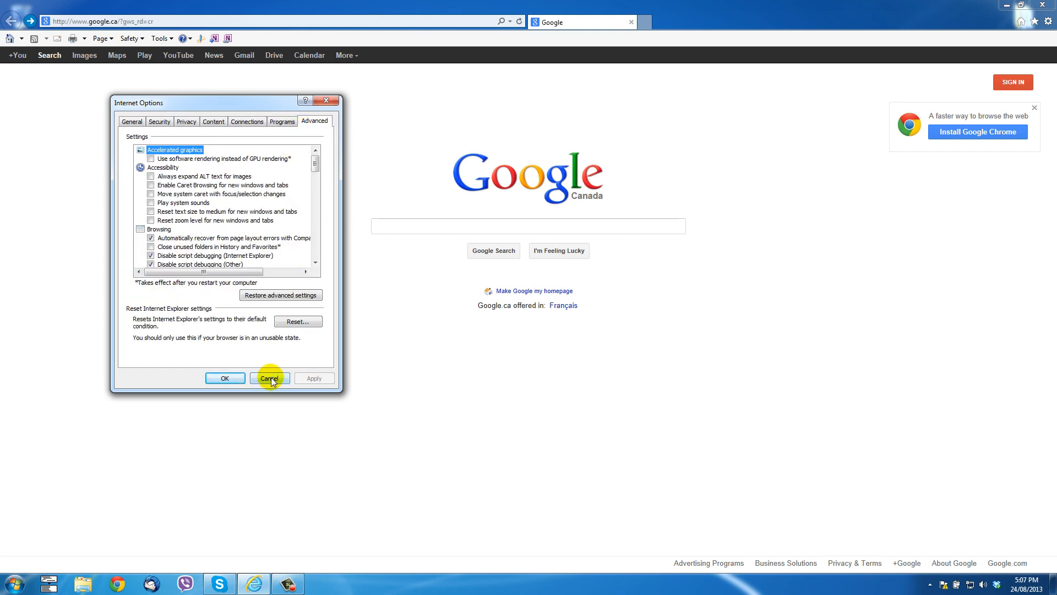
pyautogui.click(269, 377)
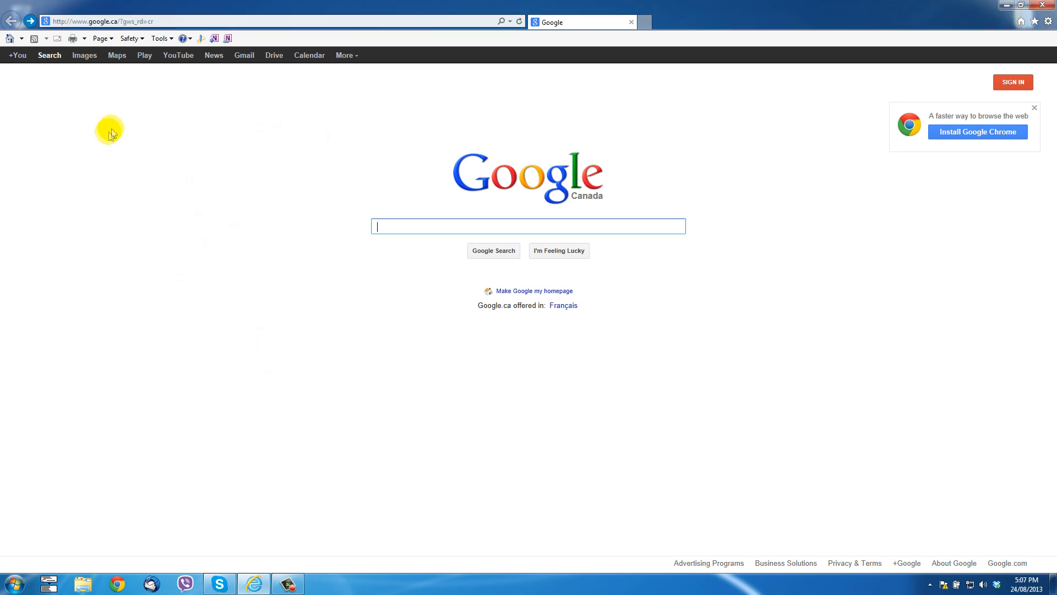
pyautogui.moveTo(161, 38)
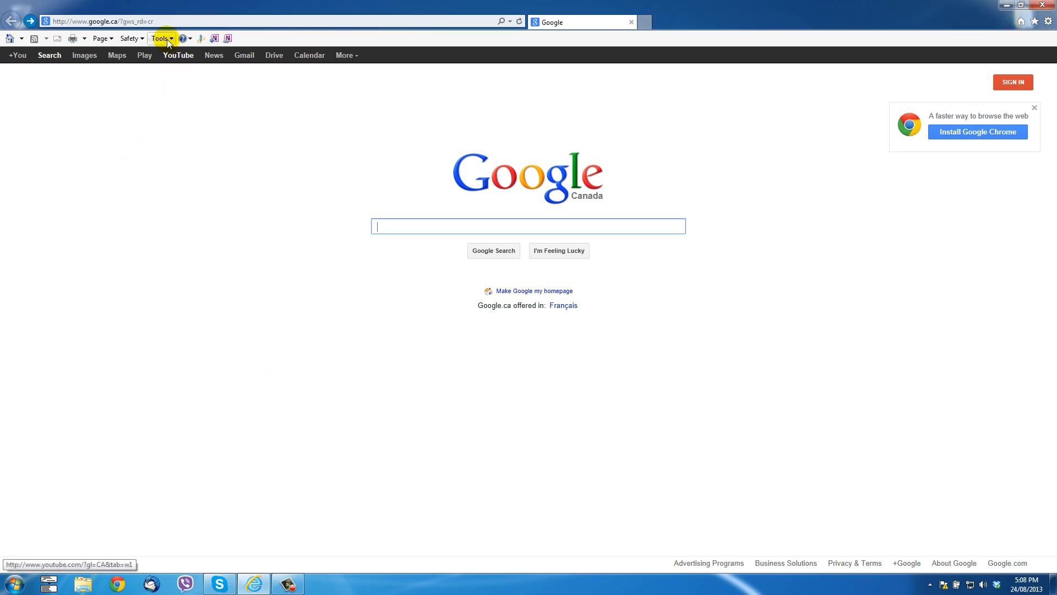
# In Manage Add-ons Search Providers, set Google as the default provider
pyautogui.click(160, 39)
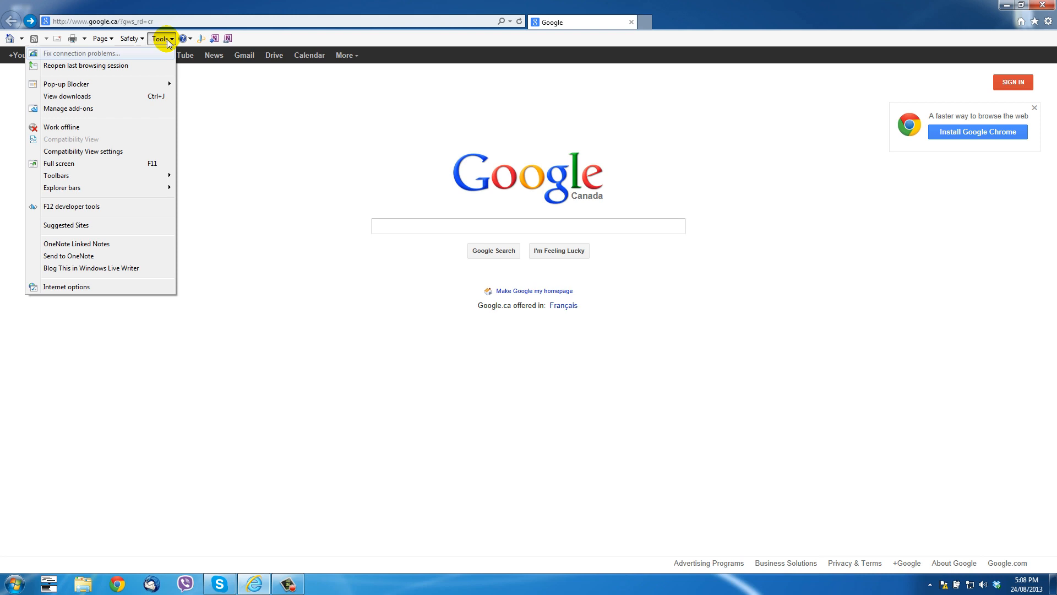
pyautogui.moveTo(68, 109)
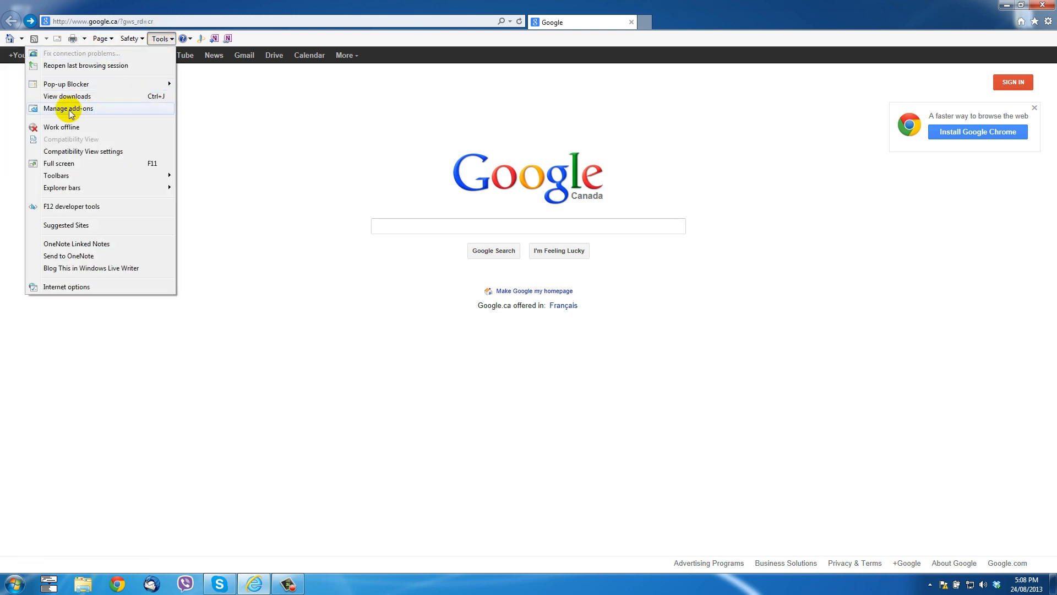
pyautogui.click(67, 108)
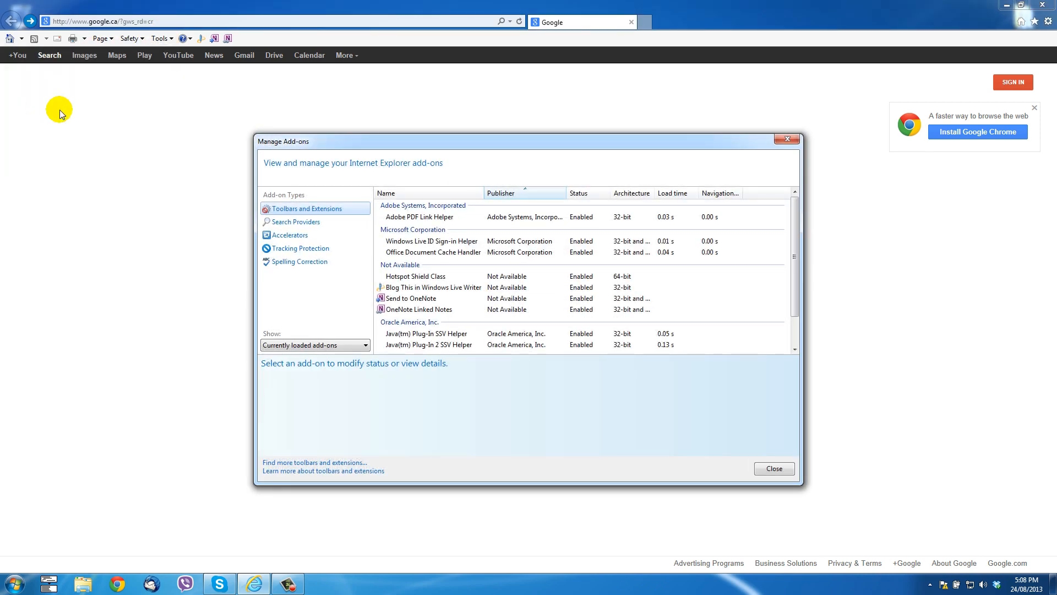
pyautogui.moveTo(290, 213)
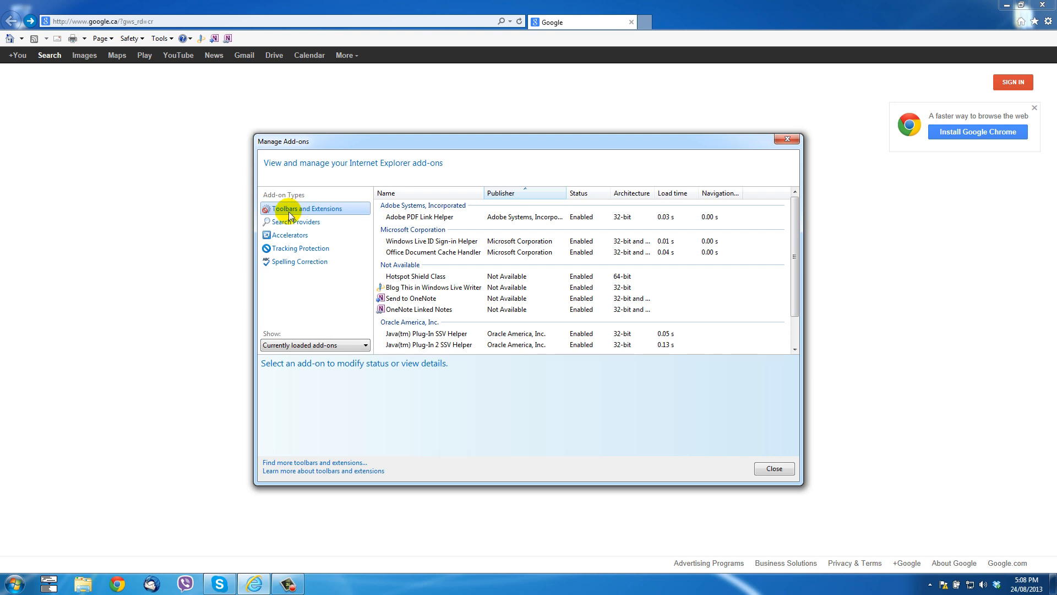
pyautogui.moveTo(793, 225)
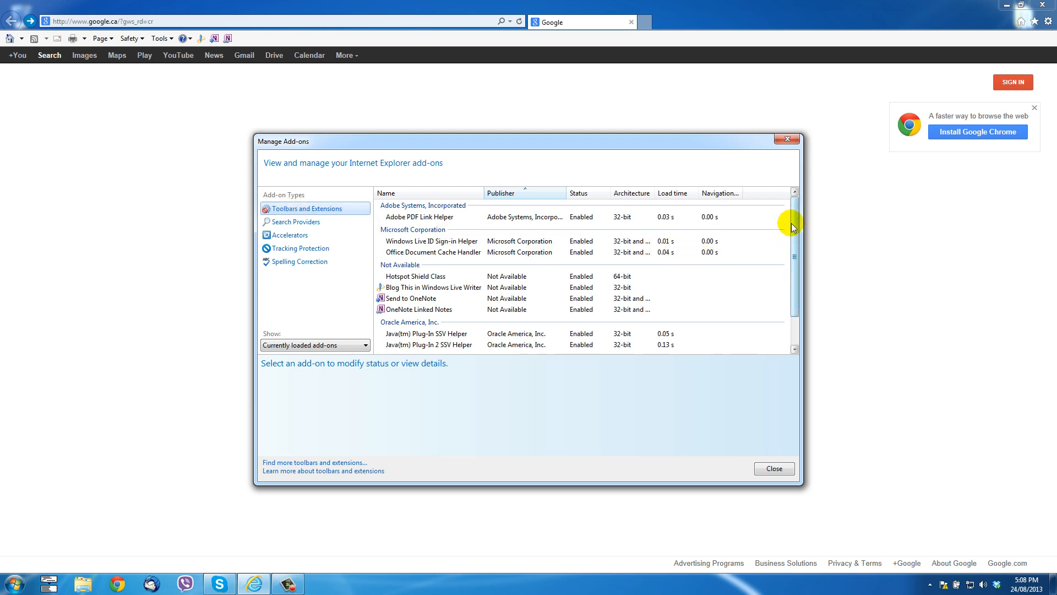
pyautogui.moveTo(794, 223)
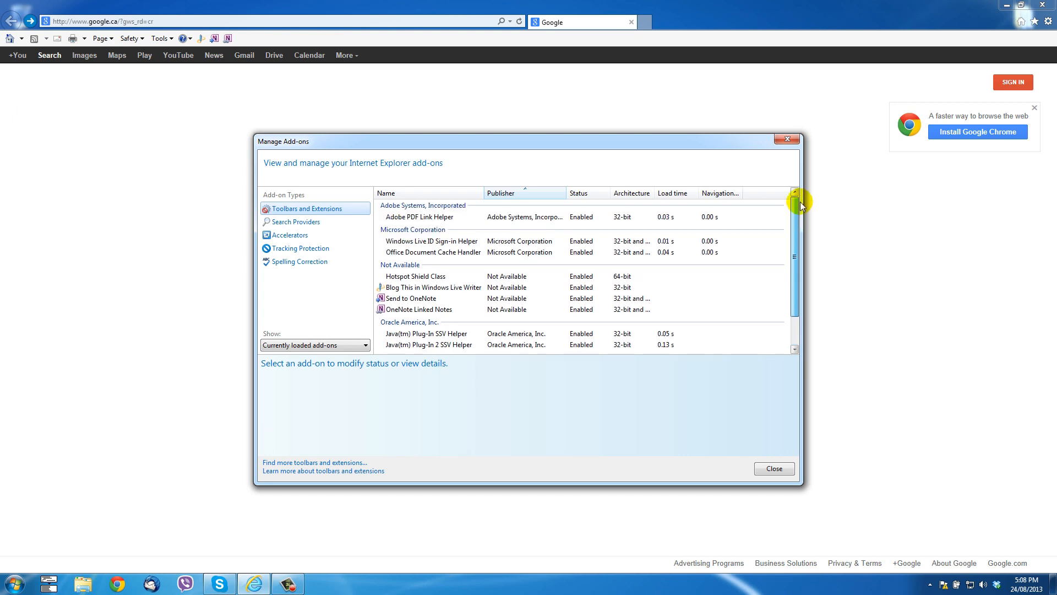
pyautogui.moveTo(294, 222)
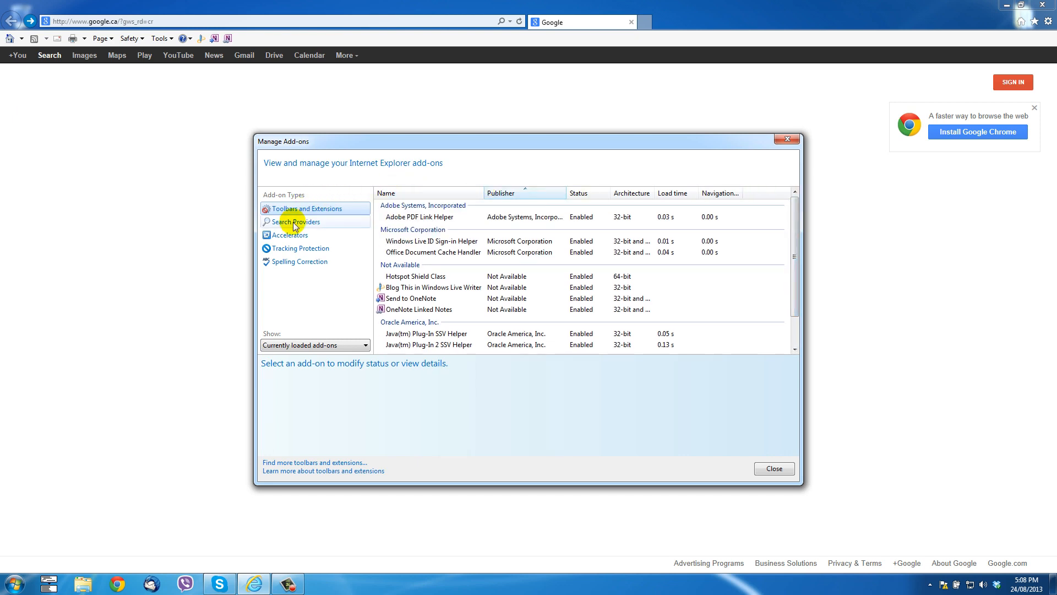
pyautogui.click(294, 221)
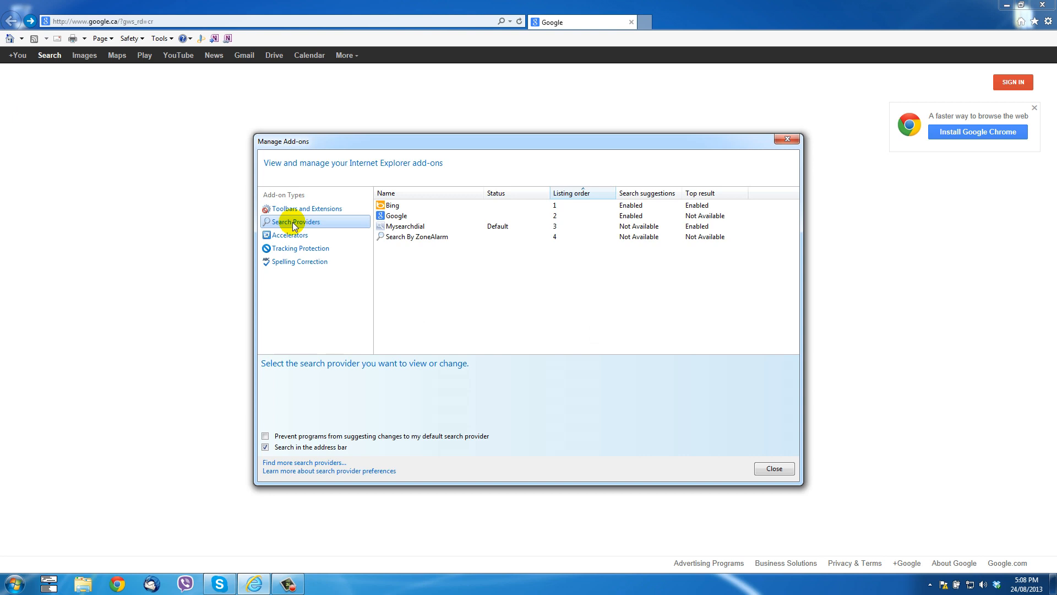
pyautogui.moveTo(395, 227)
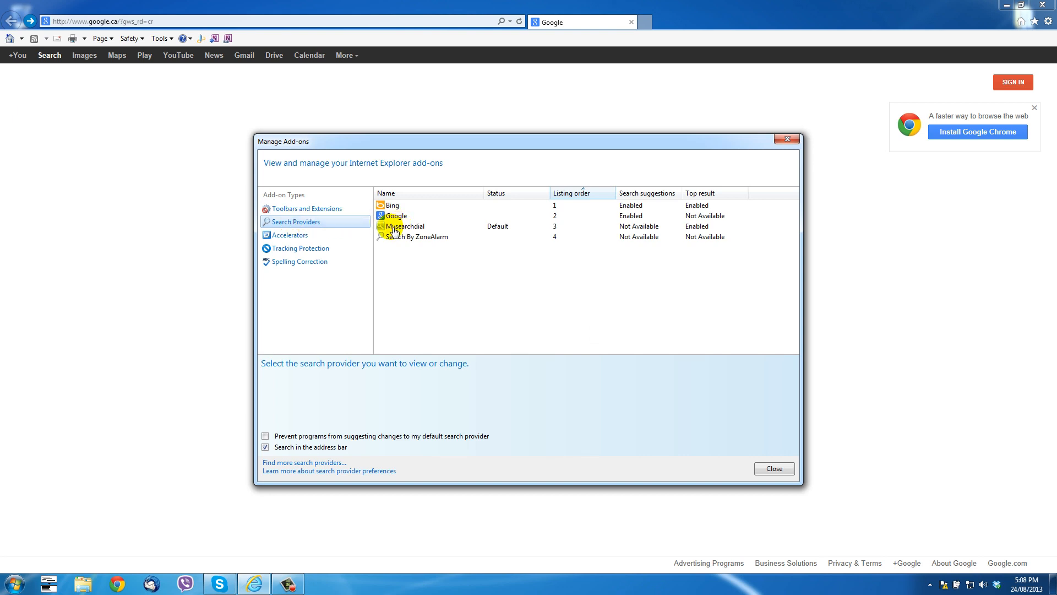
pyautogui.moveTo(498, 225)
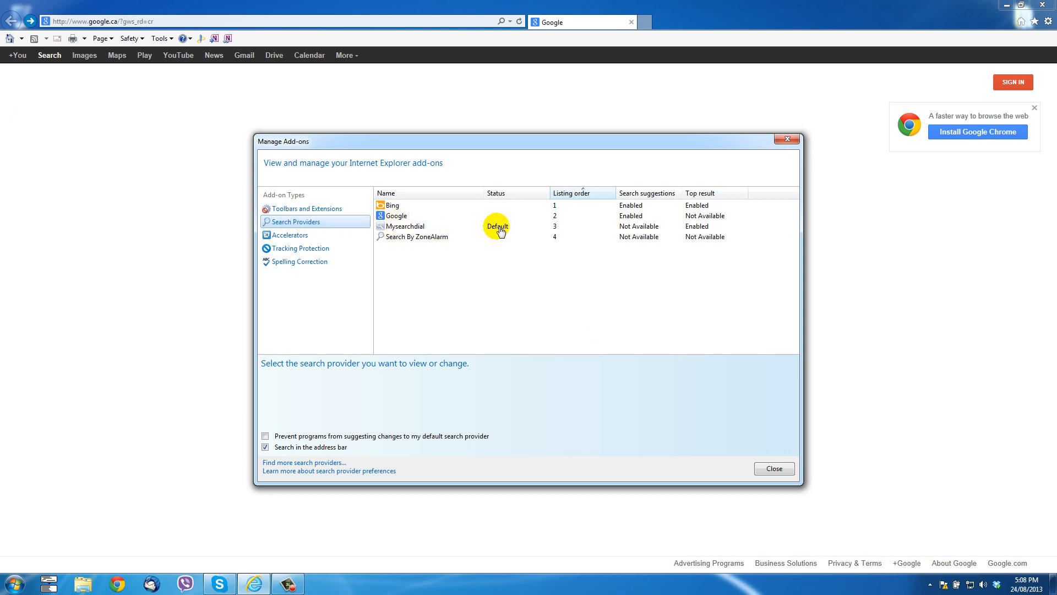
pyautogui.click(396, 215)
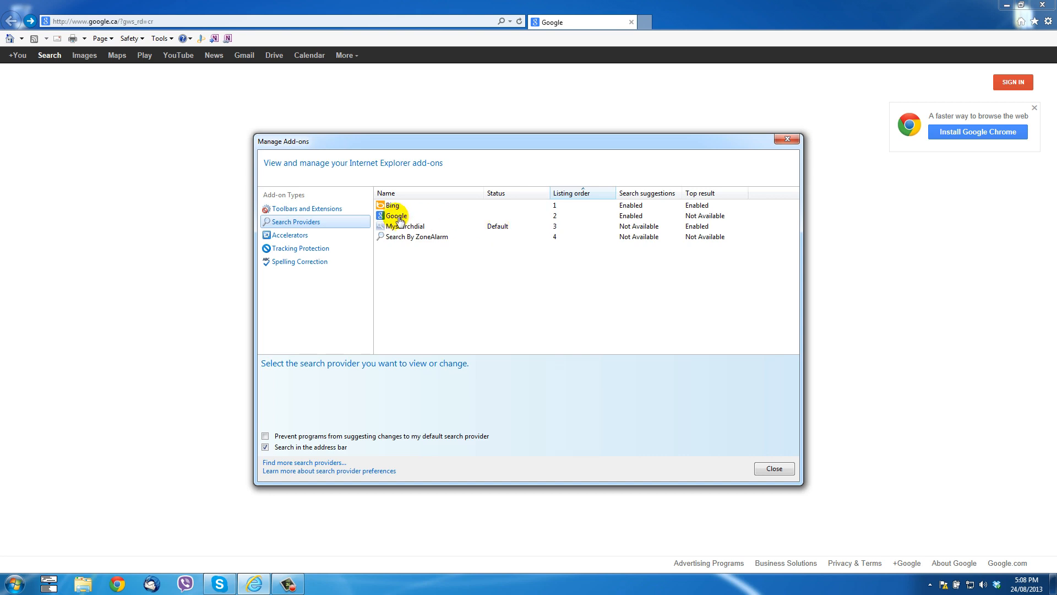
pyautogui.click(396, 216)
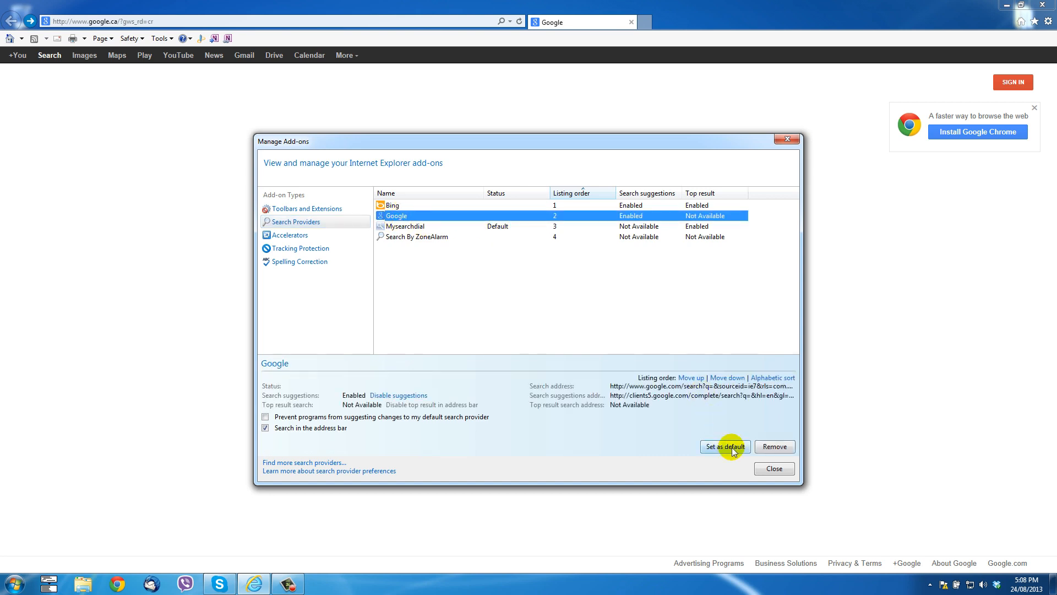
pyautogui.click(725, 445)
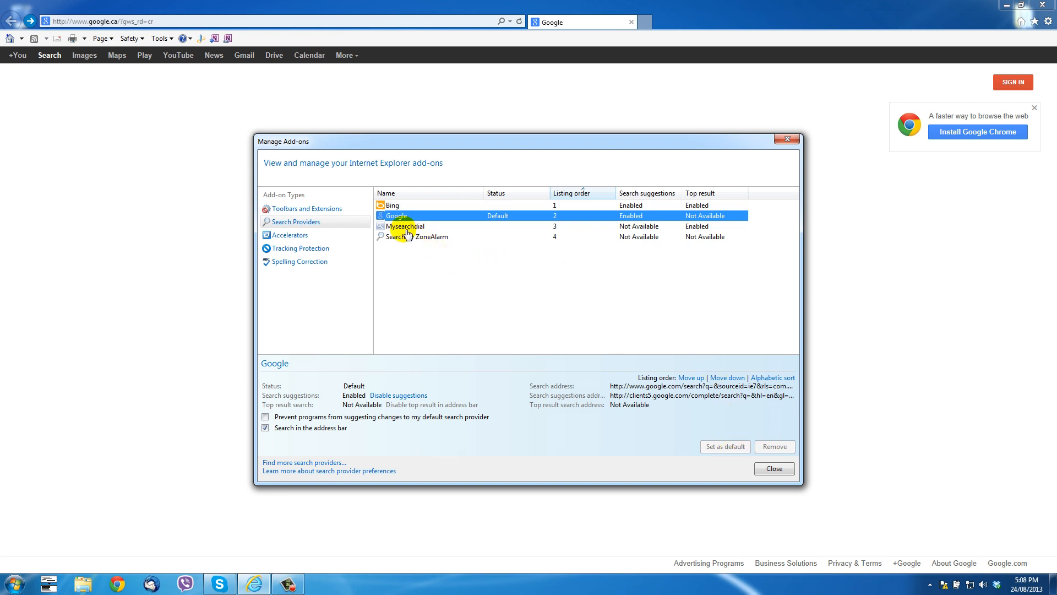
# Remove the Mysearchdial and Search By ZoneAlarm providers and close the add-on manager
pyautogui.click(406, 225)
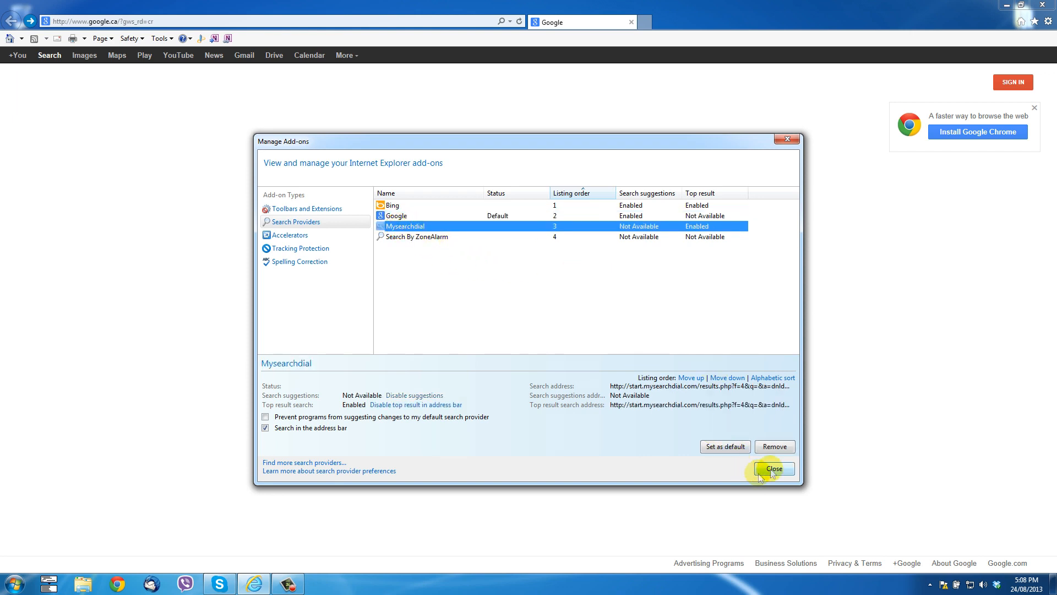
pyautogui.click(775, 445)
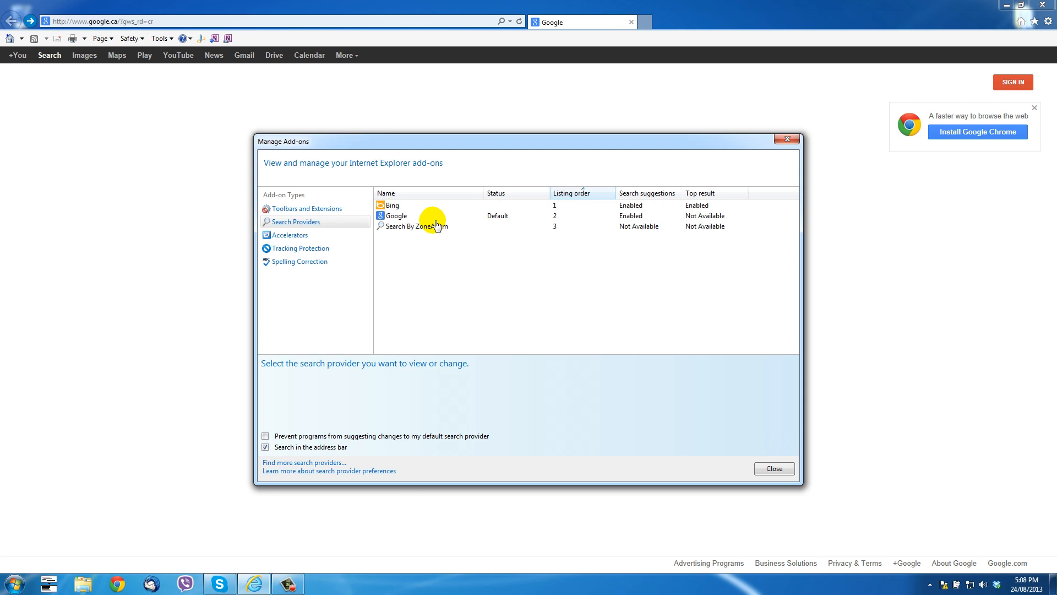
pyautogui.click(416, 226)
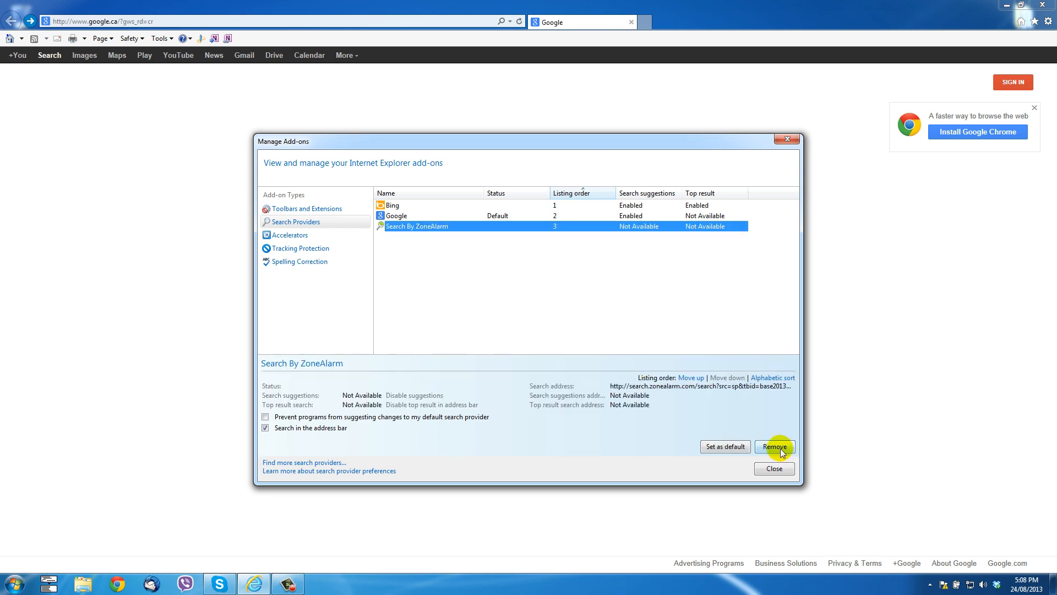
pyautogui.click(774, 447)
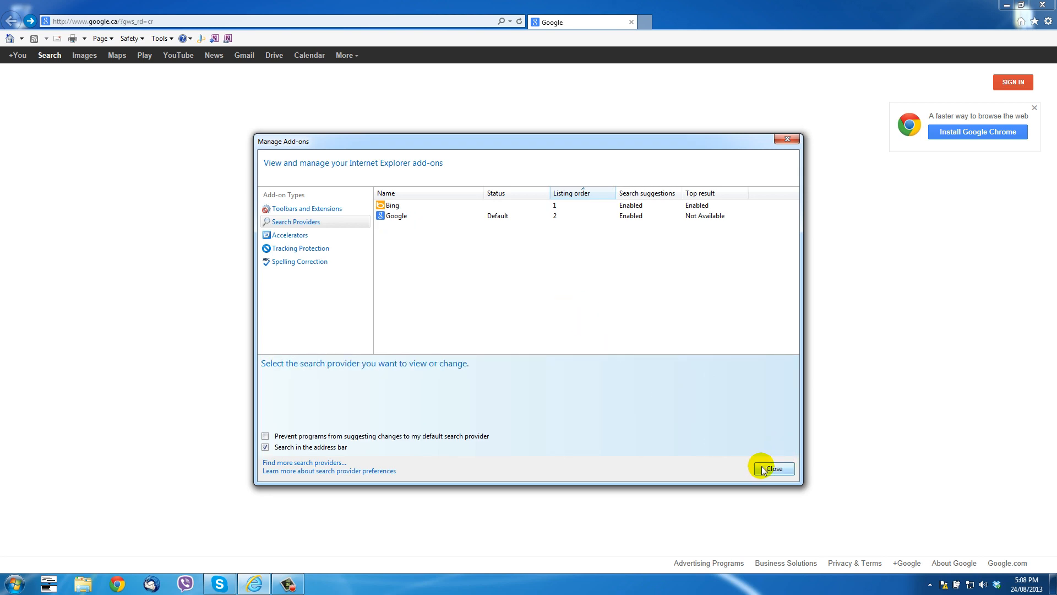
pyautogui.click(773, 469)
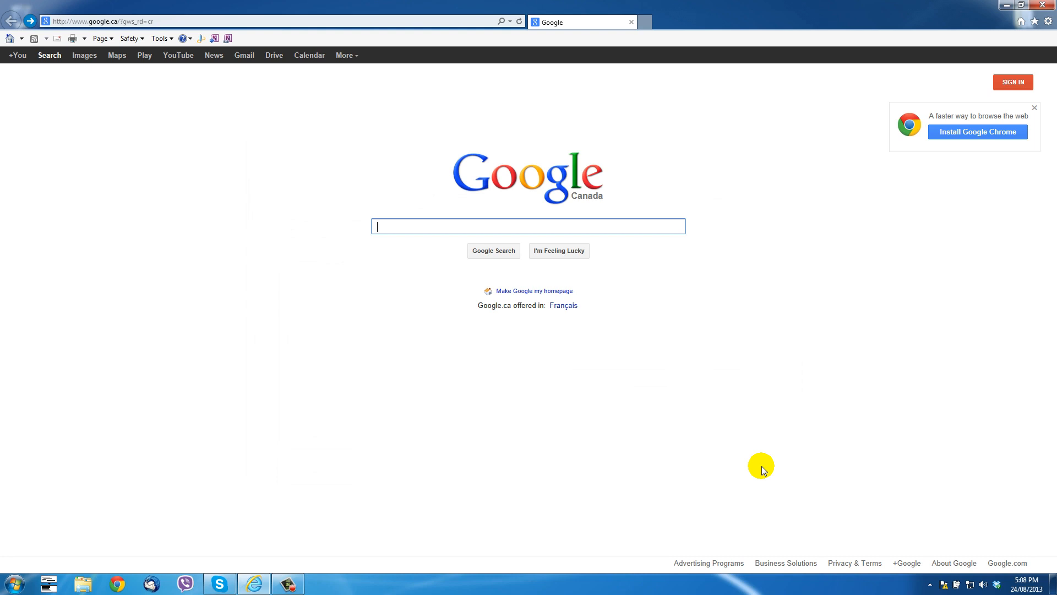